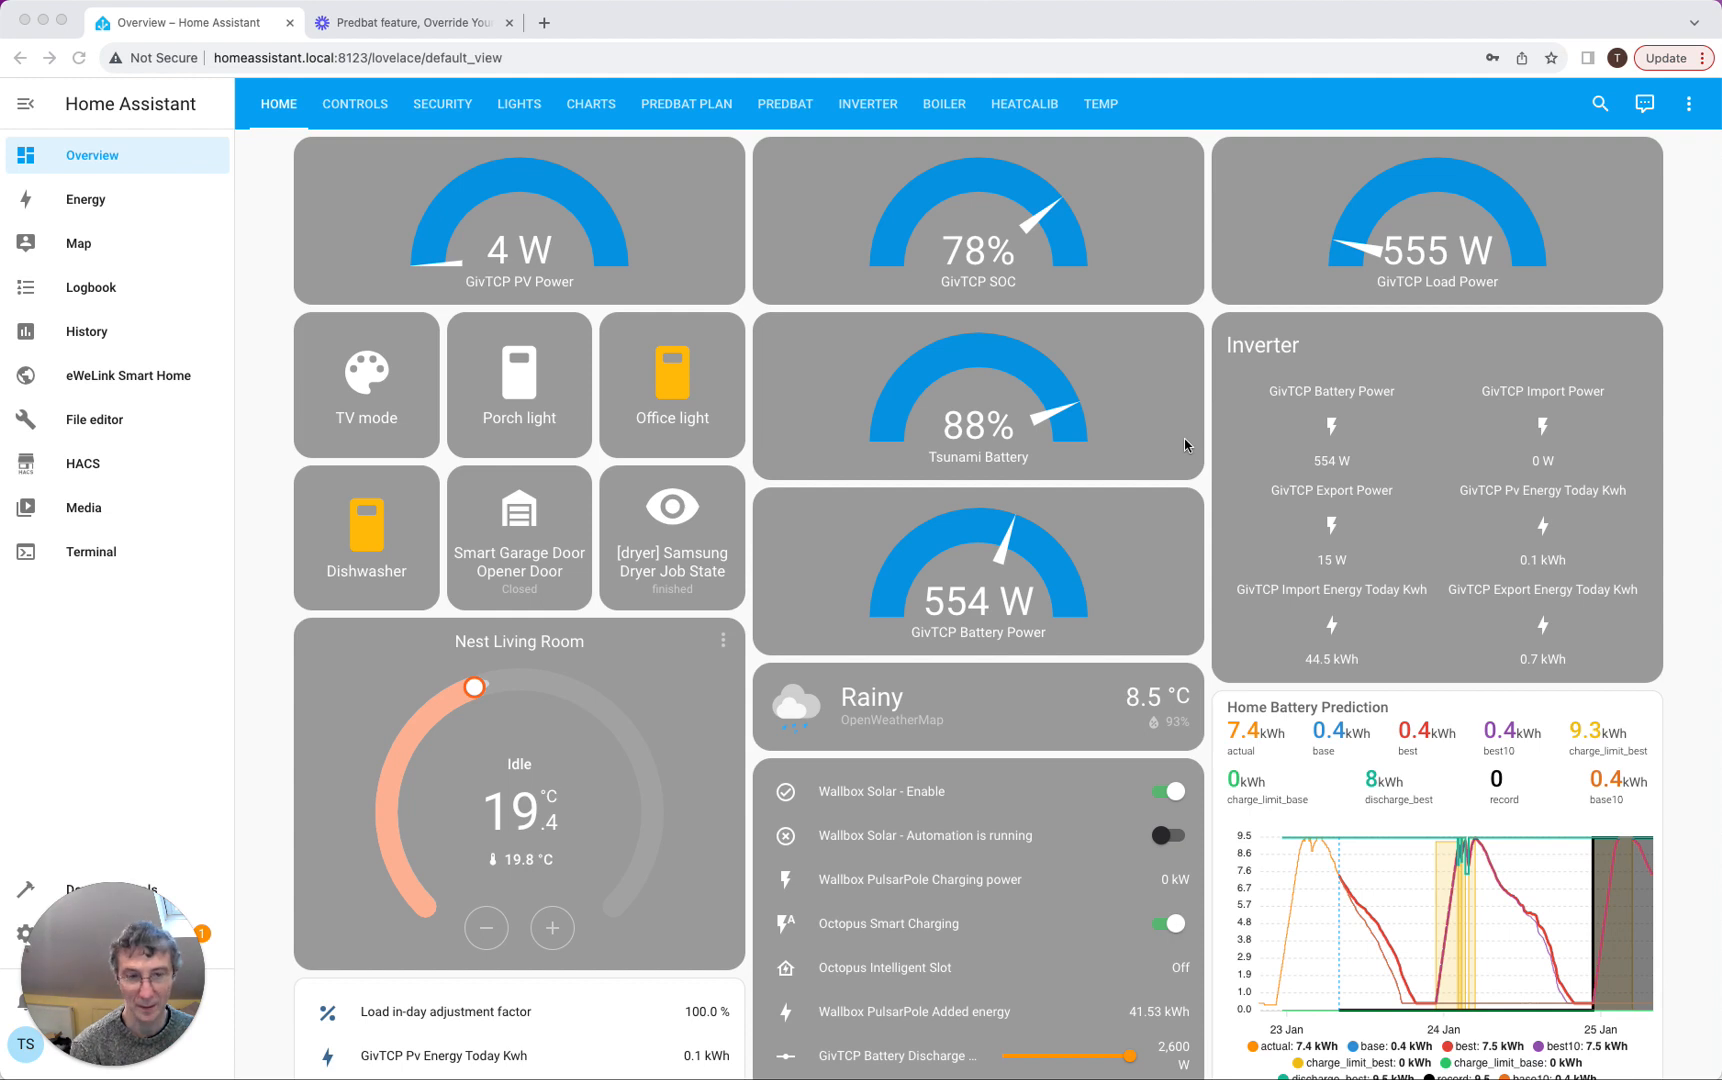
mouse_move(1234, 430)
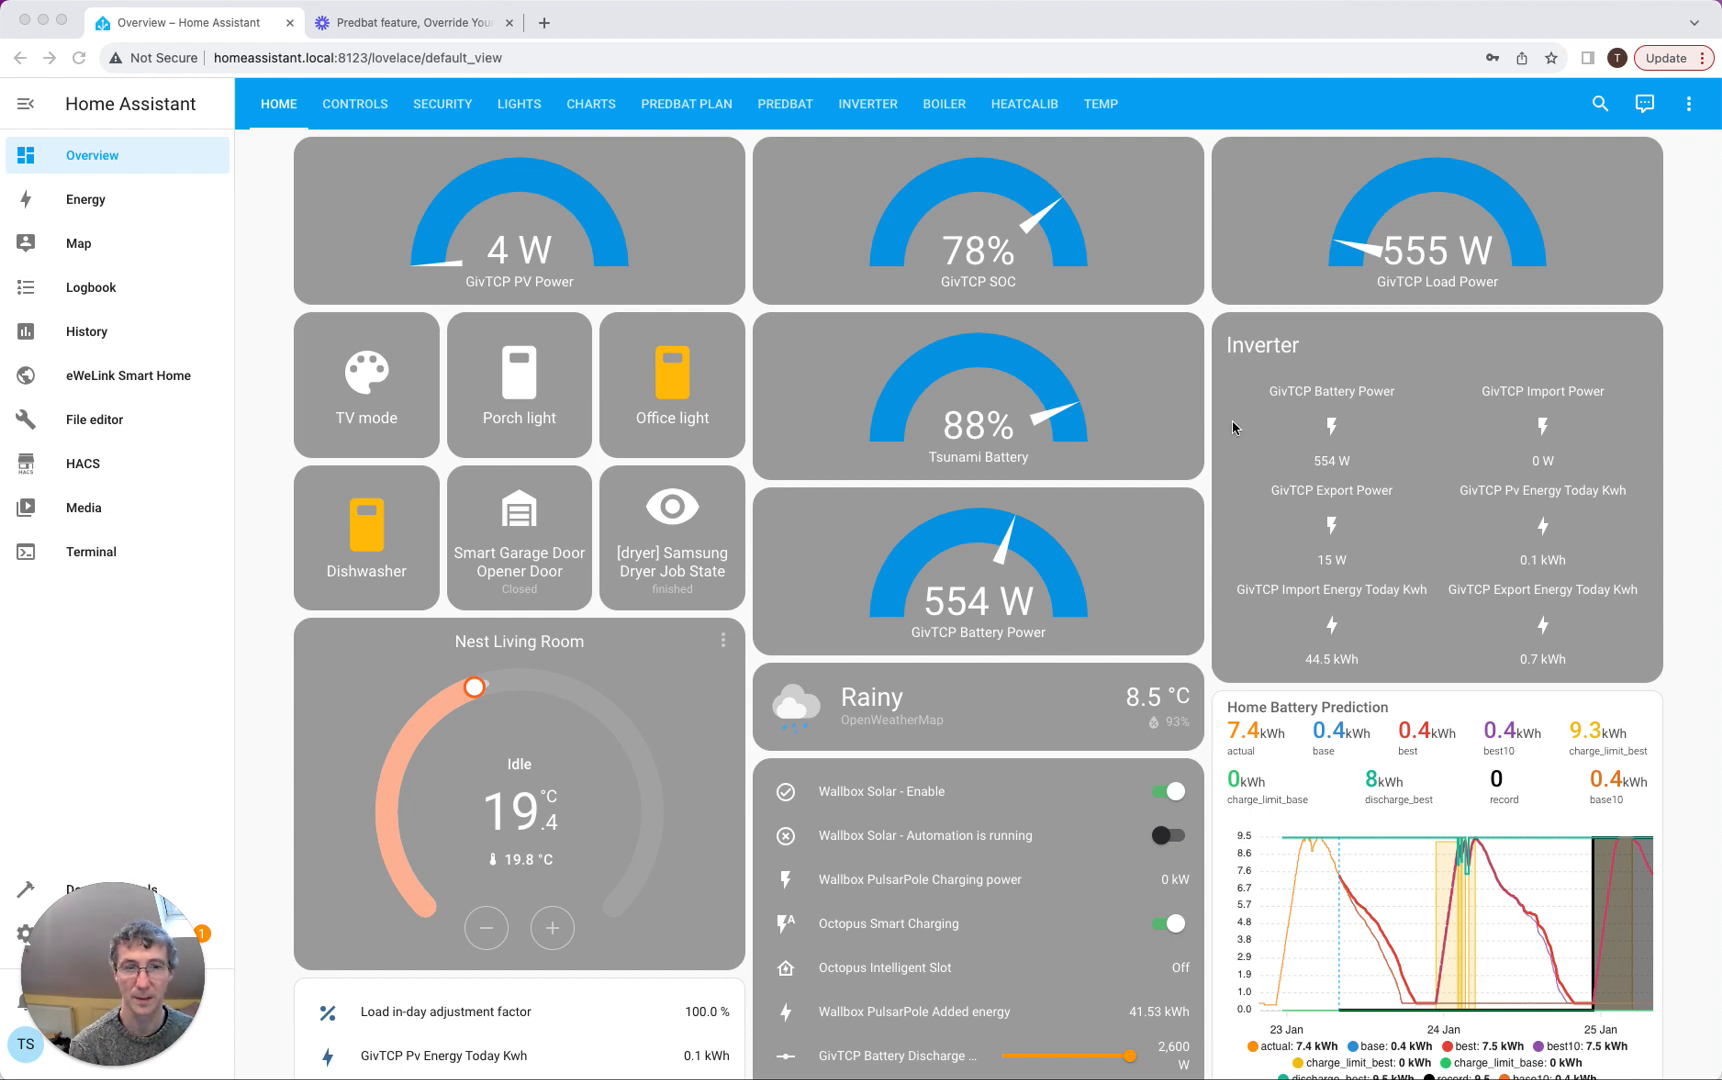
mouse_move(94, 426)
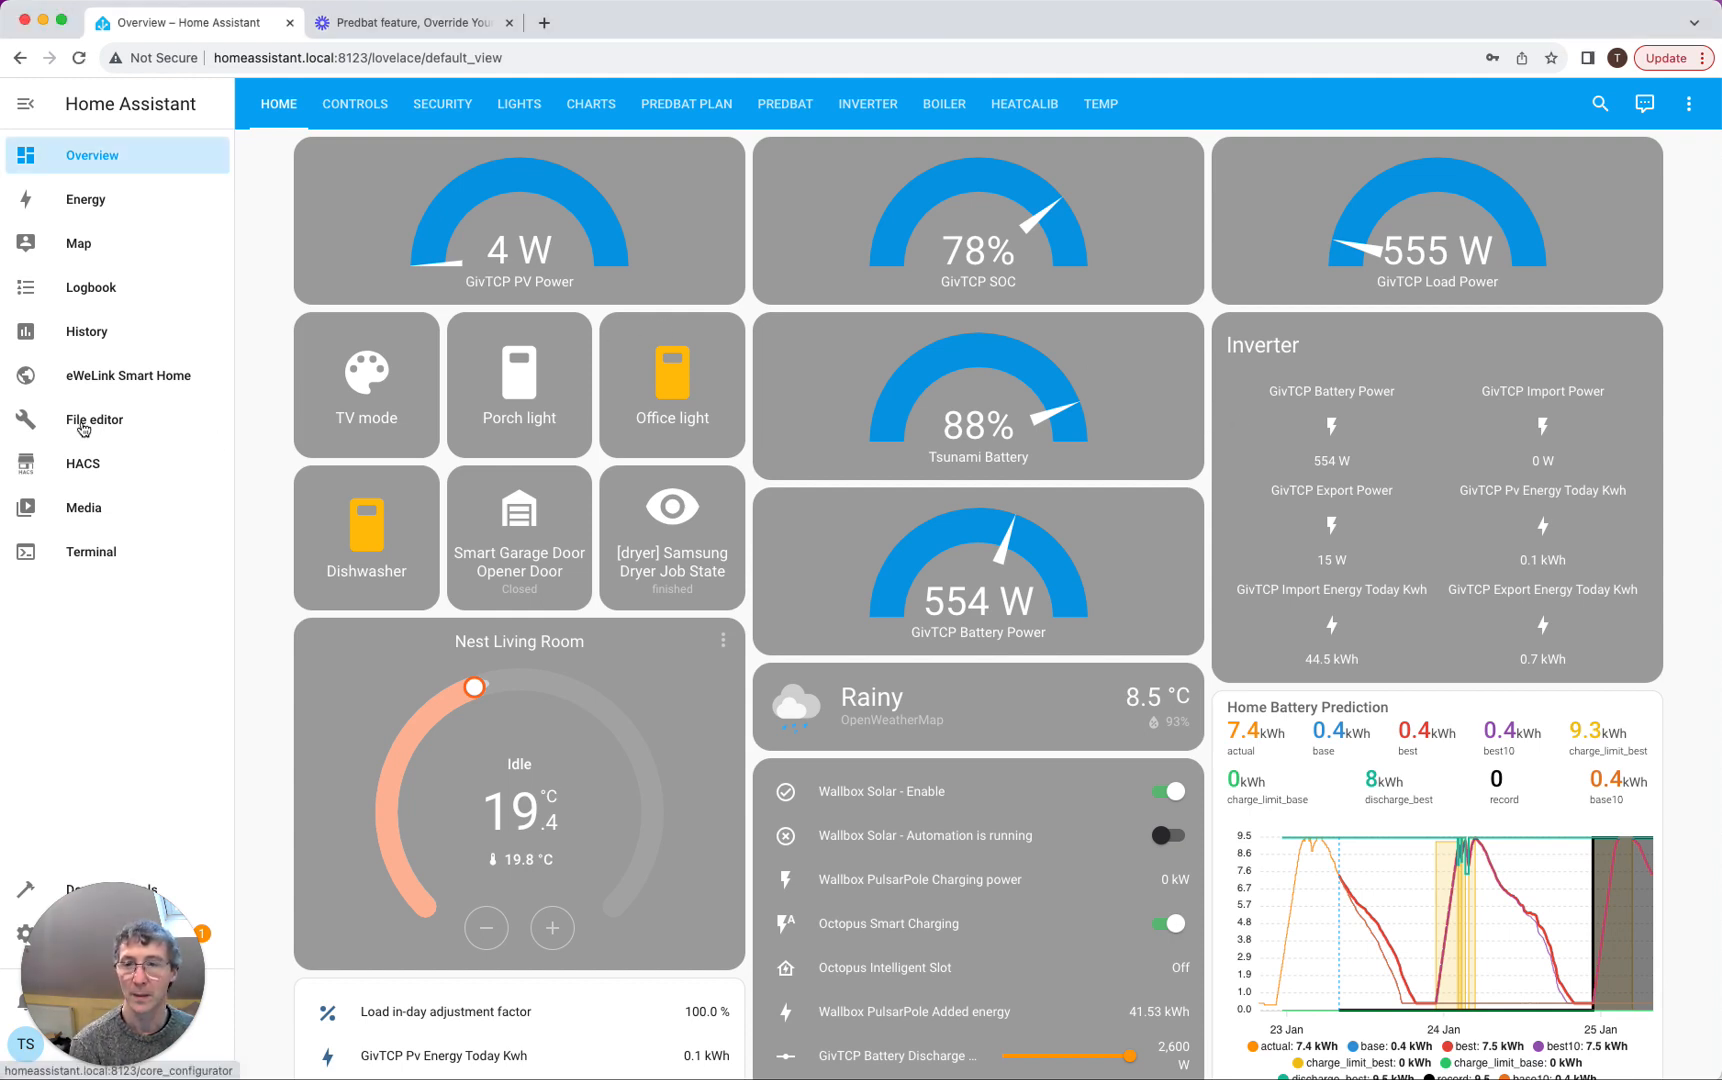
Bring up apps.yaml in File editor and locate the octopus_saving_session lines
left_click(94, 420)
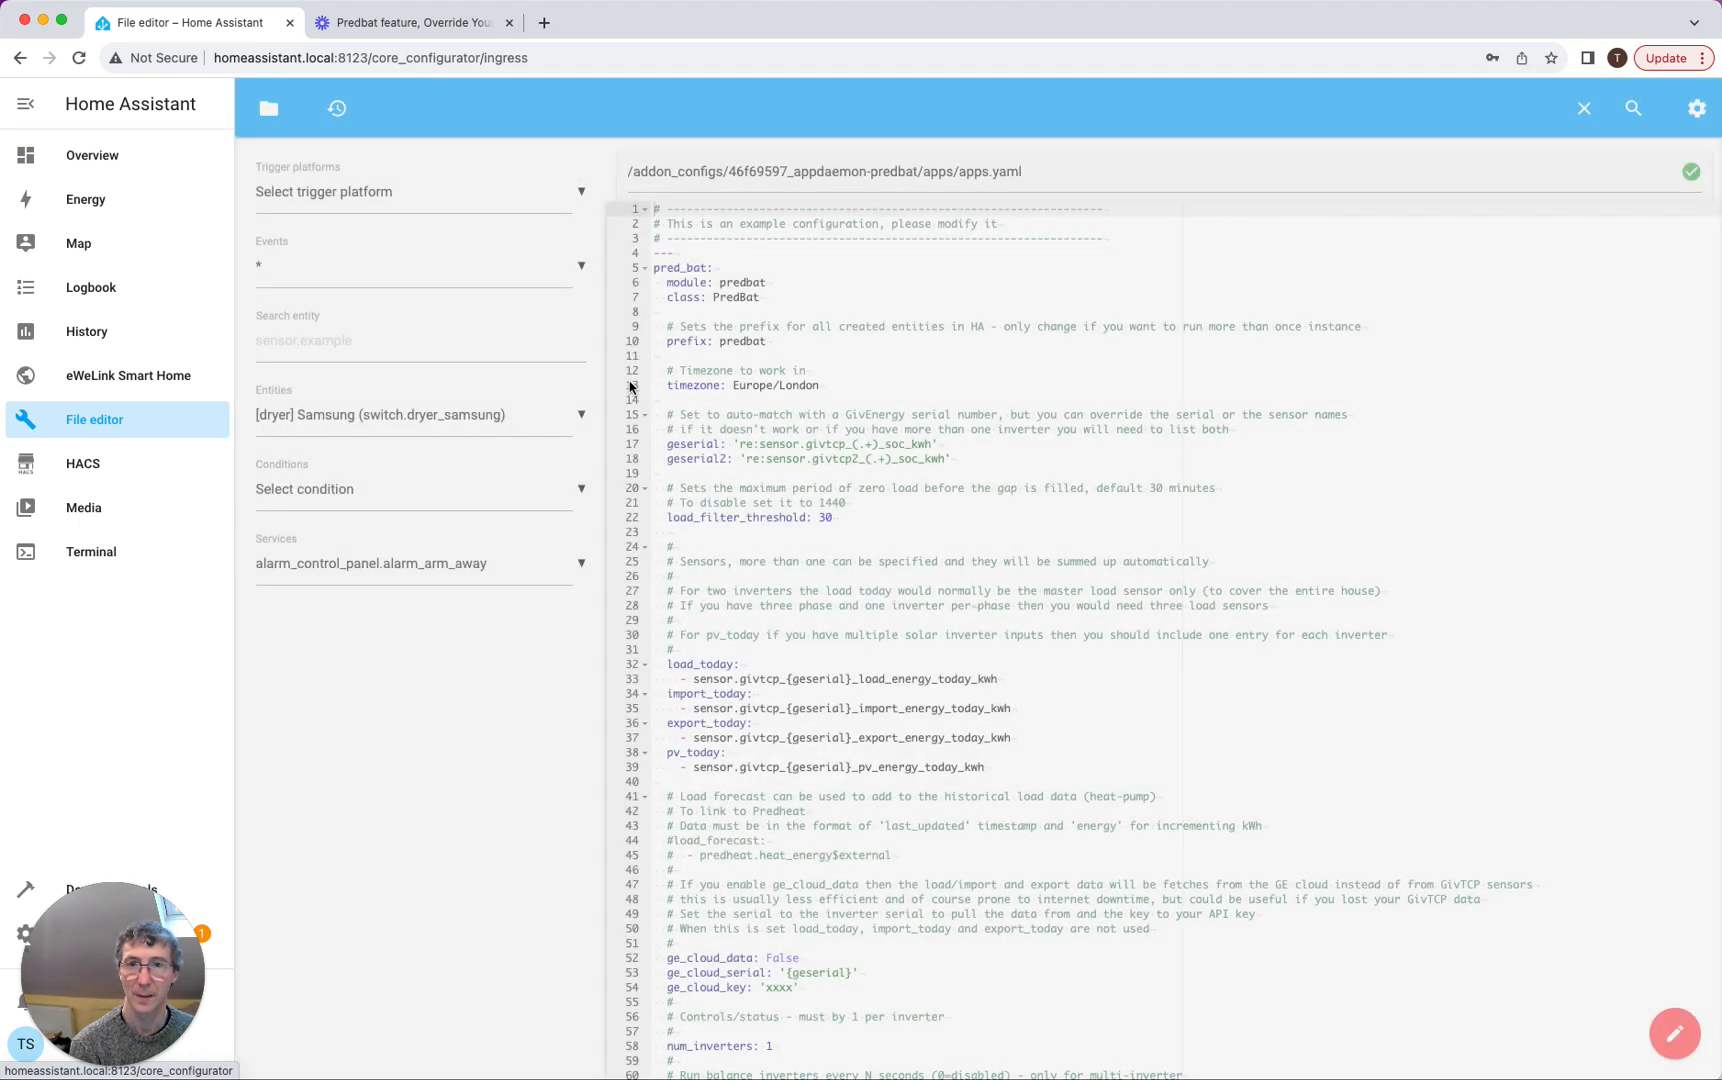
scroll("down", 3)
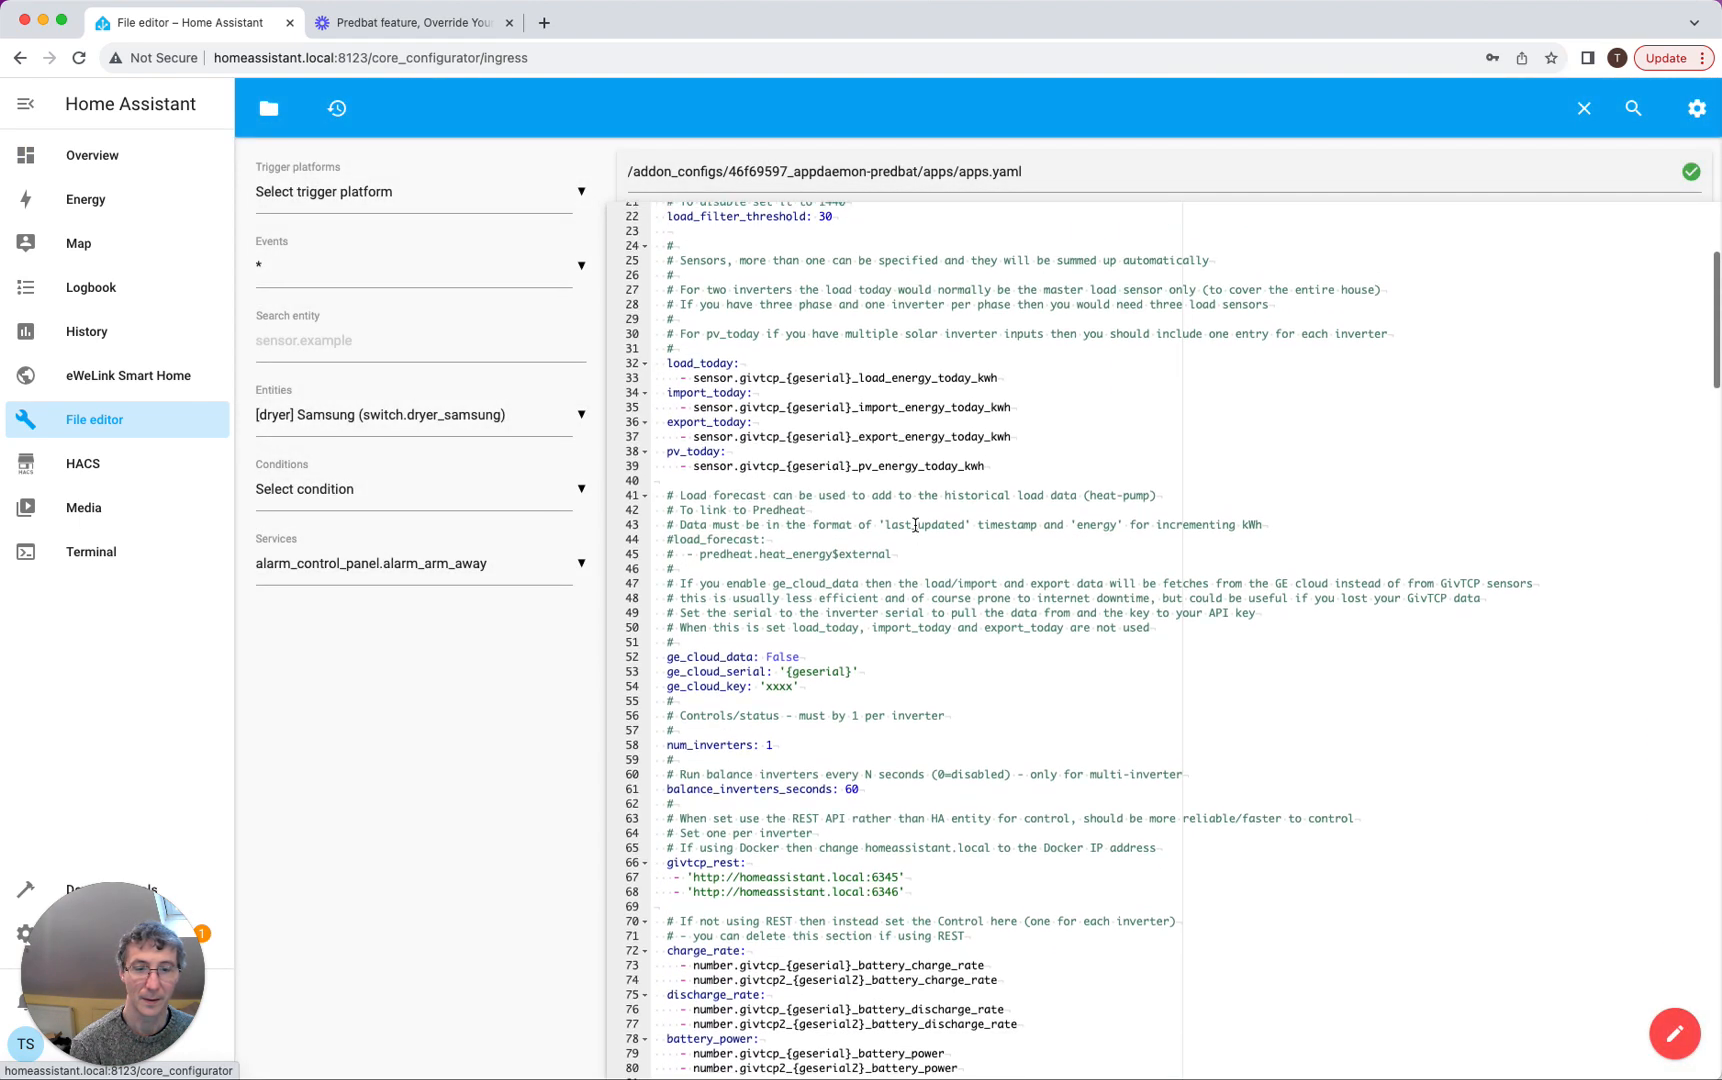
scroll("down", 3)
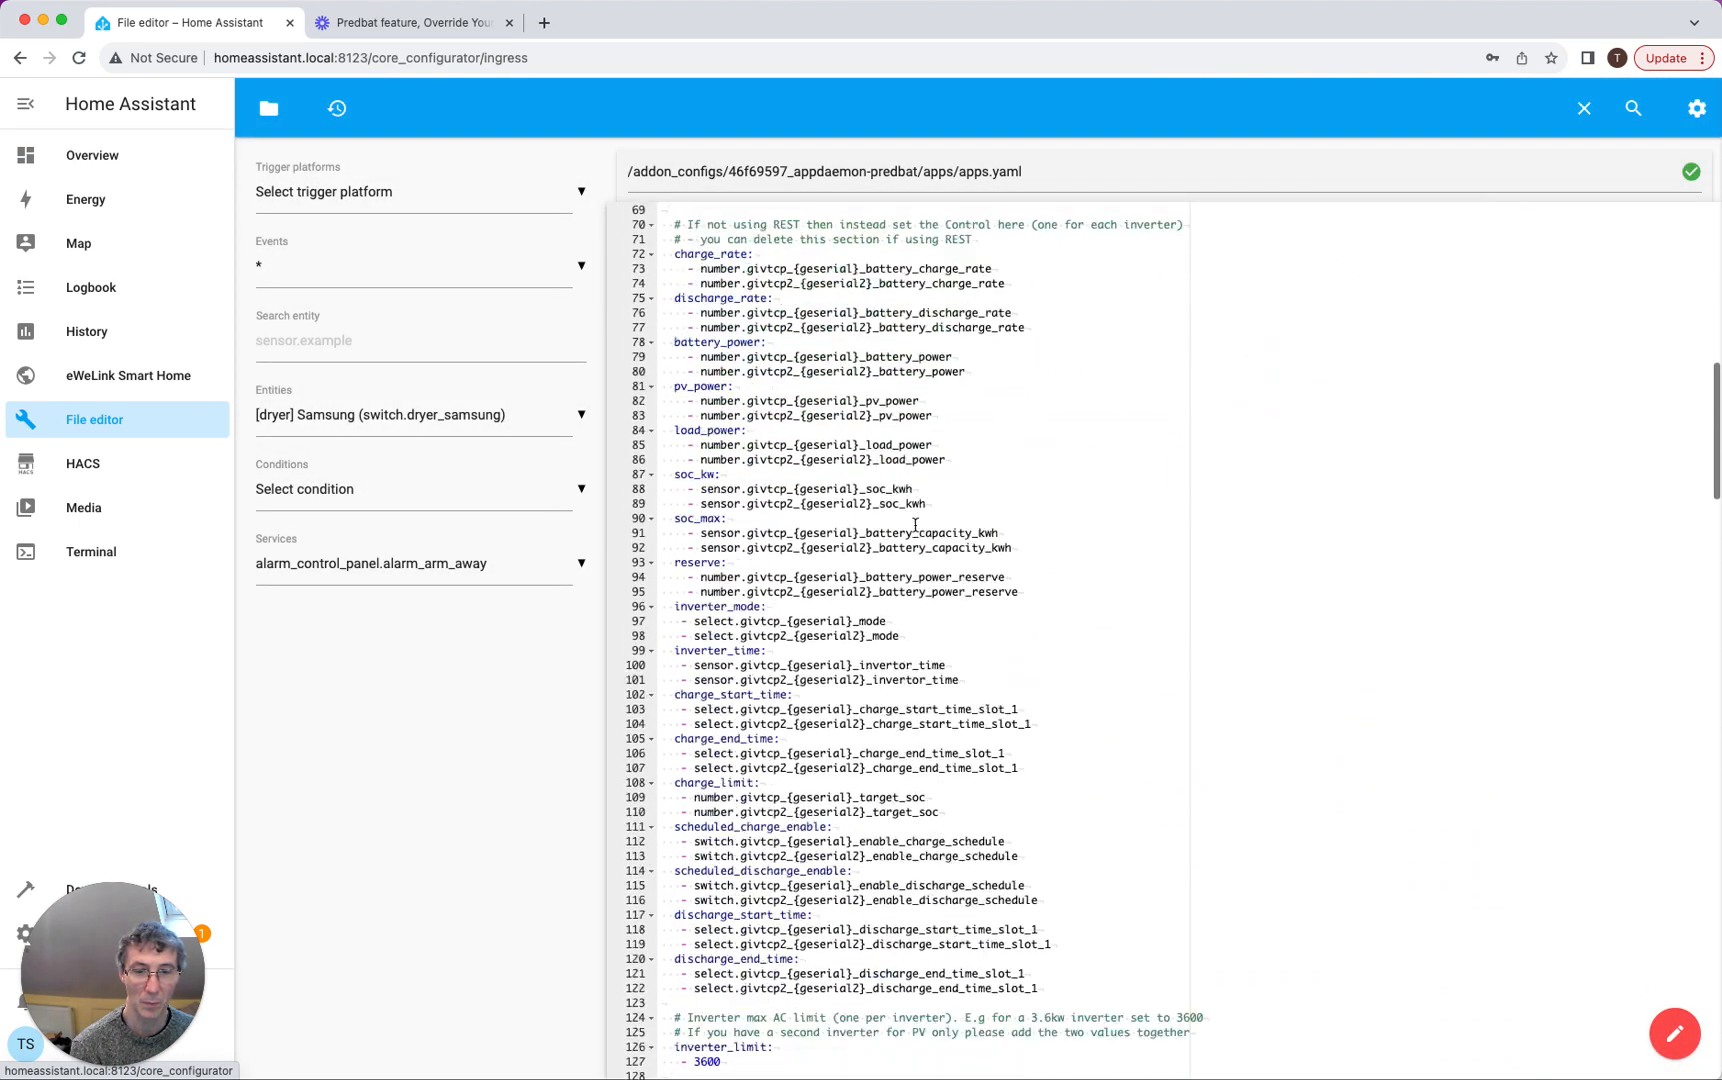
scroll("down", 3)
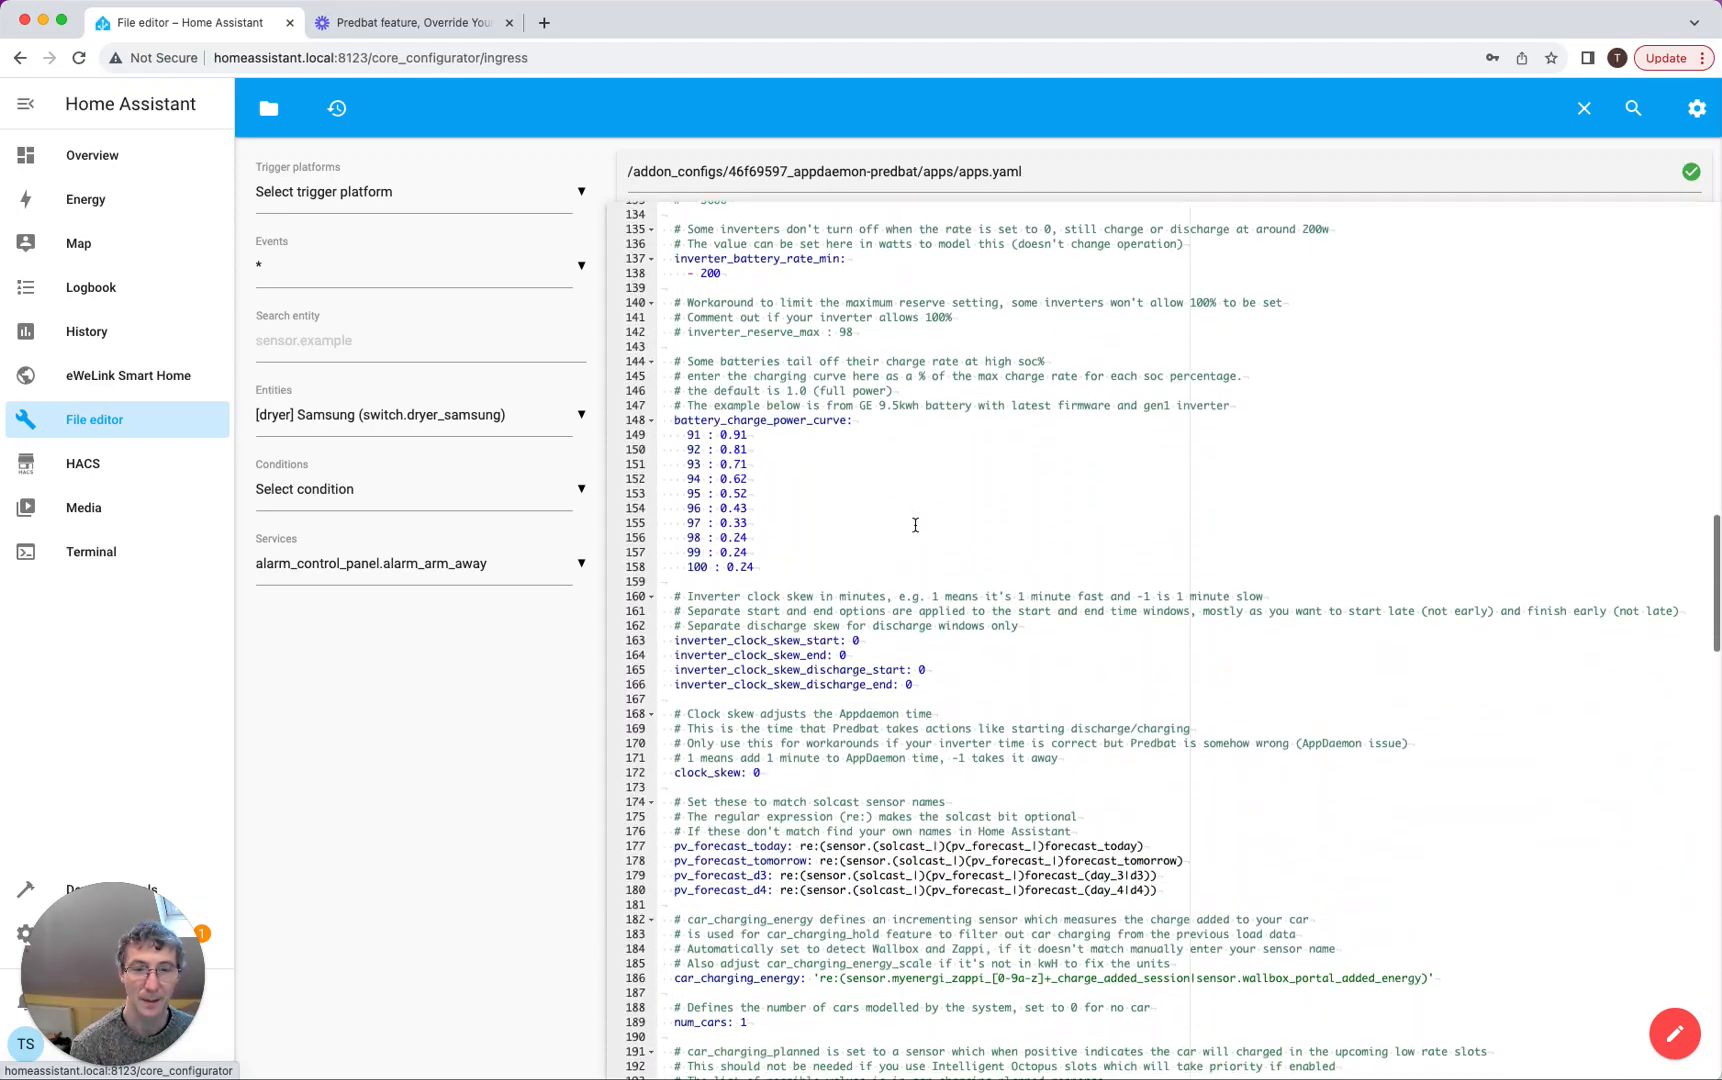
scroll("down", 3)
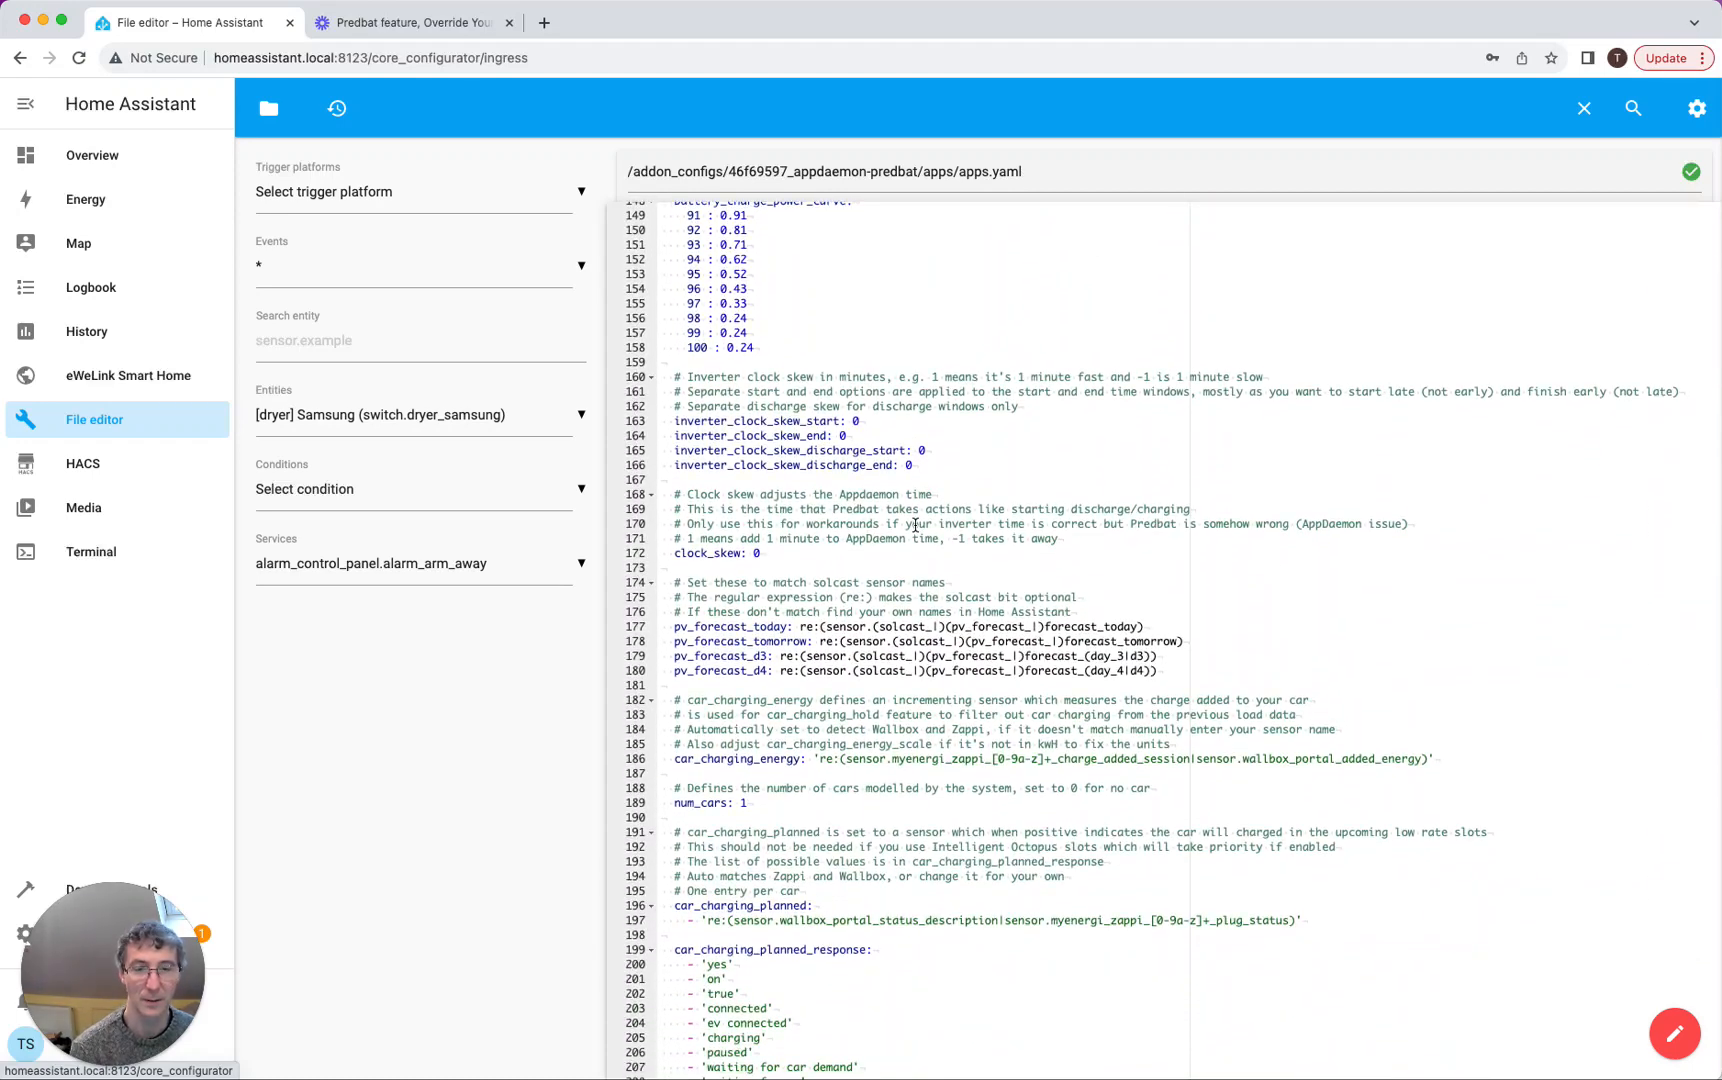
scroll("down", 3)
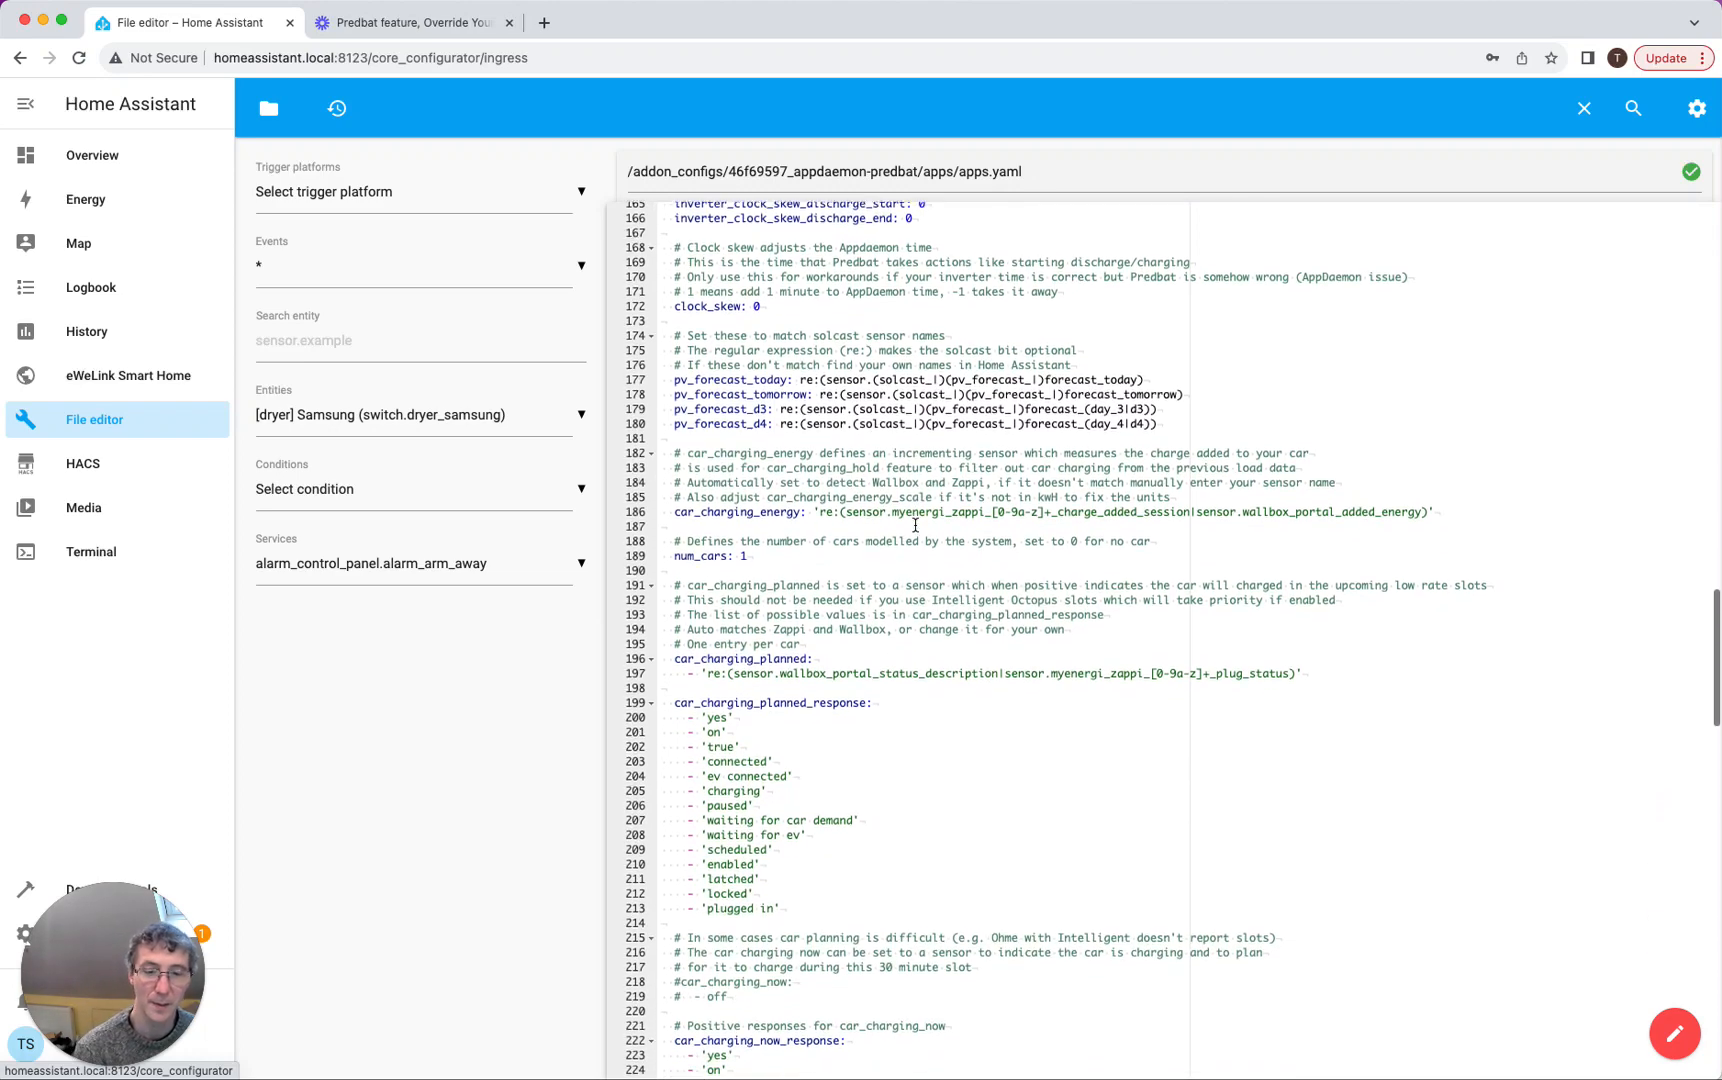
scroll("down", 3)
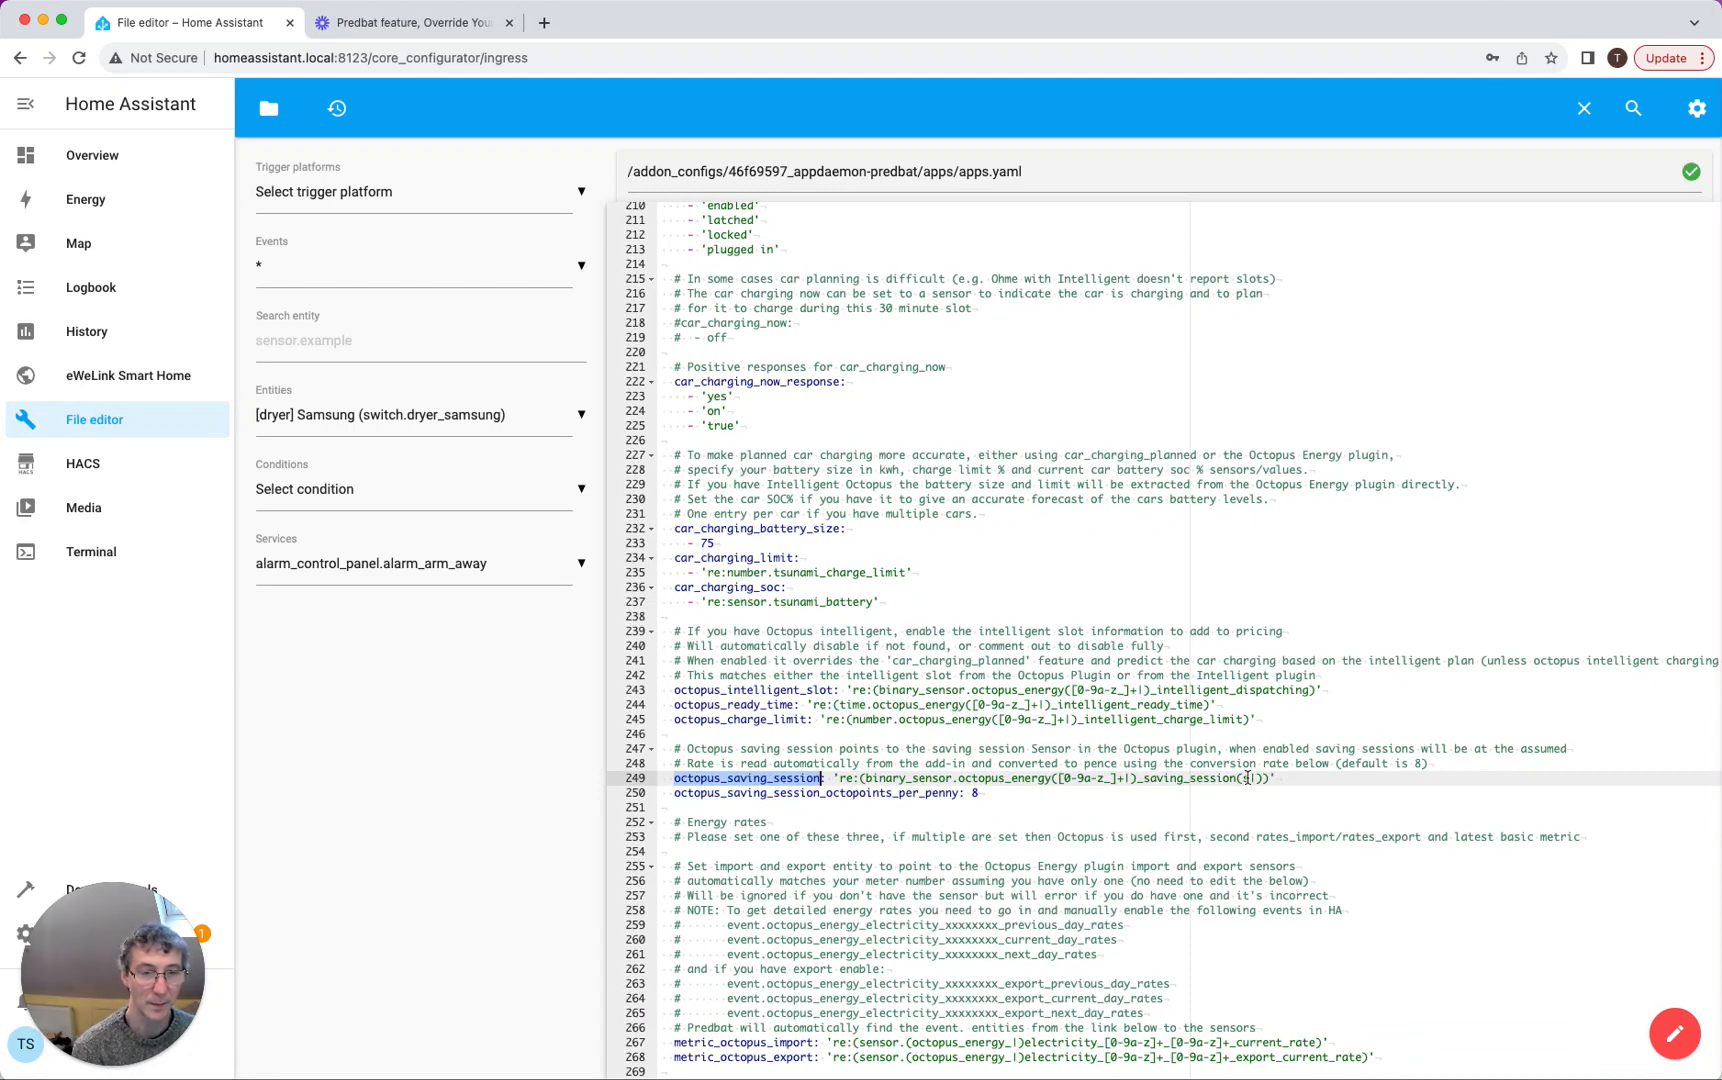
left_click(1270, 778)
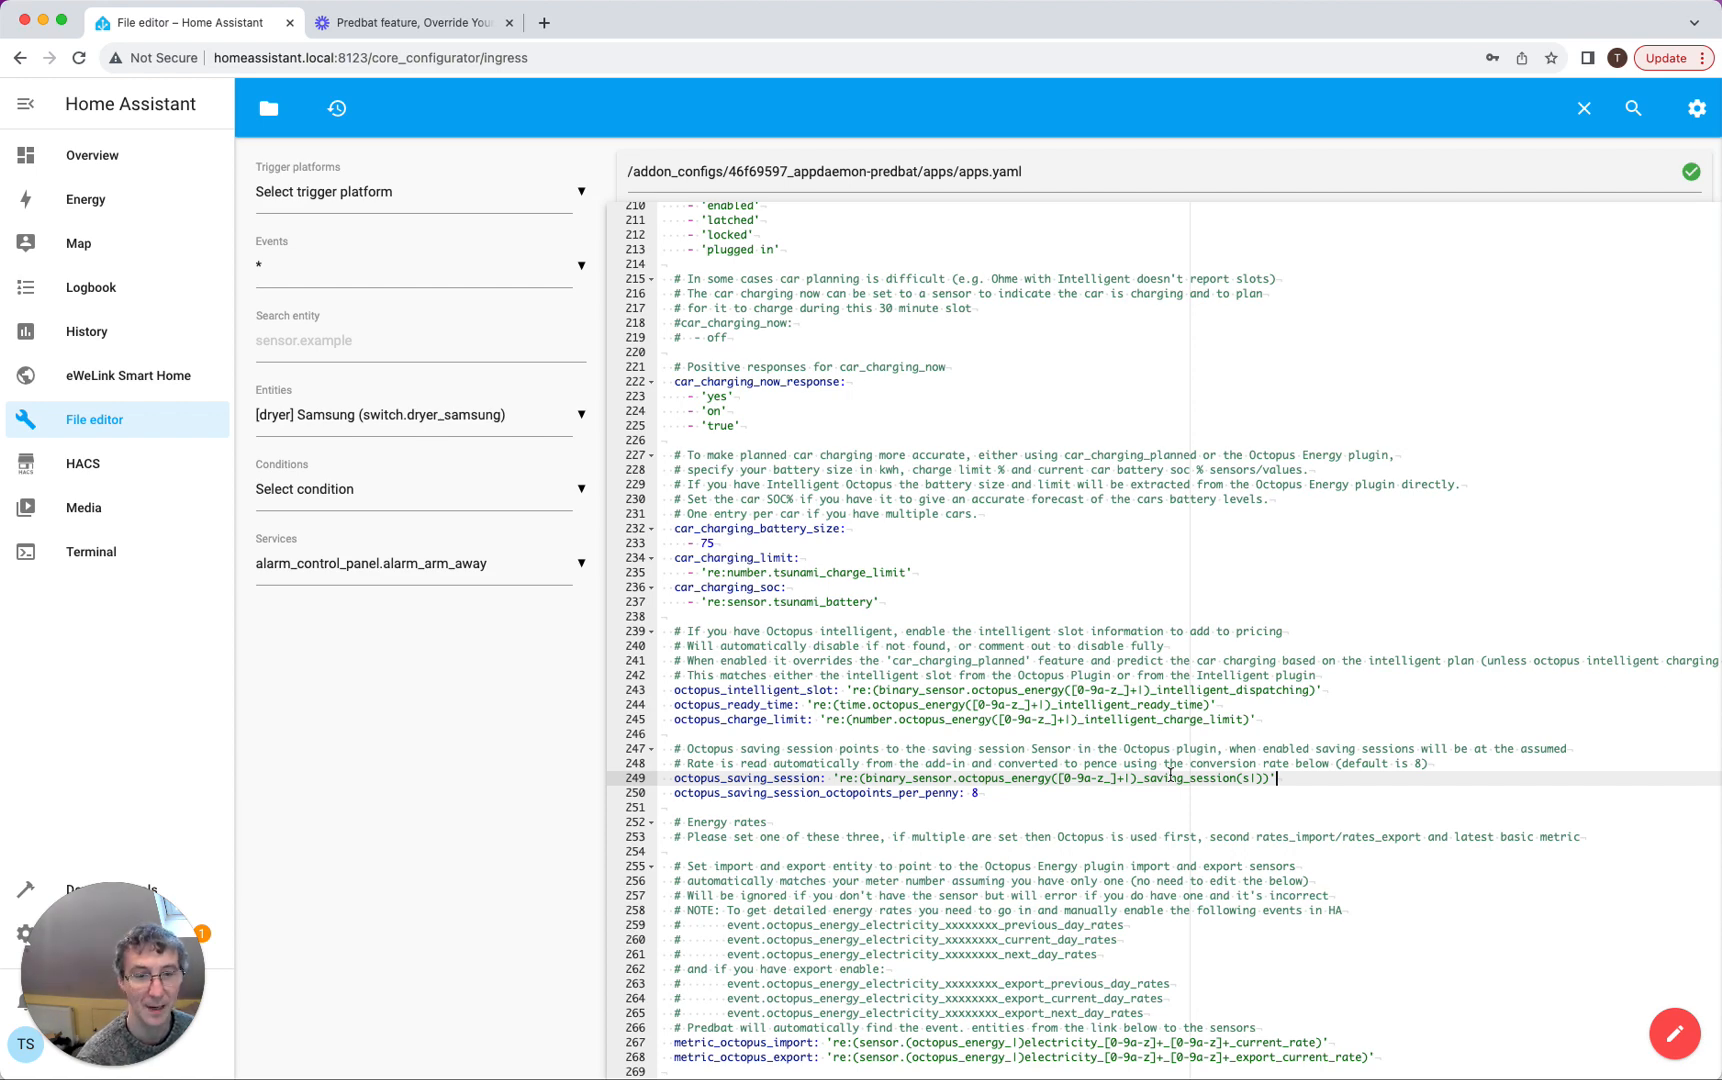
mouse_move(580, 806)
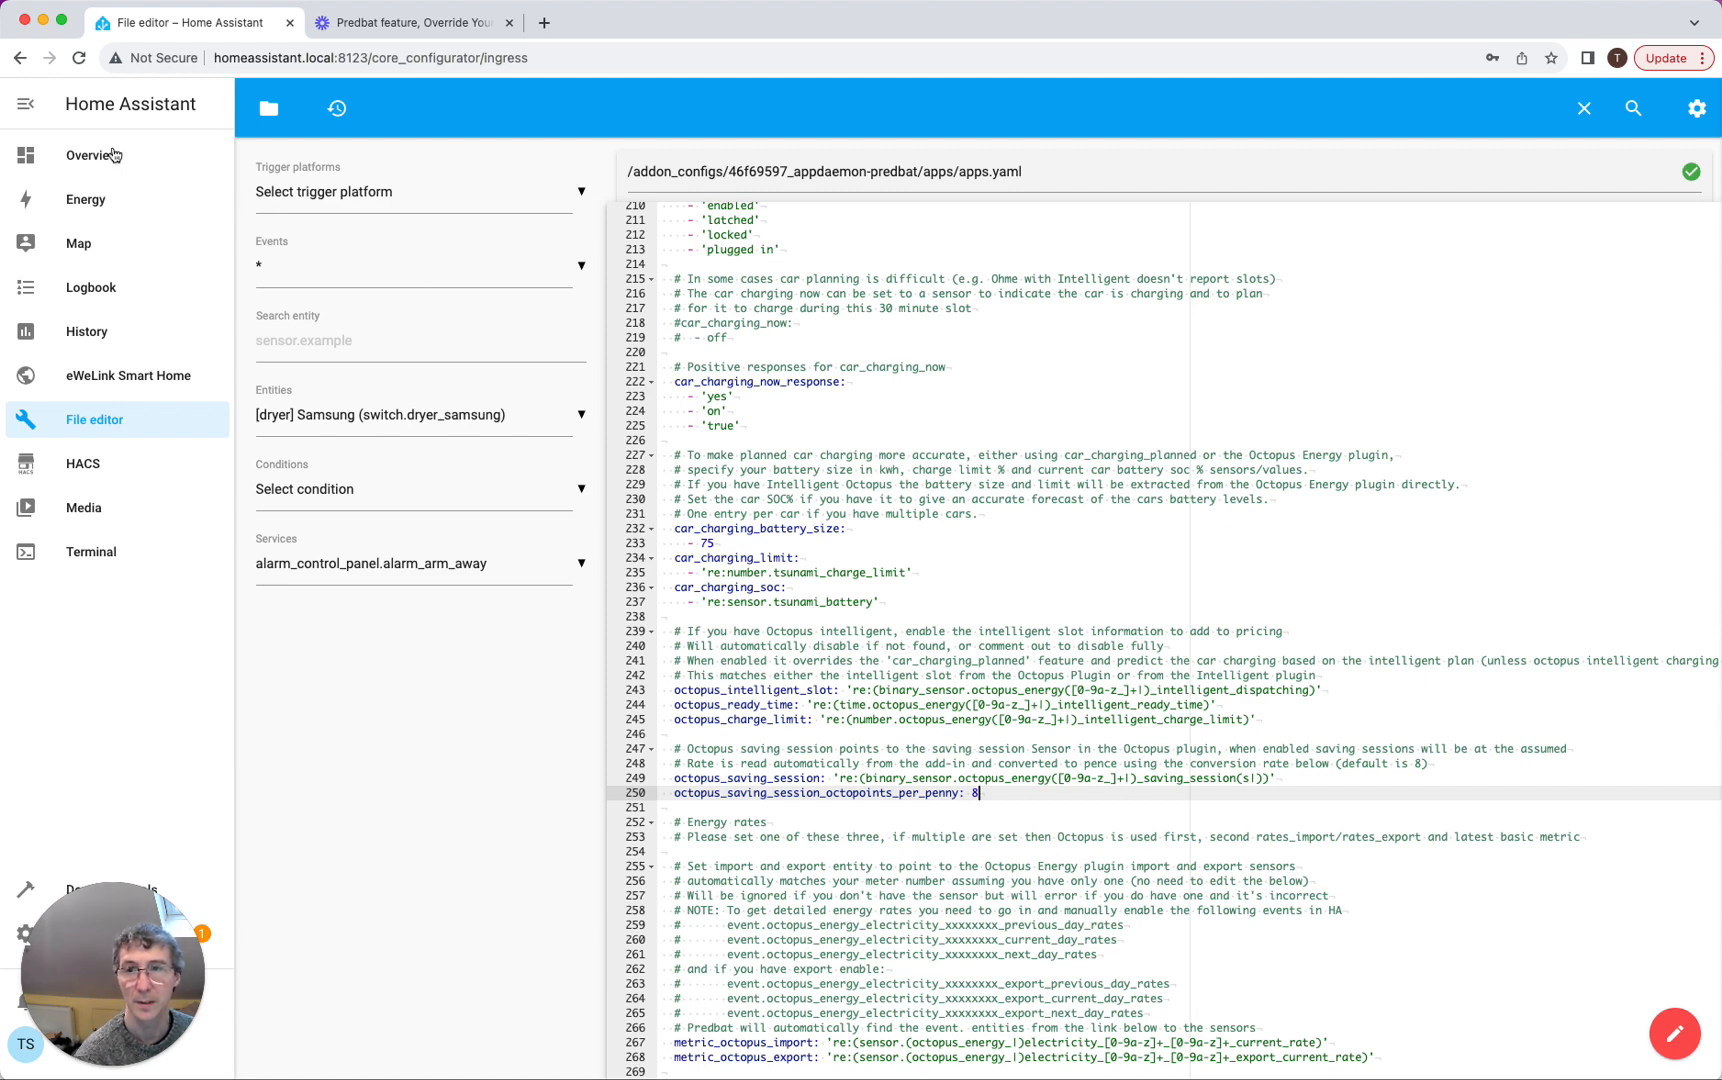
mouse_move(92, 154)
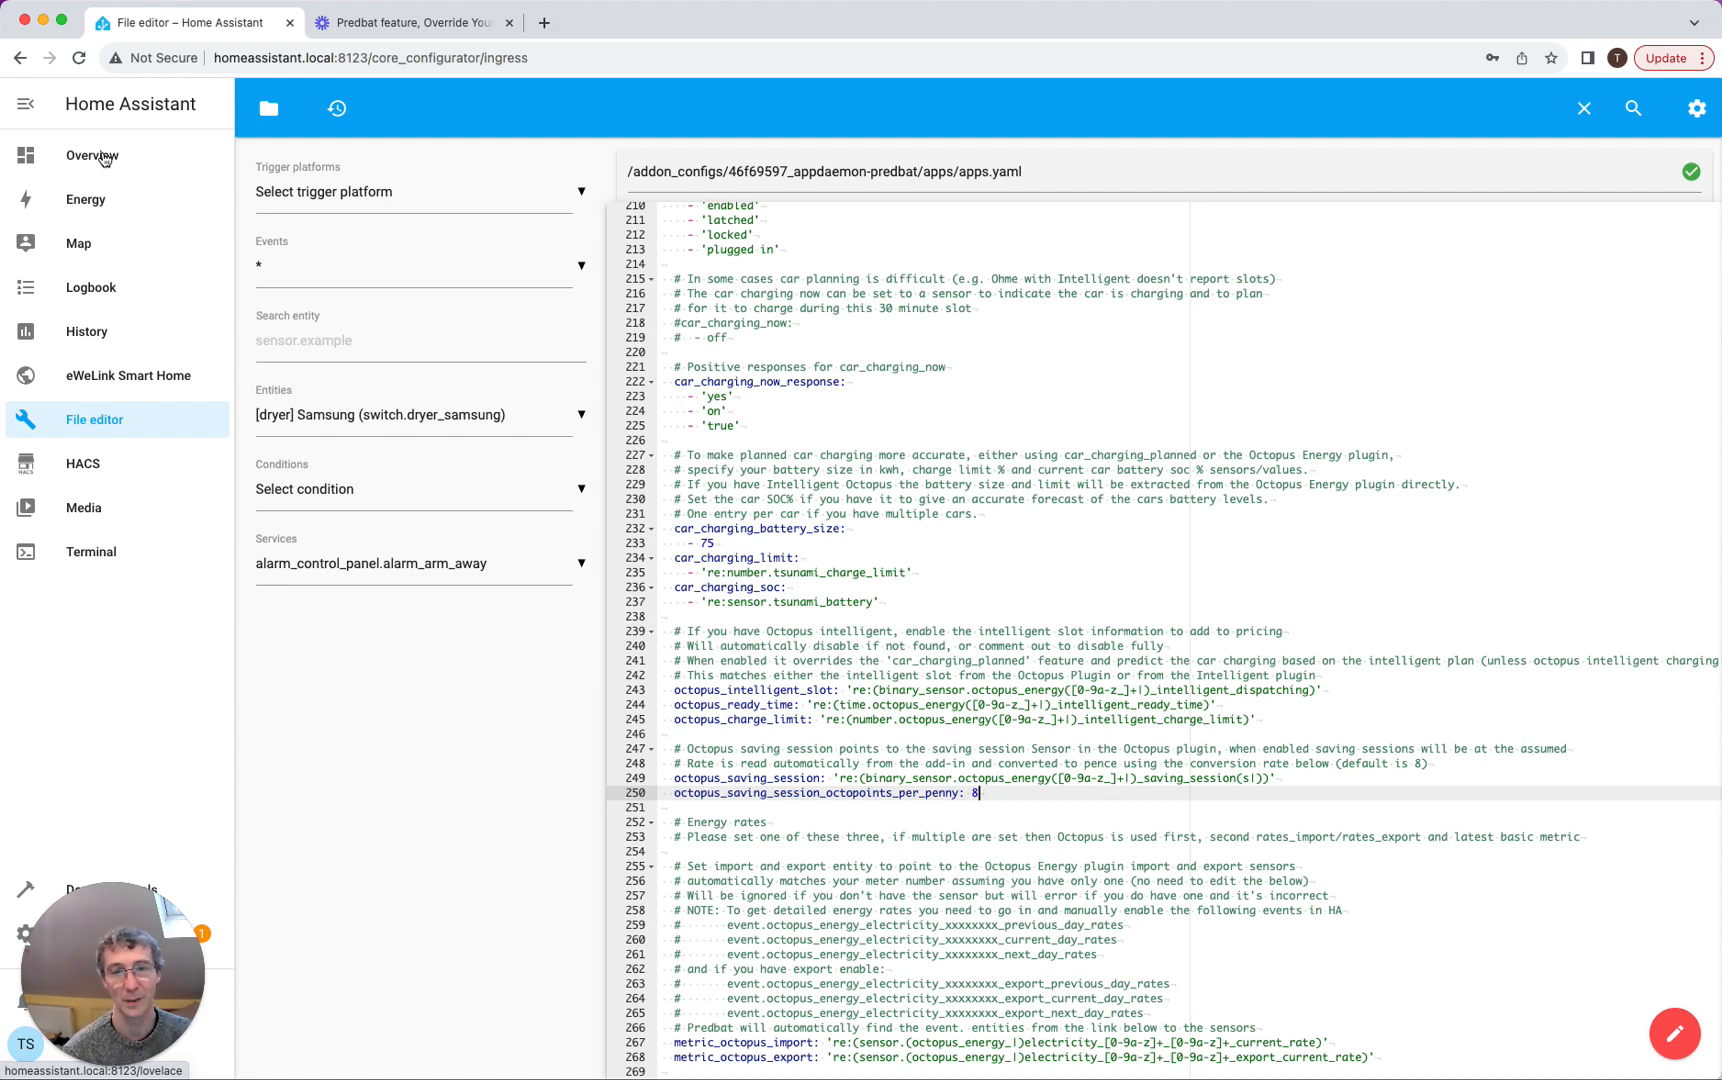
Review the saving-session Load Scaling value of 0.8 on the dashboard and dismiss its dialog
left_click(92, 154)
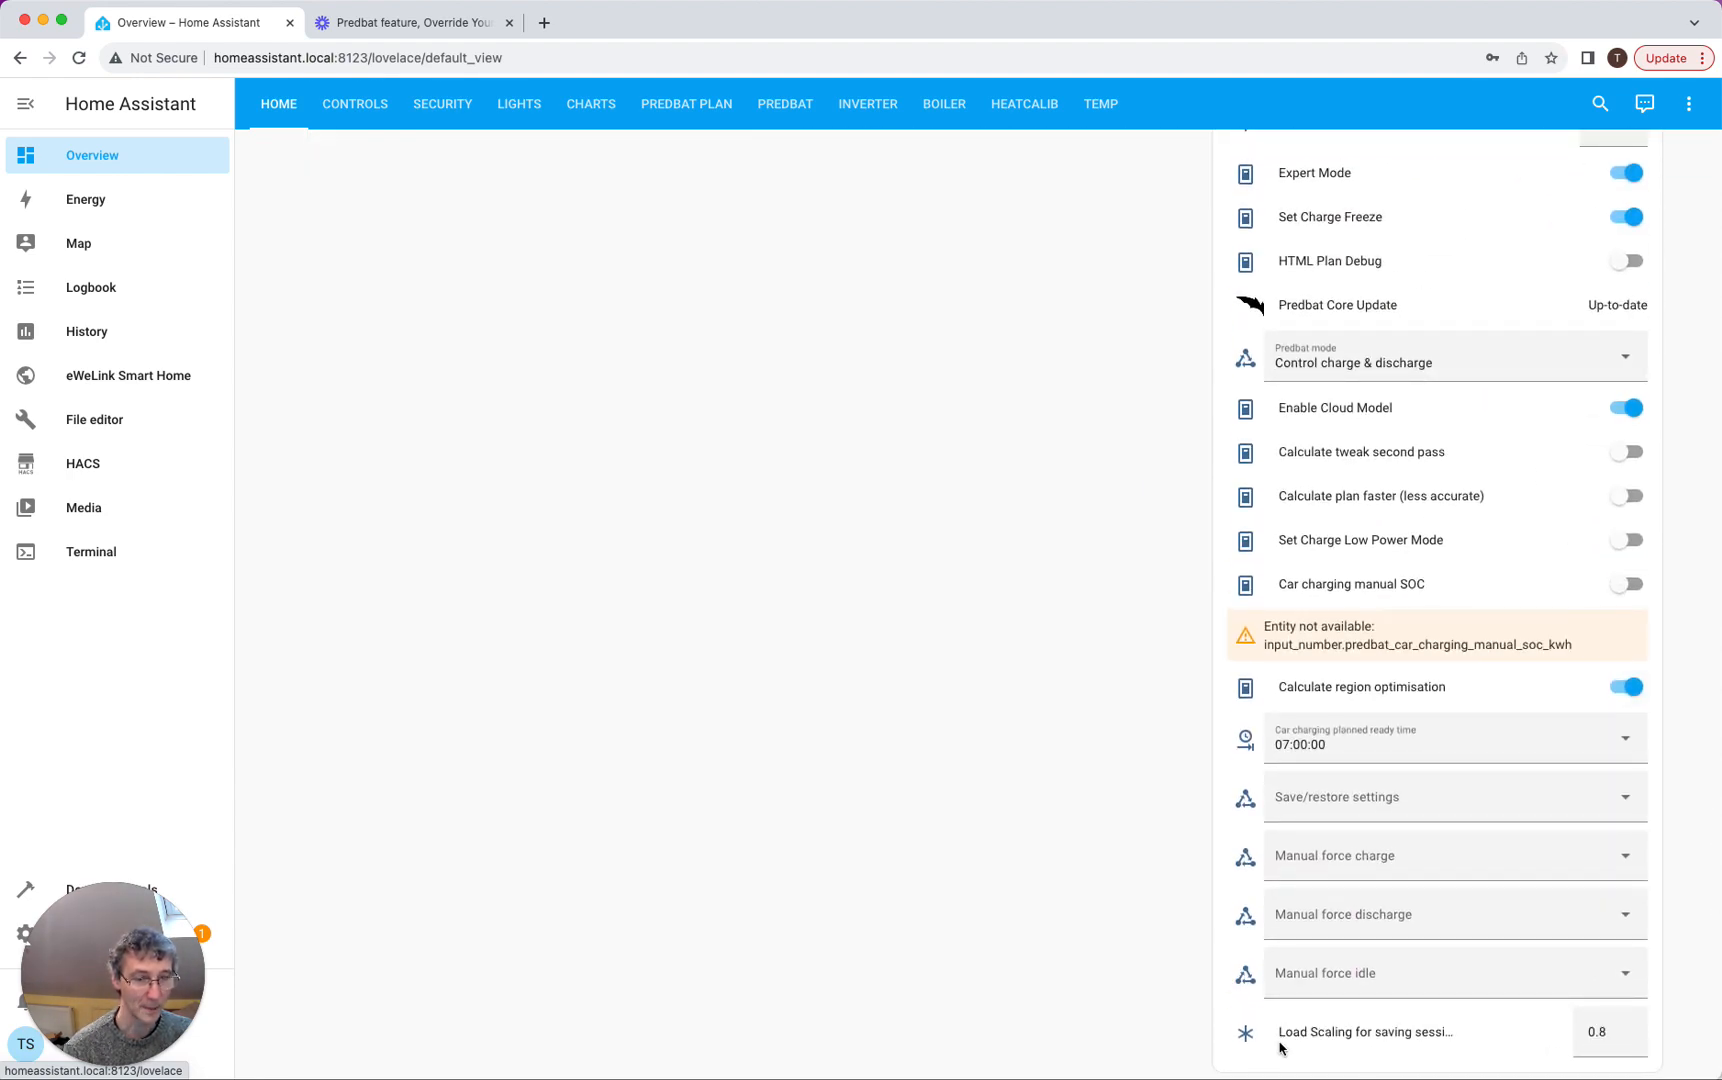
left_click(1366, 1032)
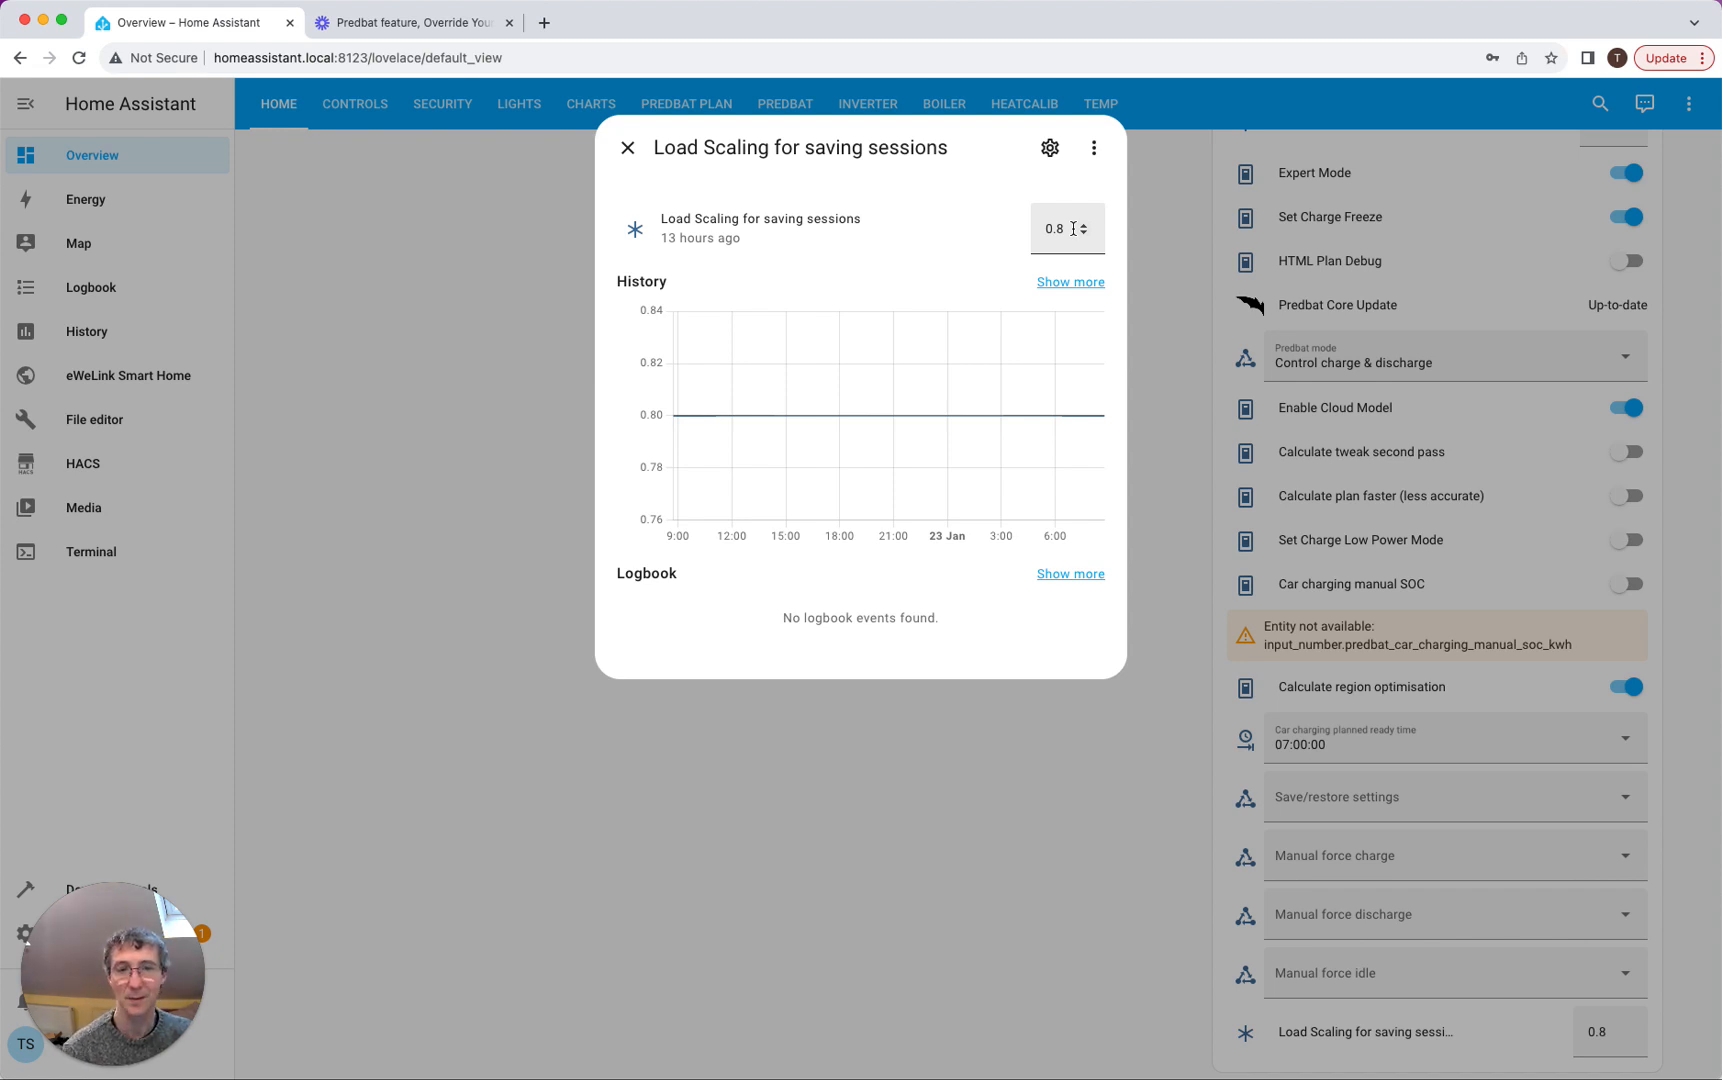
mouse_move(1072, 192)
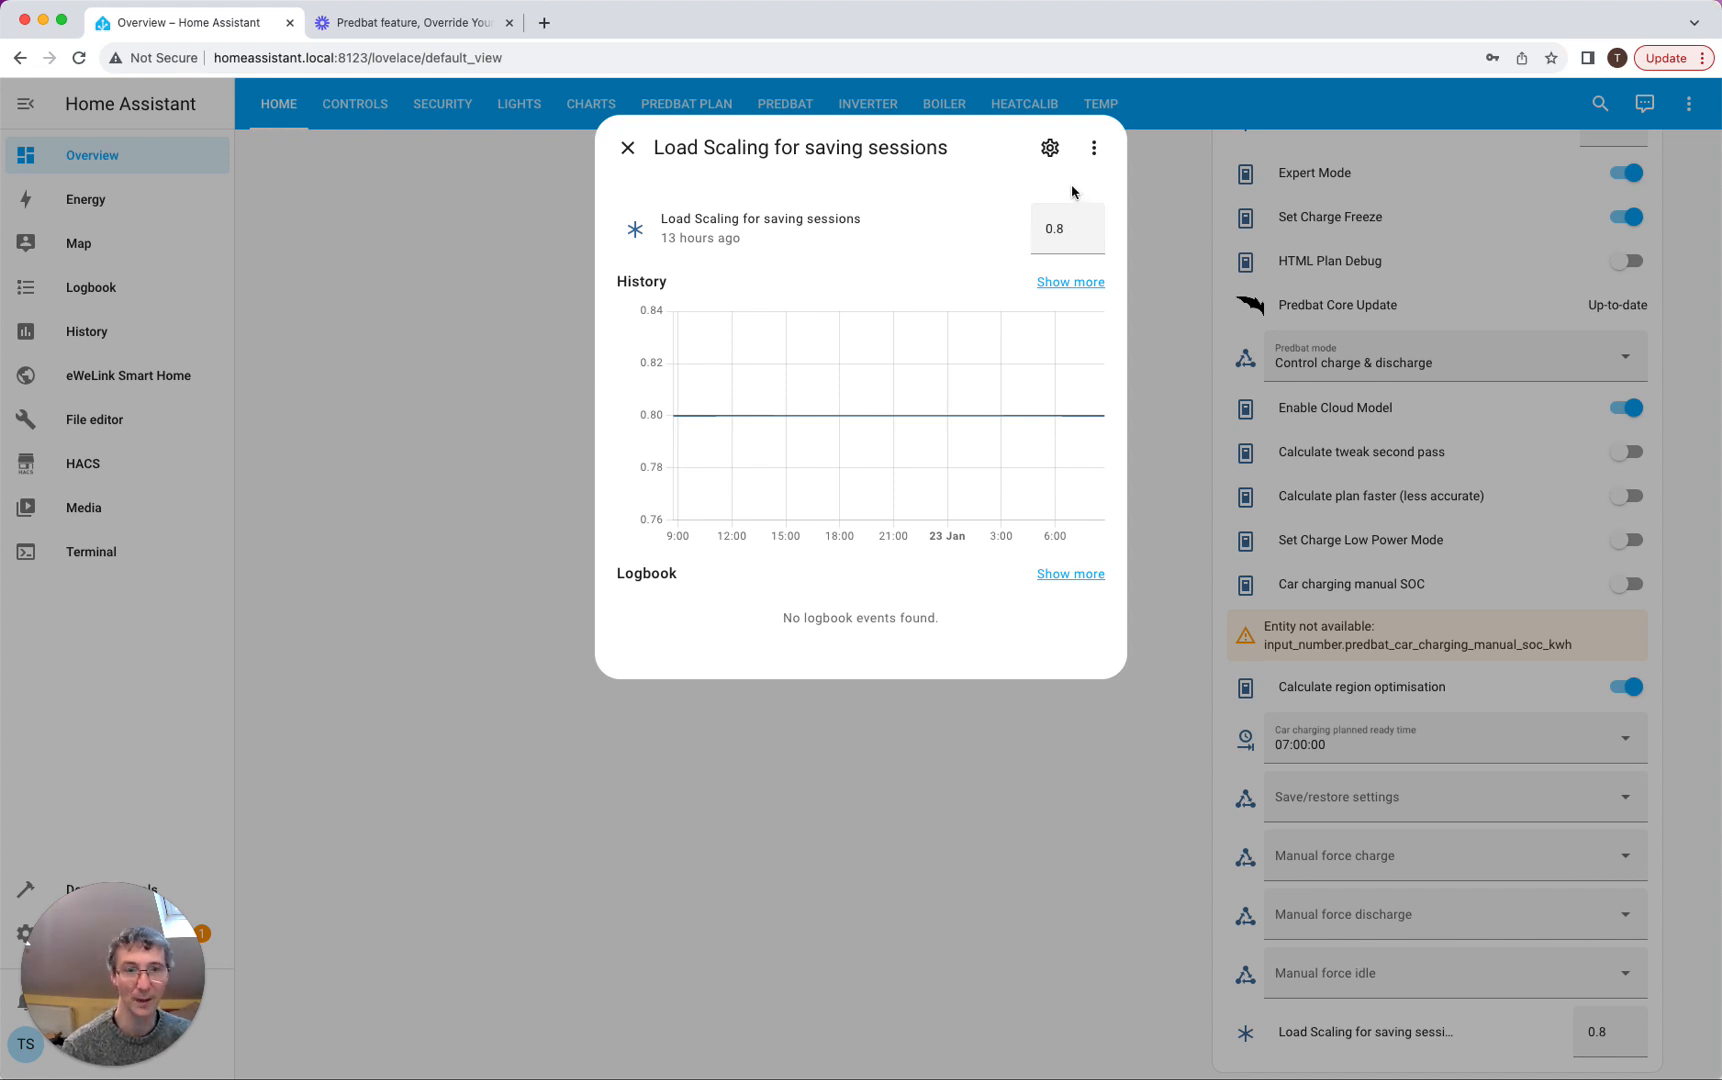
left_click(1064, 228)
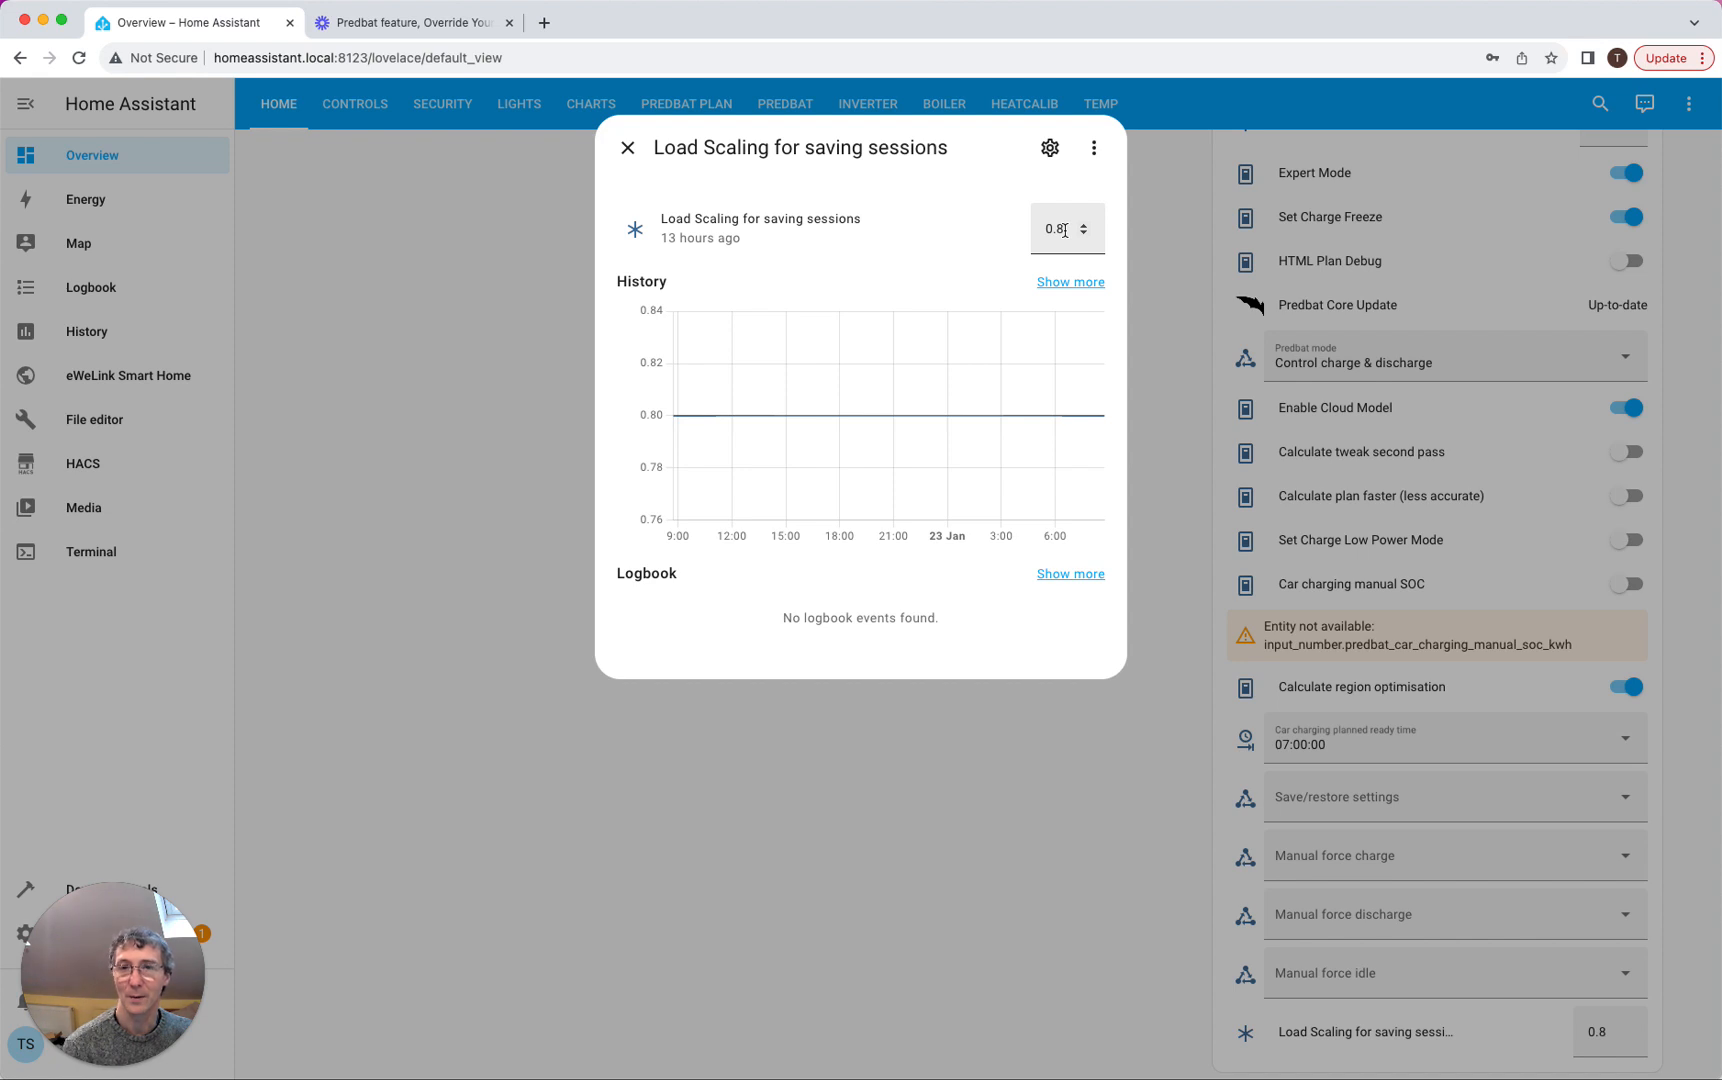
mouse_move(628, 148)
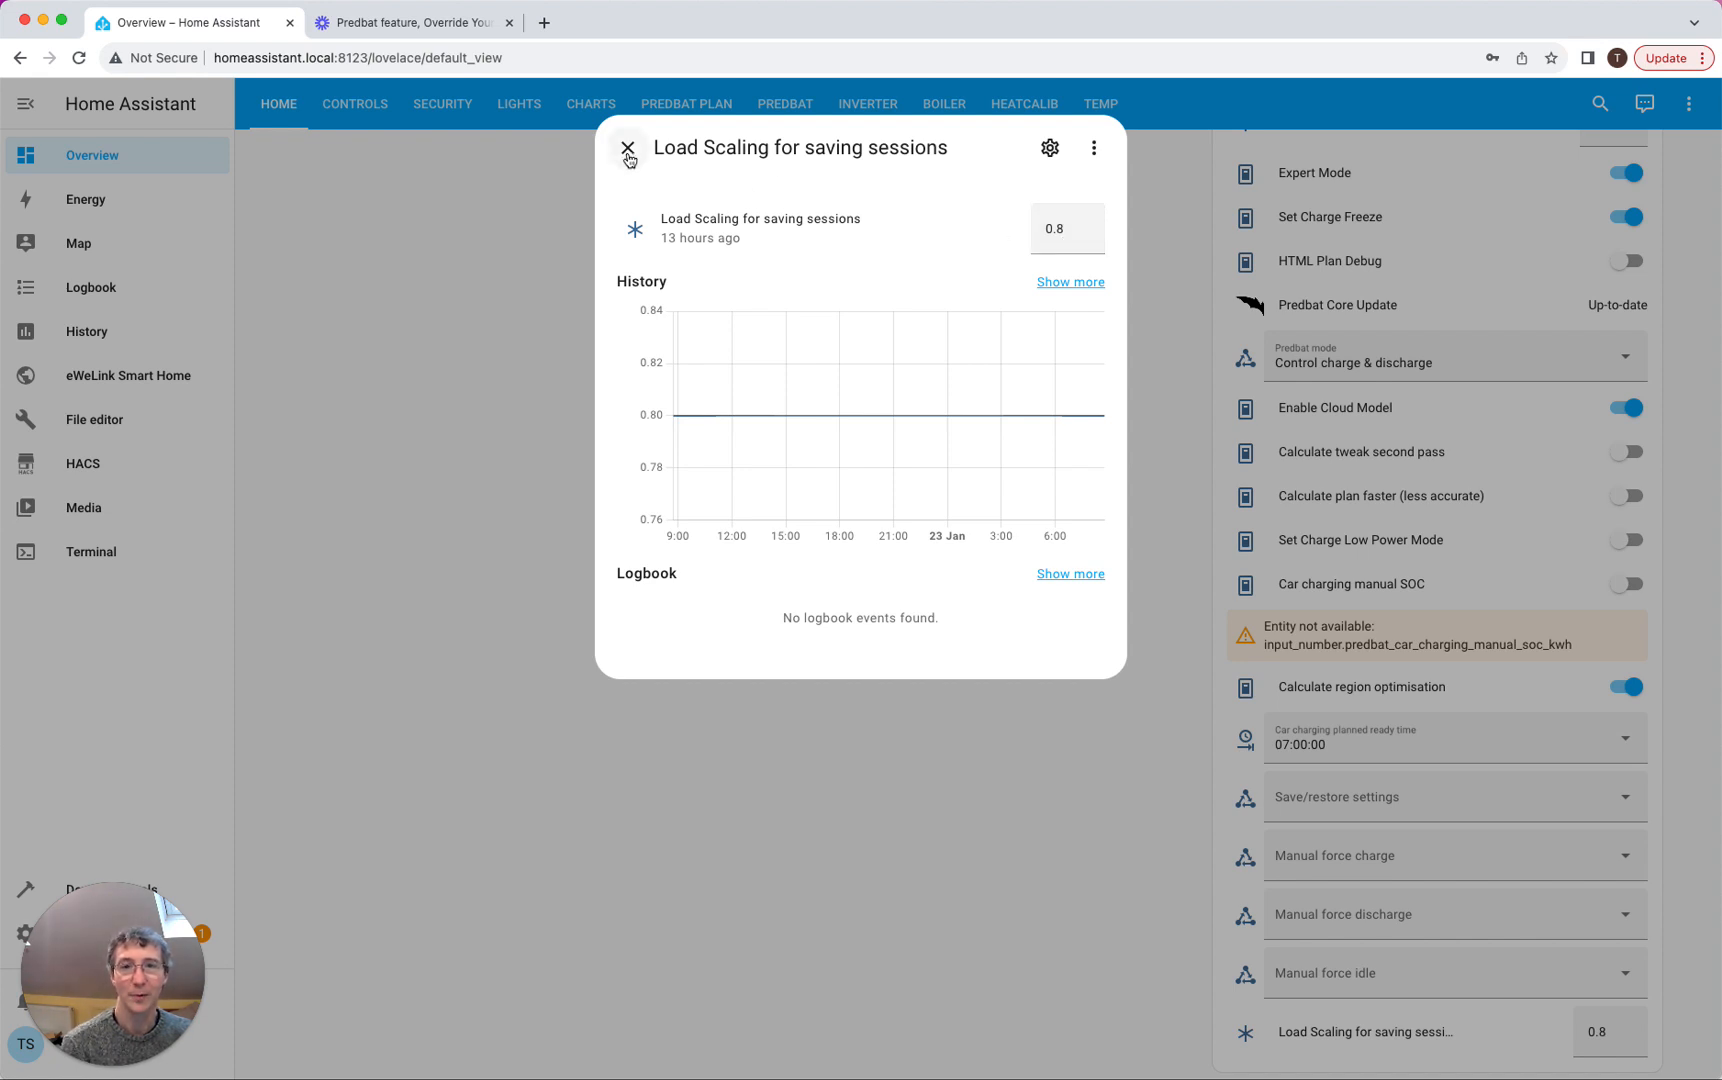
mouse_move(628, 150)
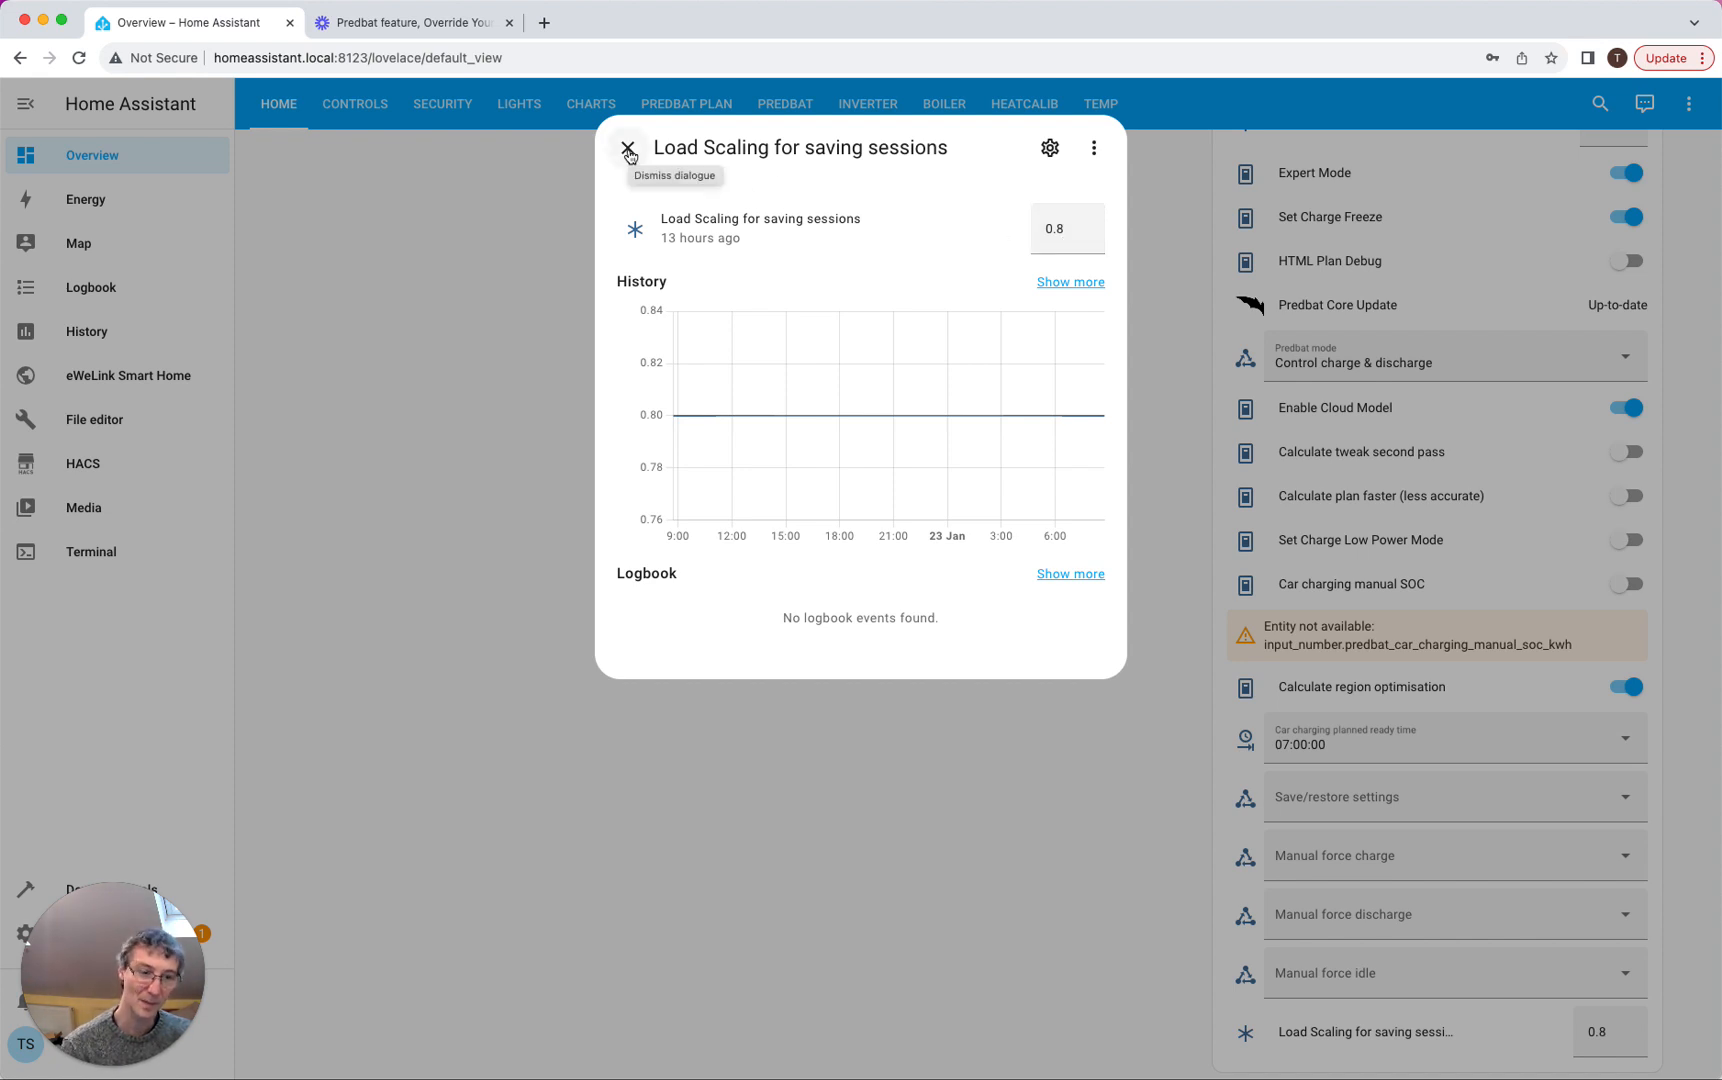
left_click(628, 148)
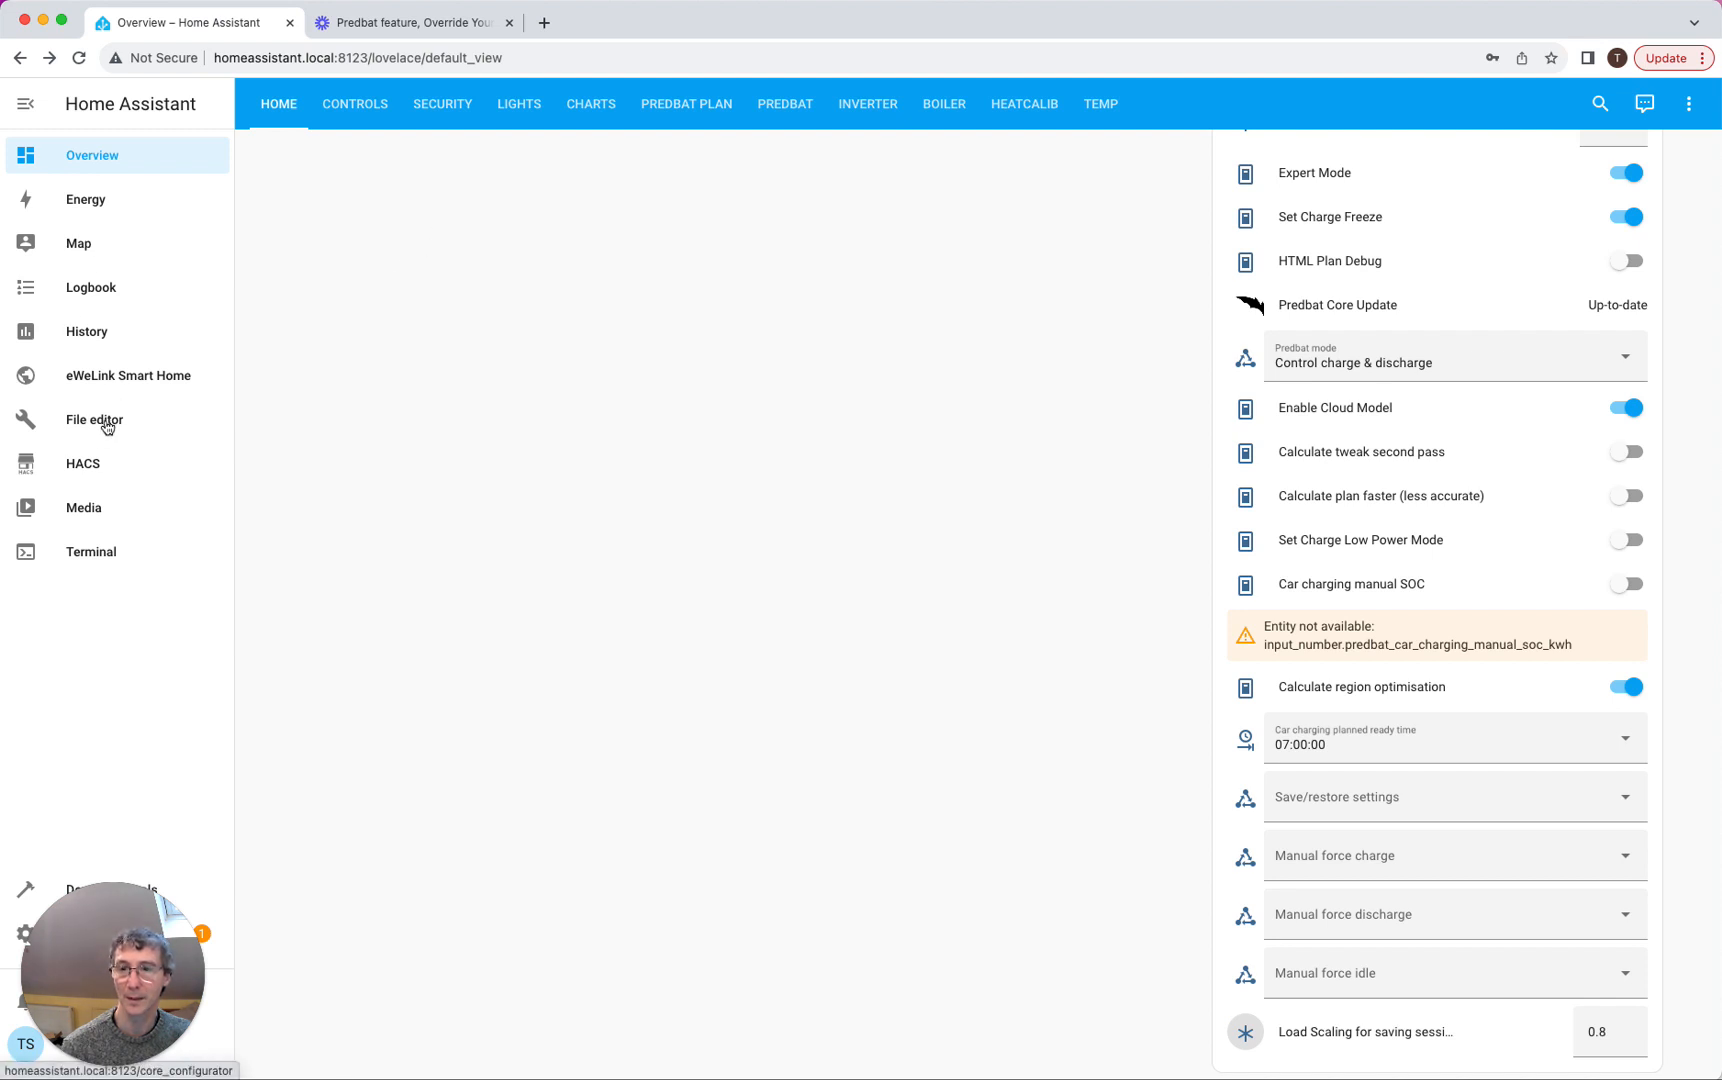
Return to apps.yaml and locate the rates_import_override block
left_click(94, 418)
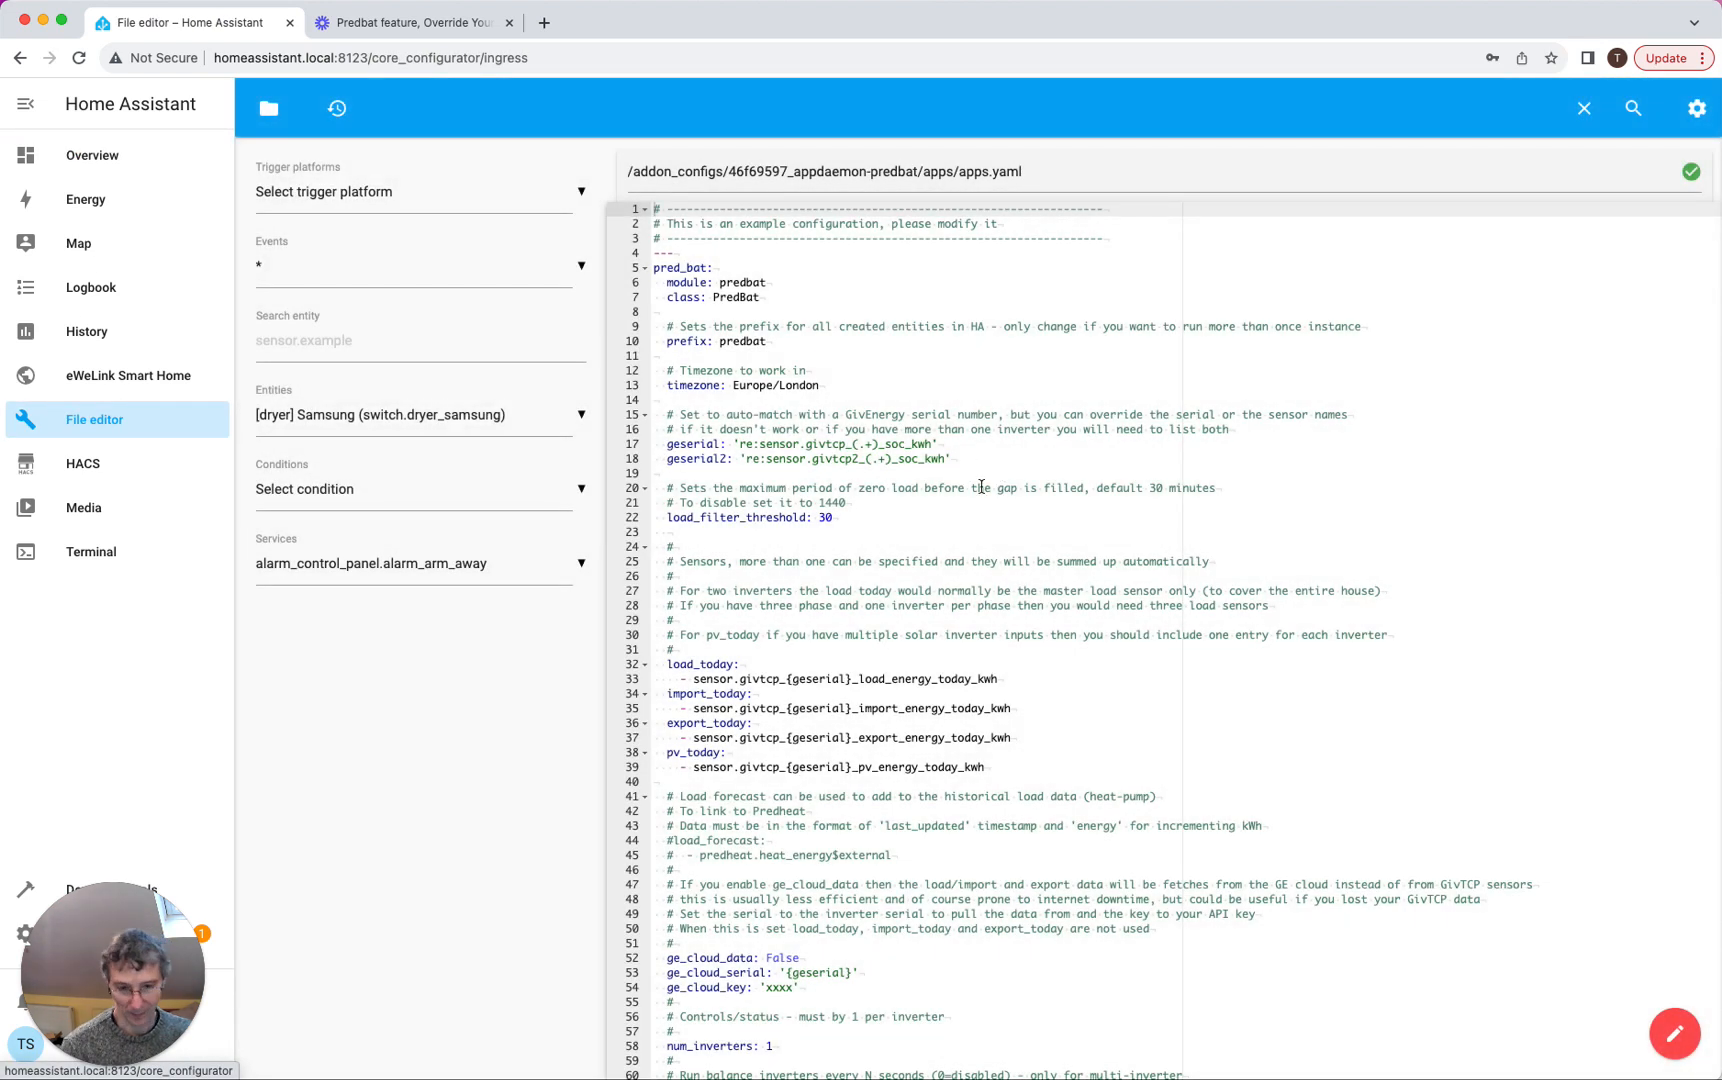
scroll("down", 3)
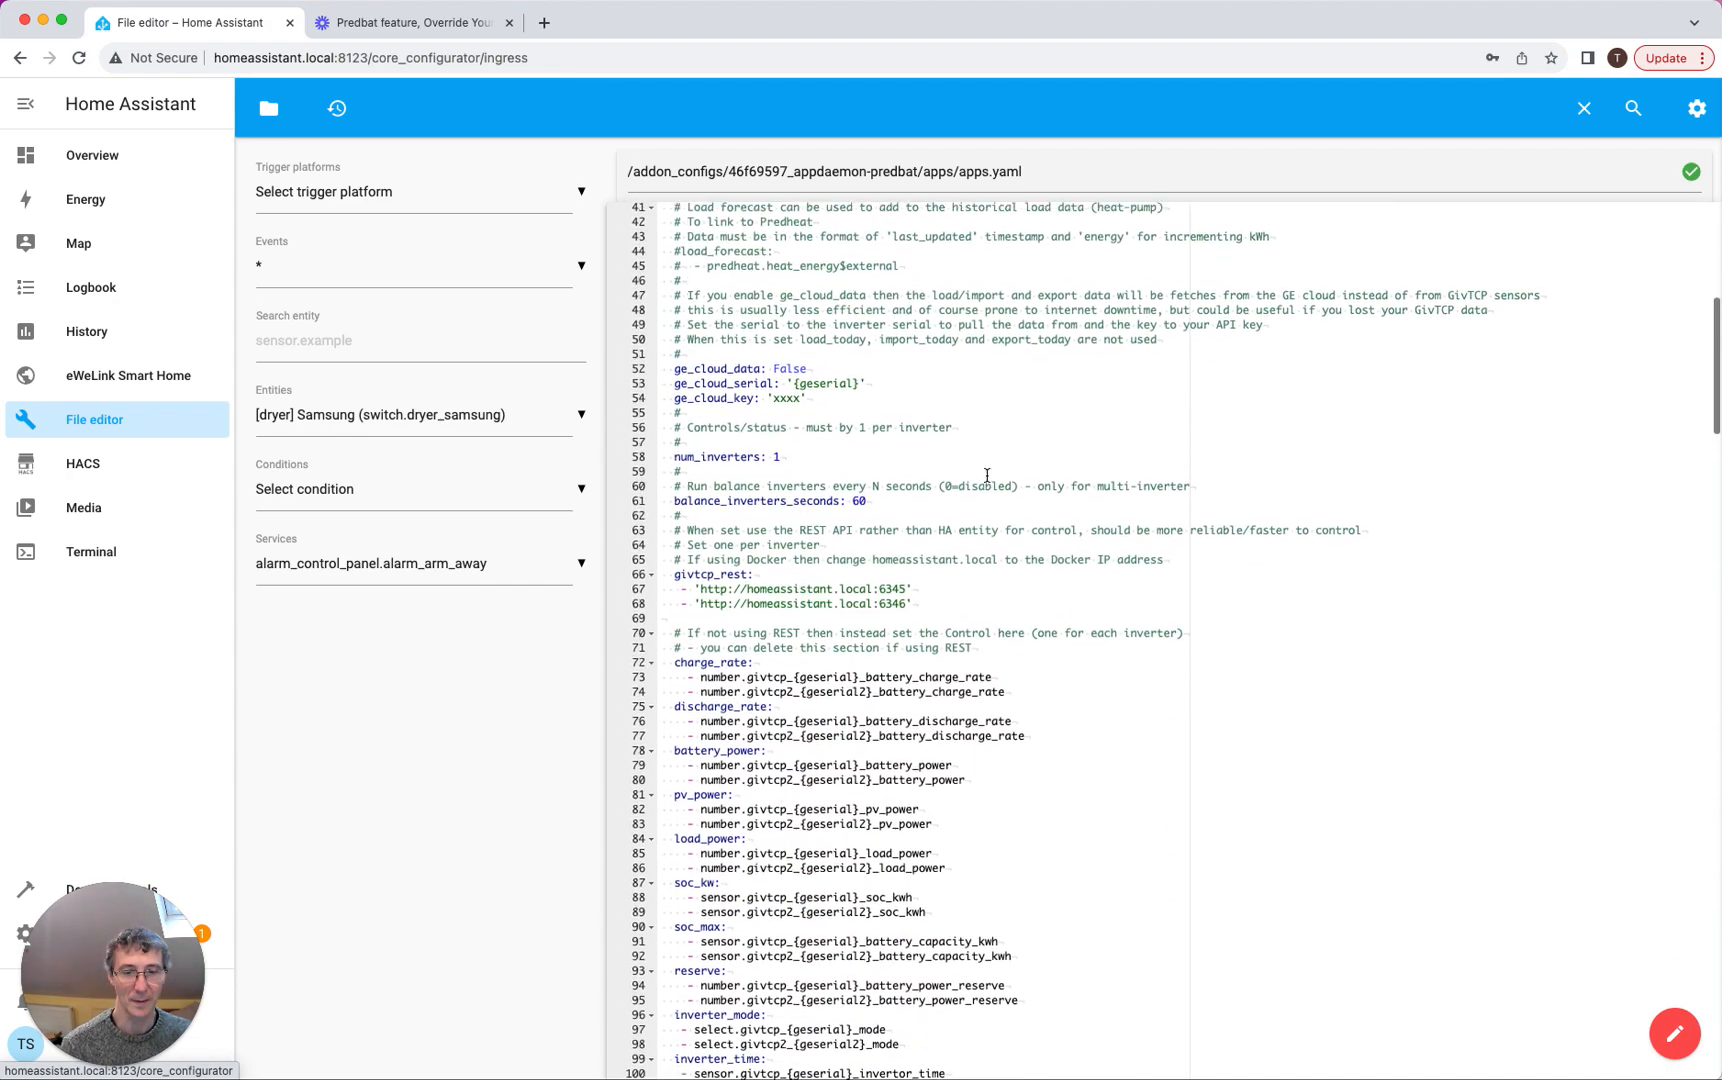
scroll("down", 3)
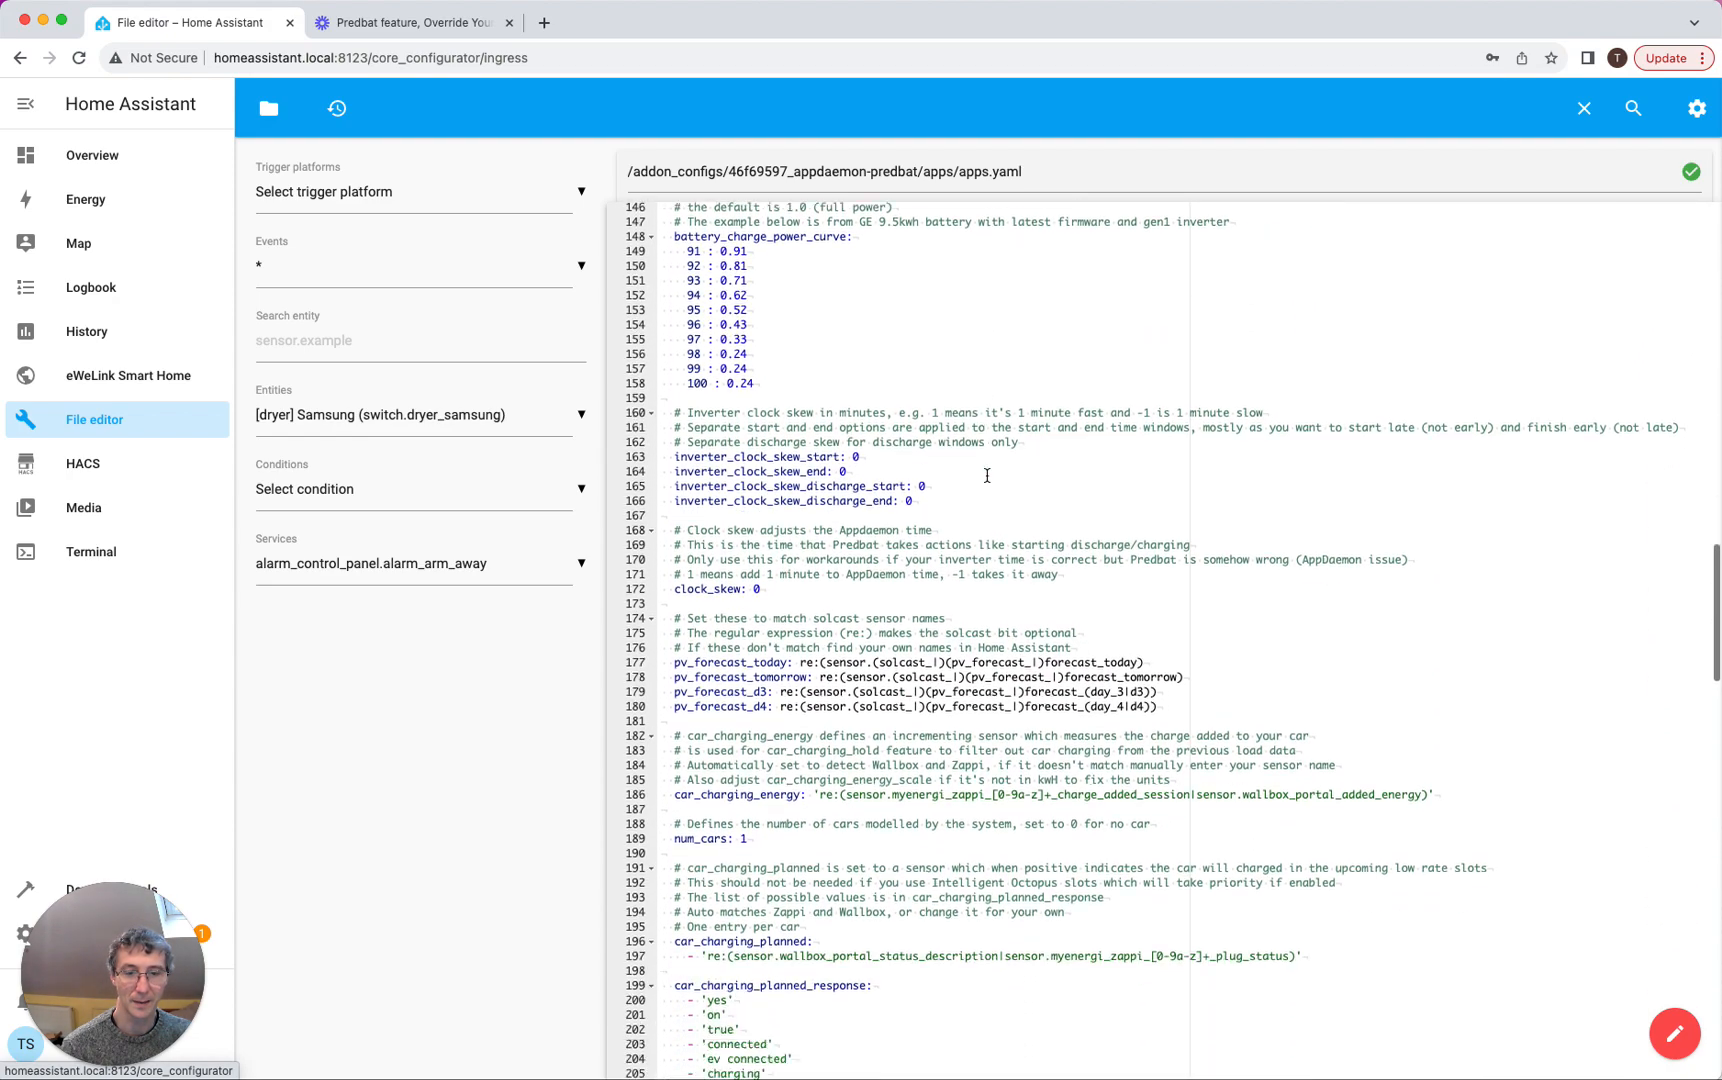
scroll("down", 3)
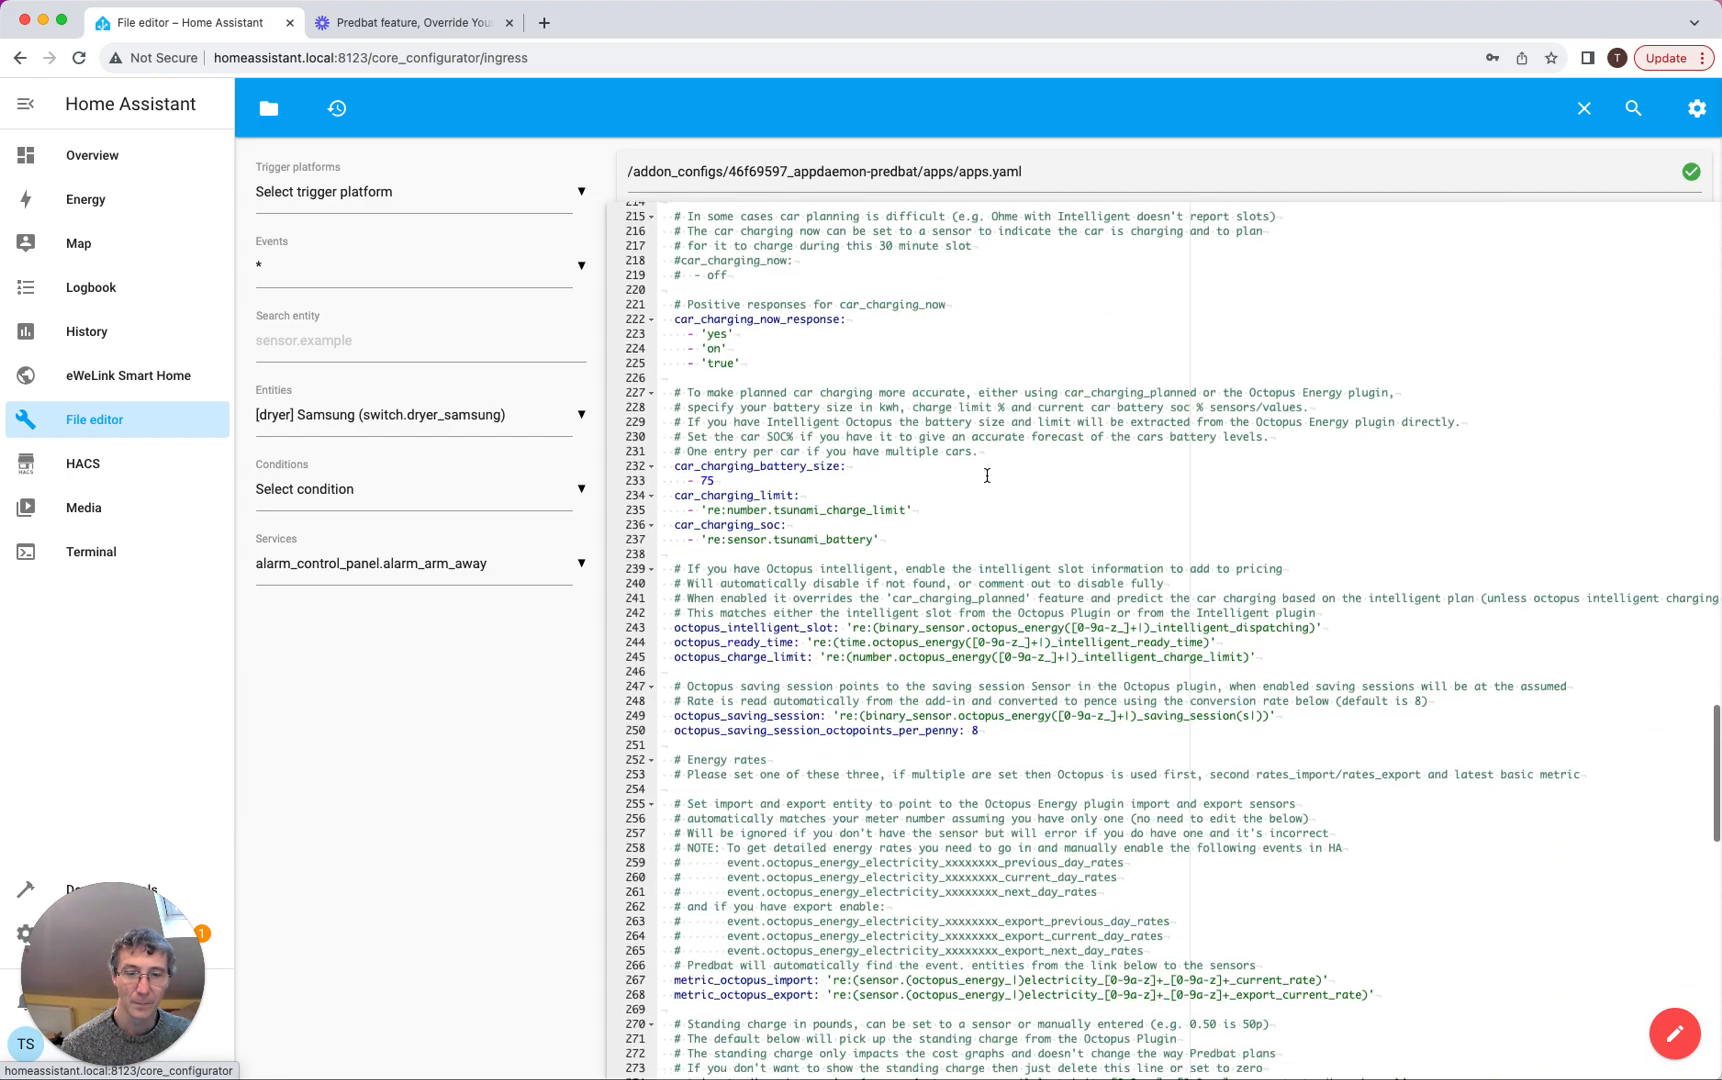
scroll("down", 3)
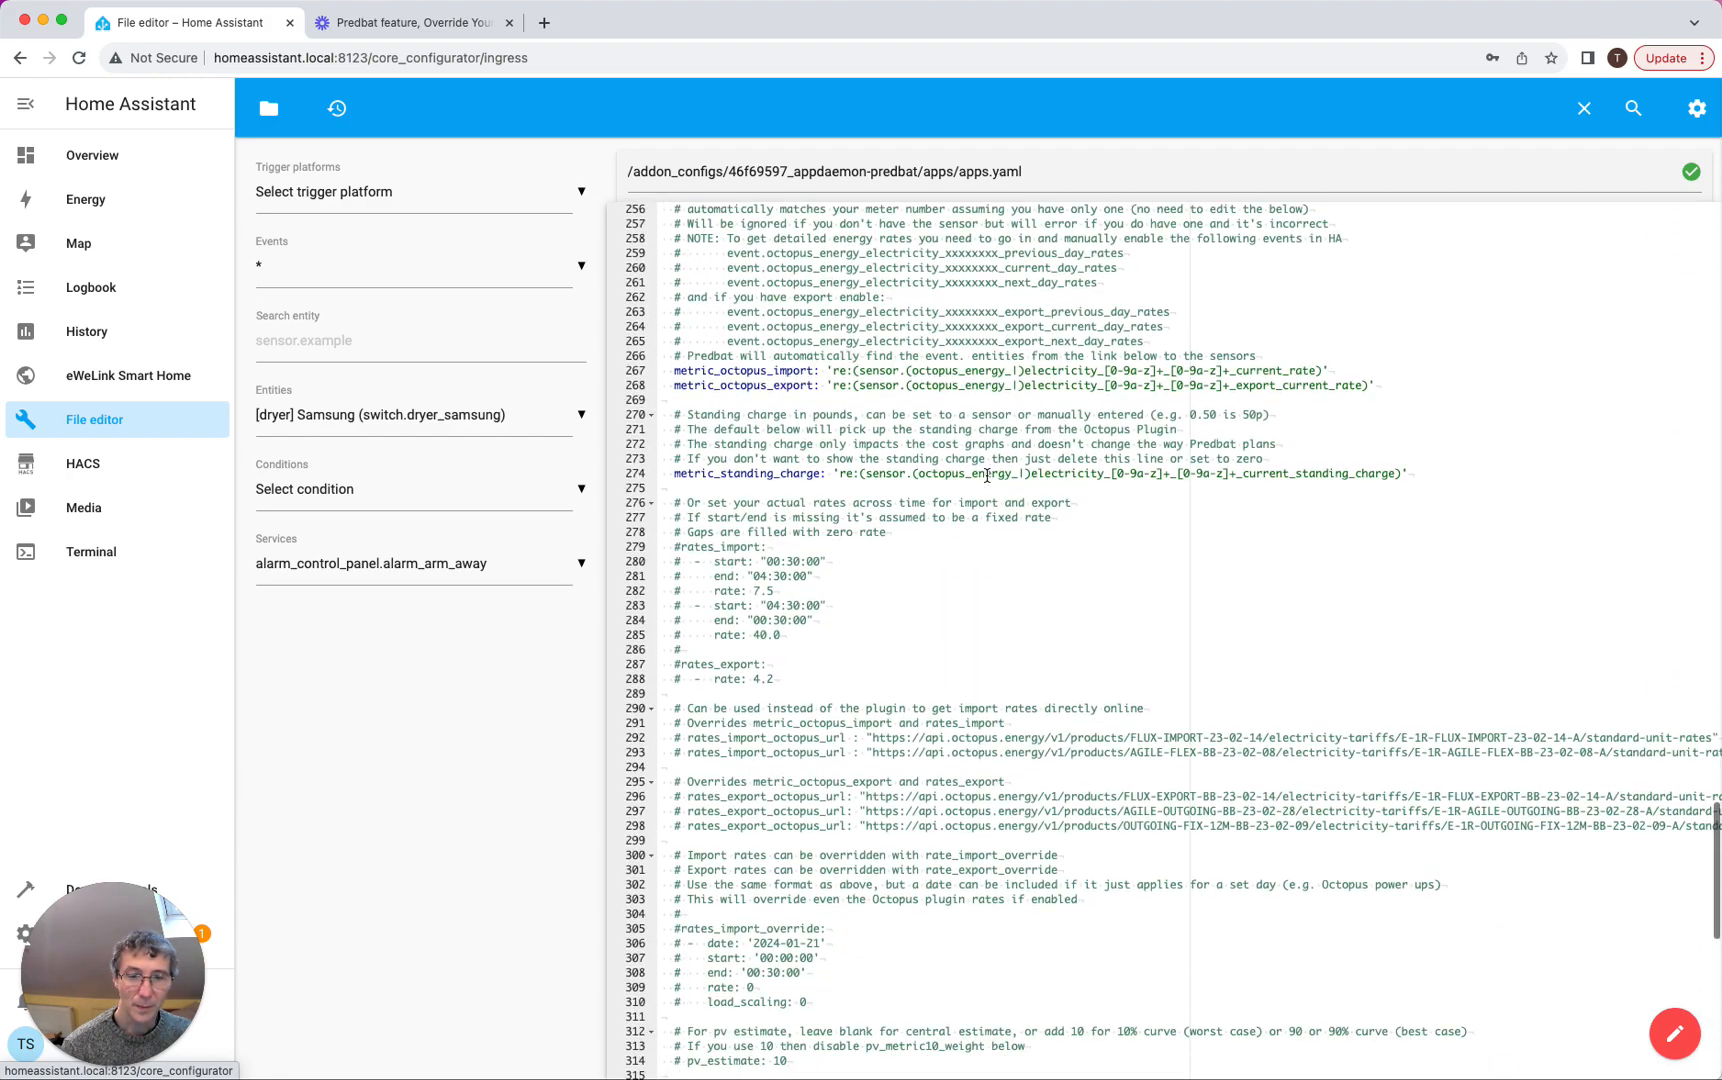
scroll("down", 3)
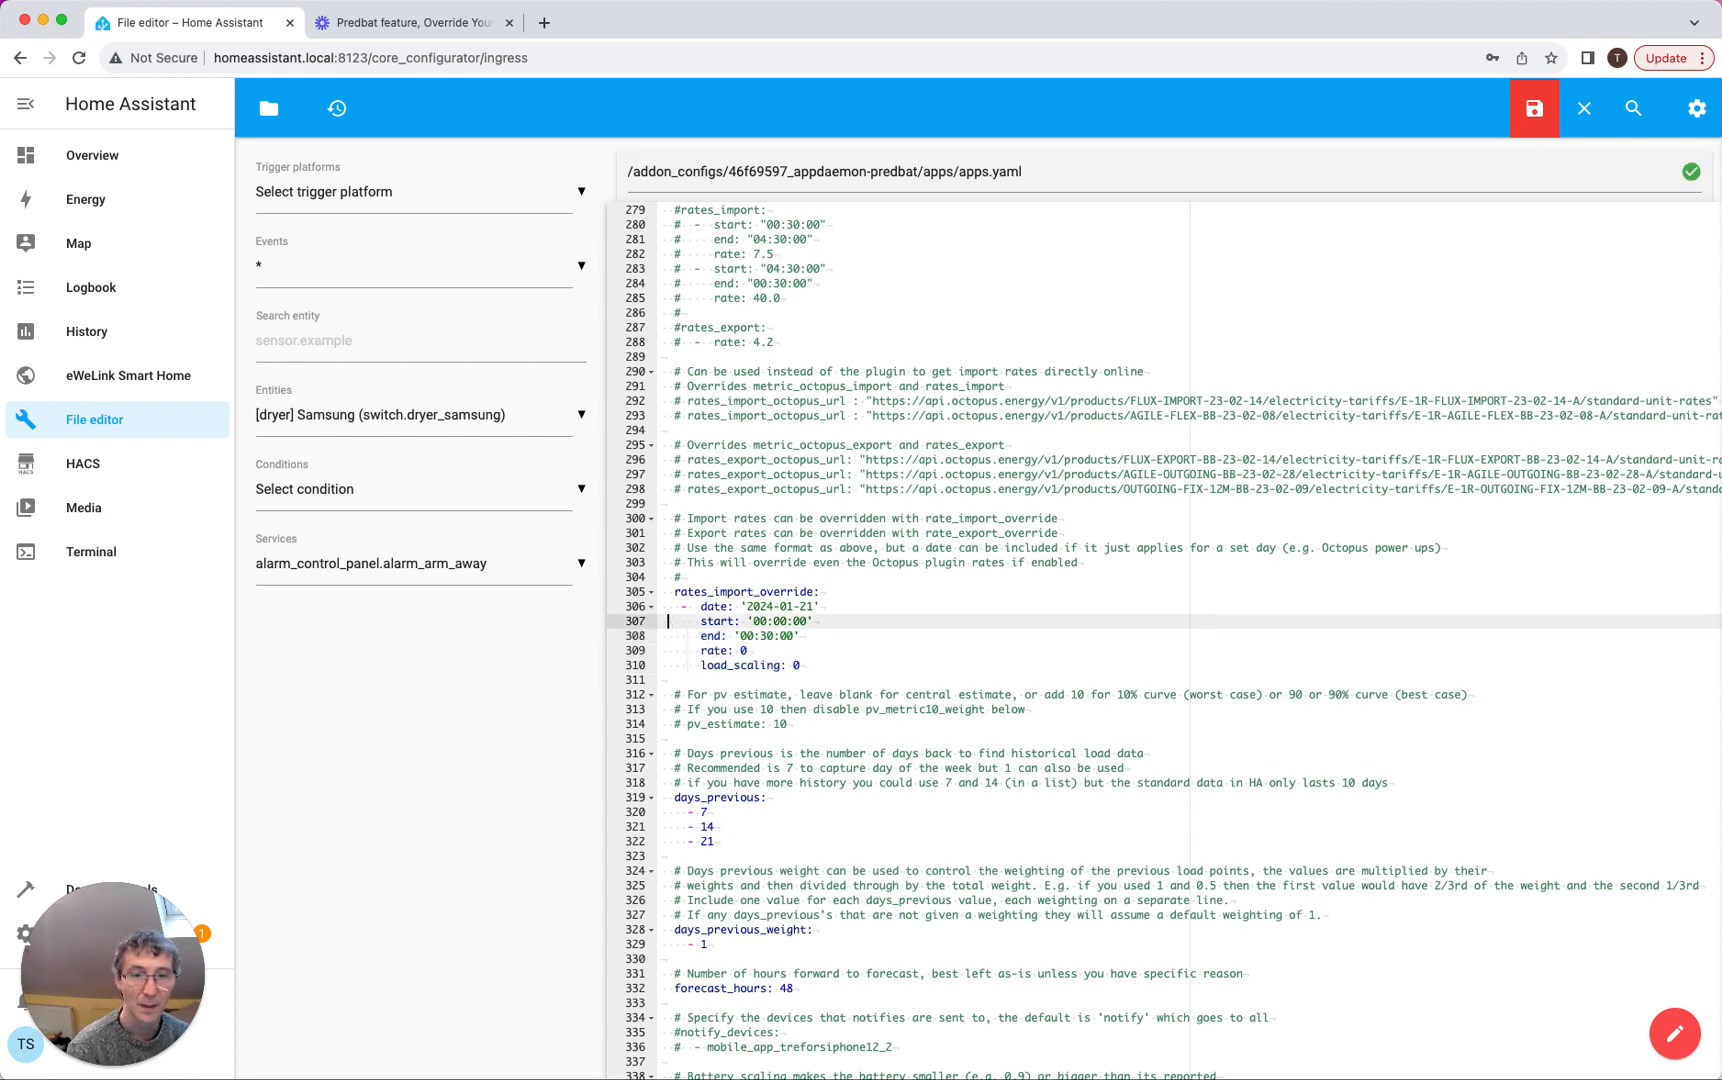
Set the override to 2024-01-23, 11:00:00–11:30:00, rate 0, load_scaling 1.5, and save apps.yaml
left_click(812, 606)
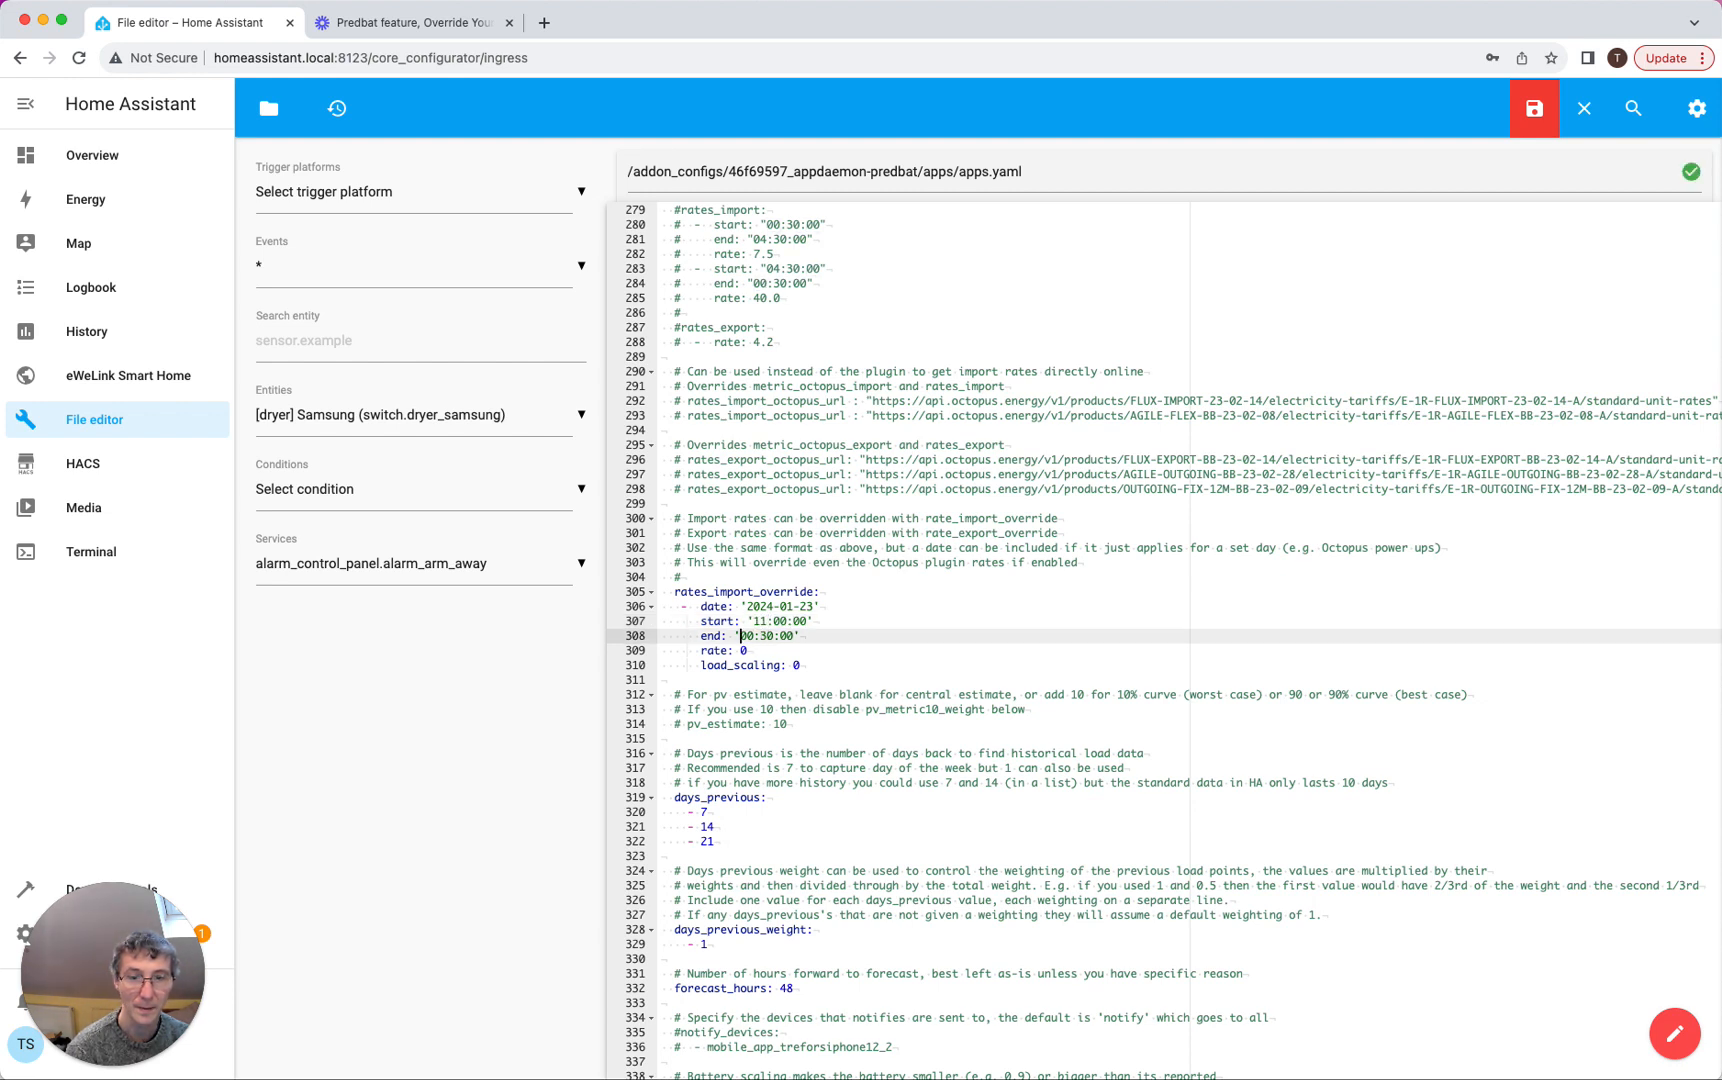
type("11")
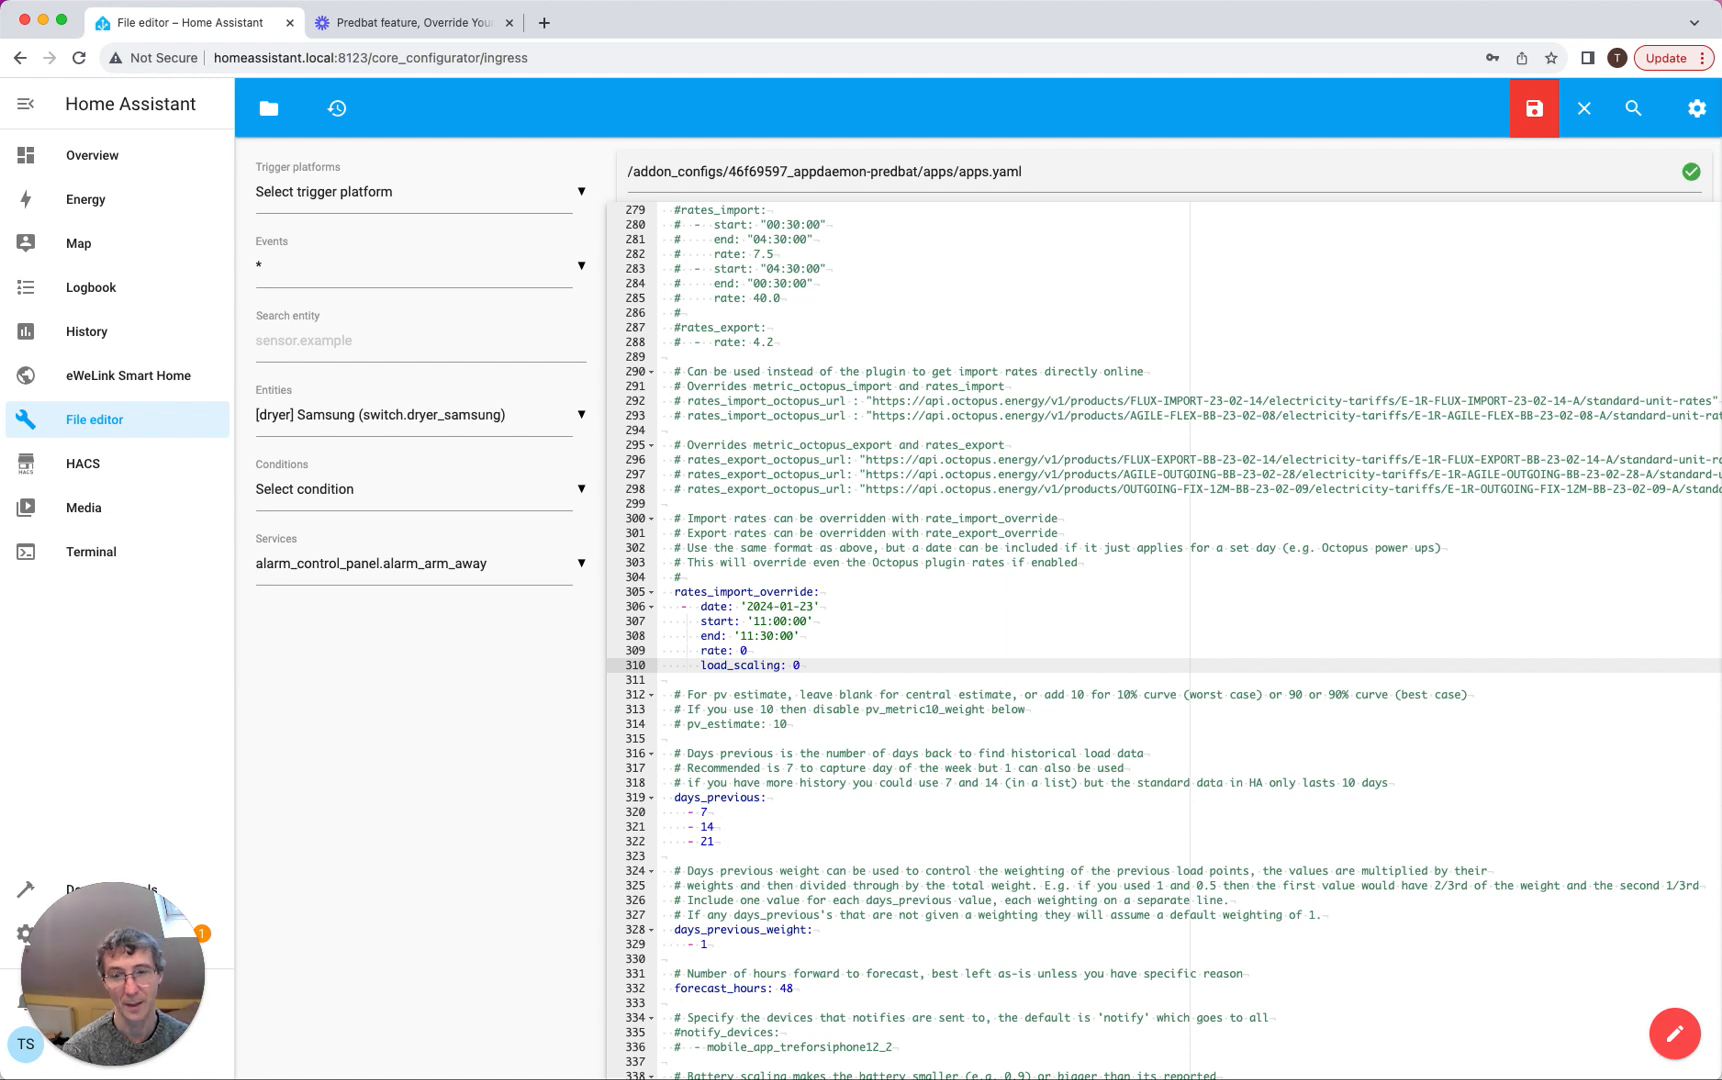
key("Backspace")
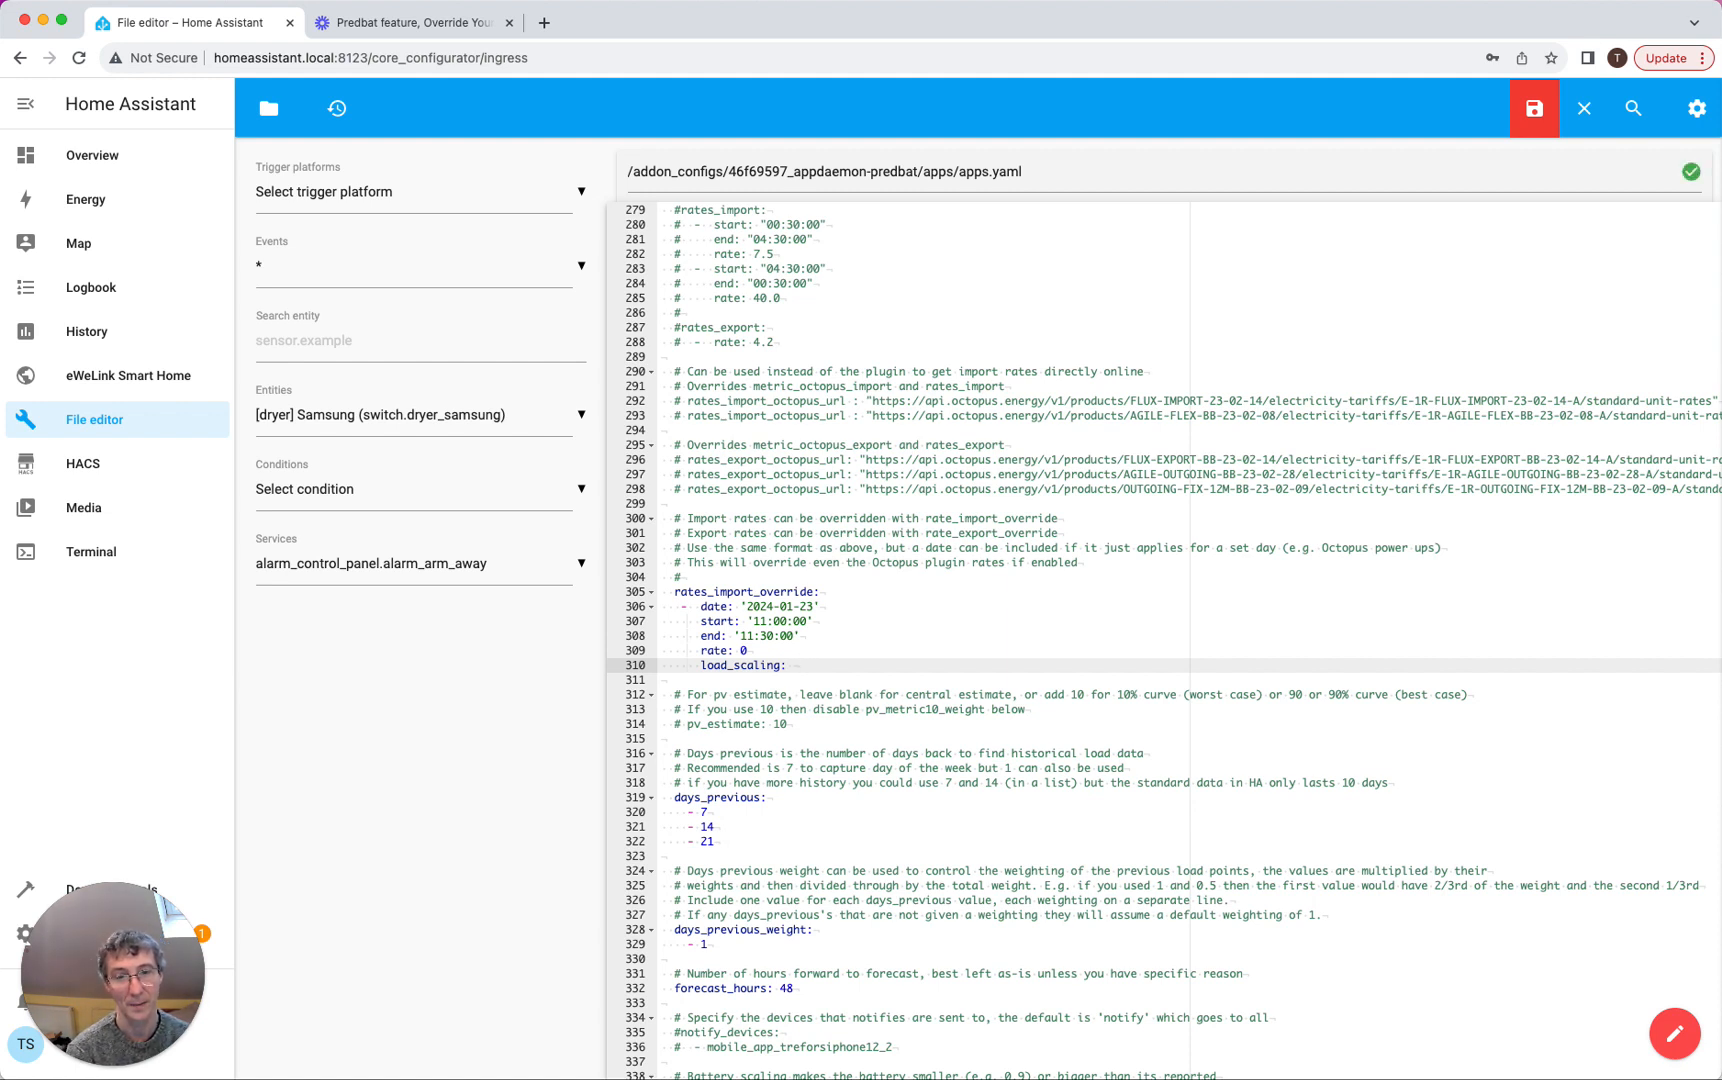
type("1.5")
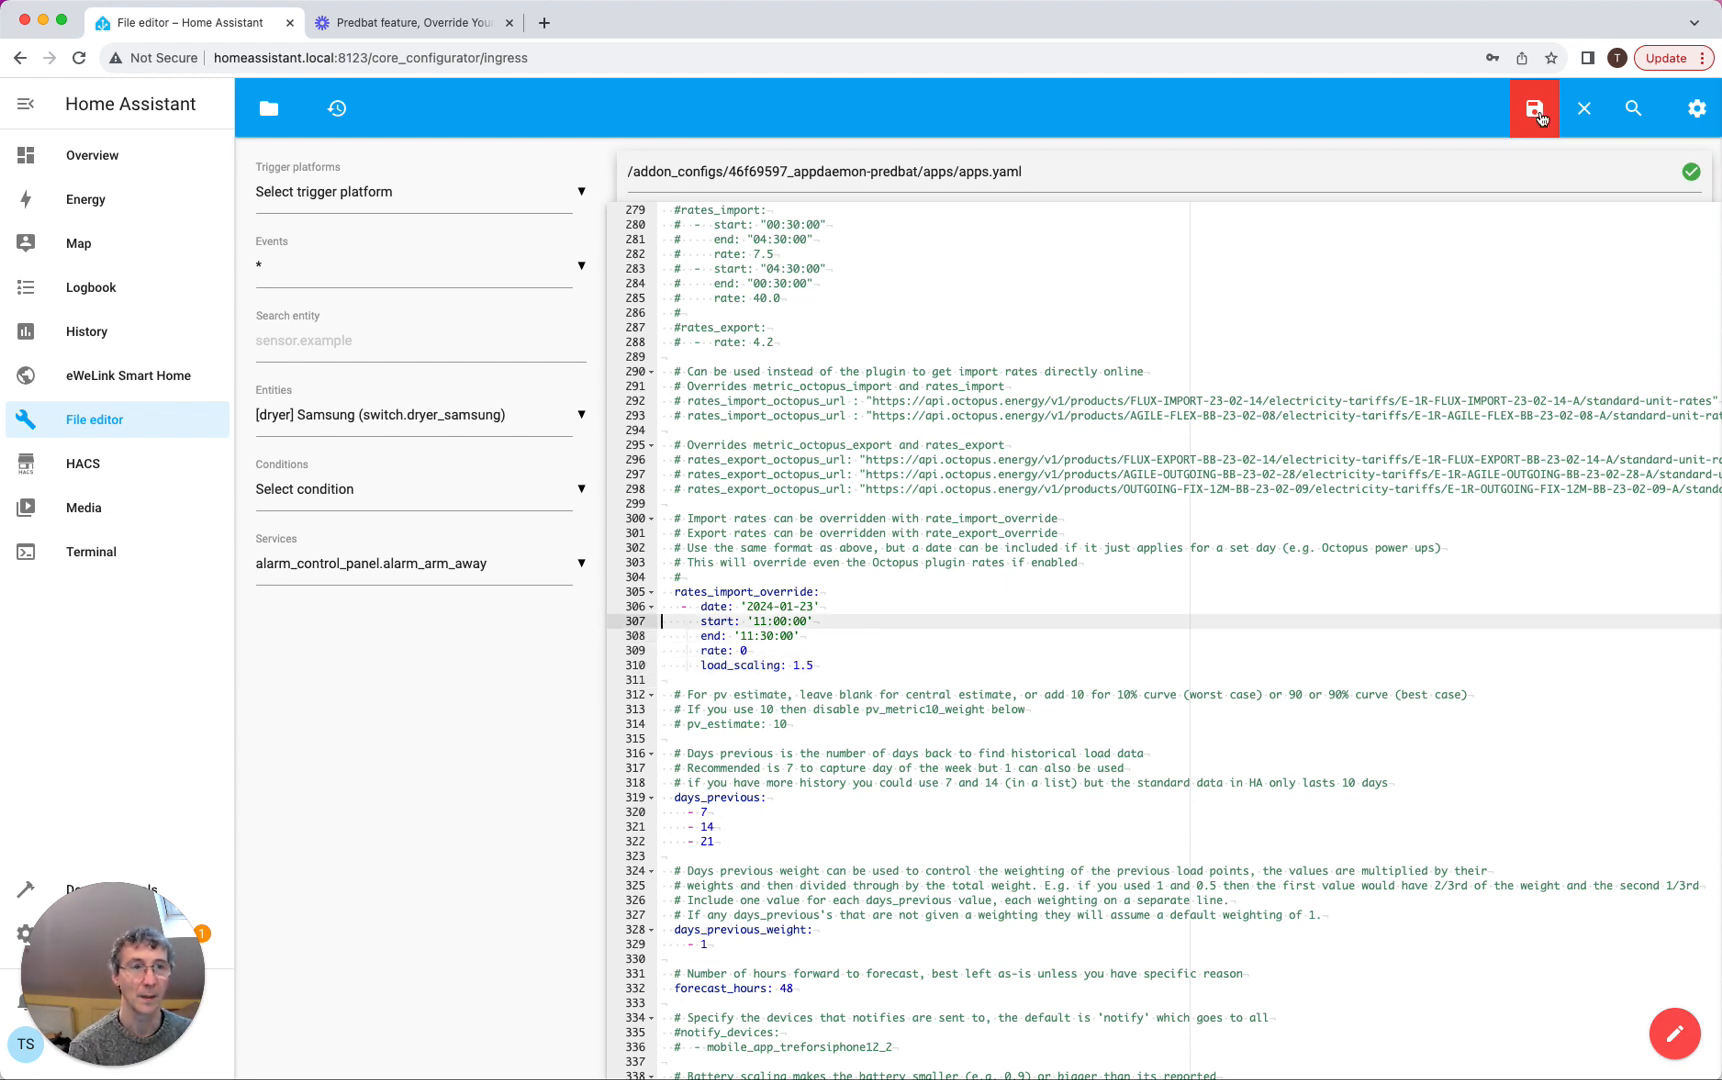
left_click(1534, 108)
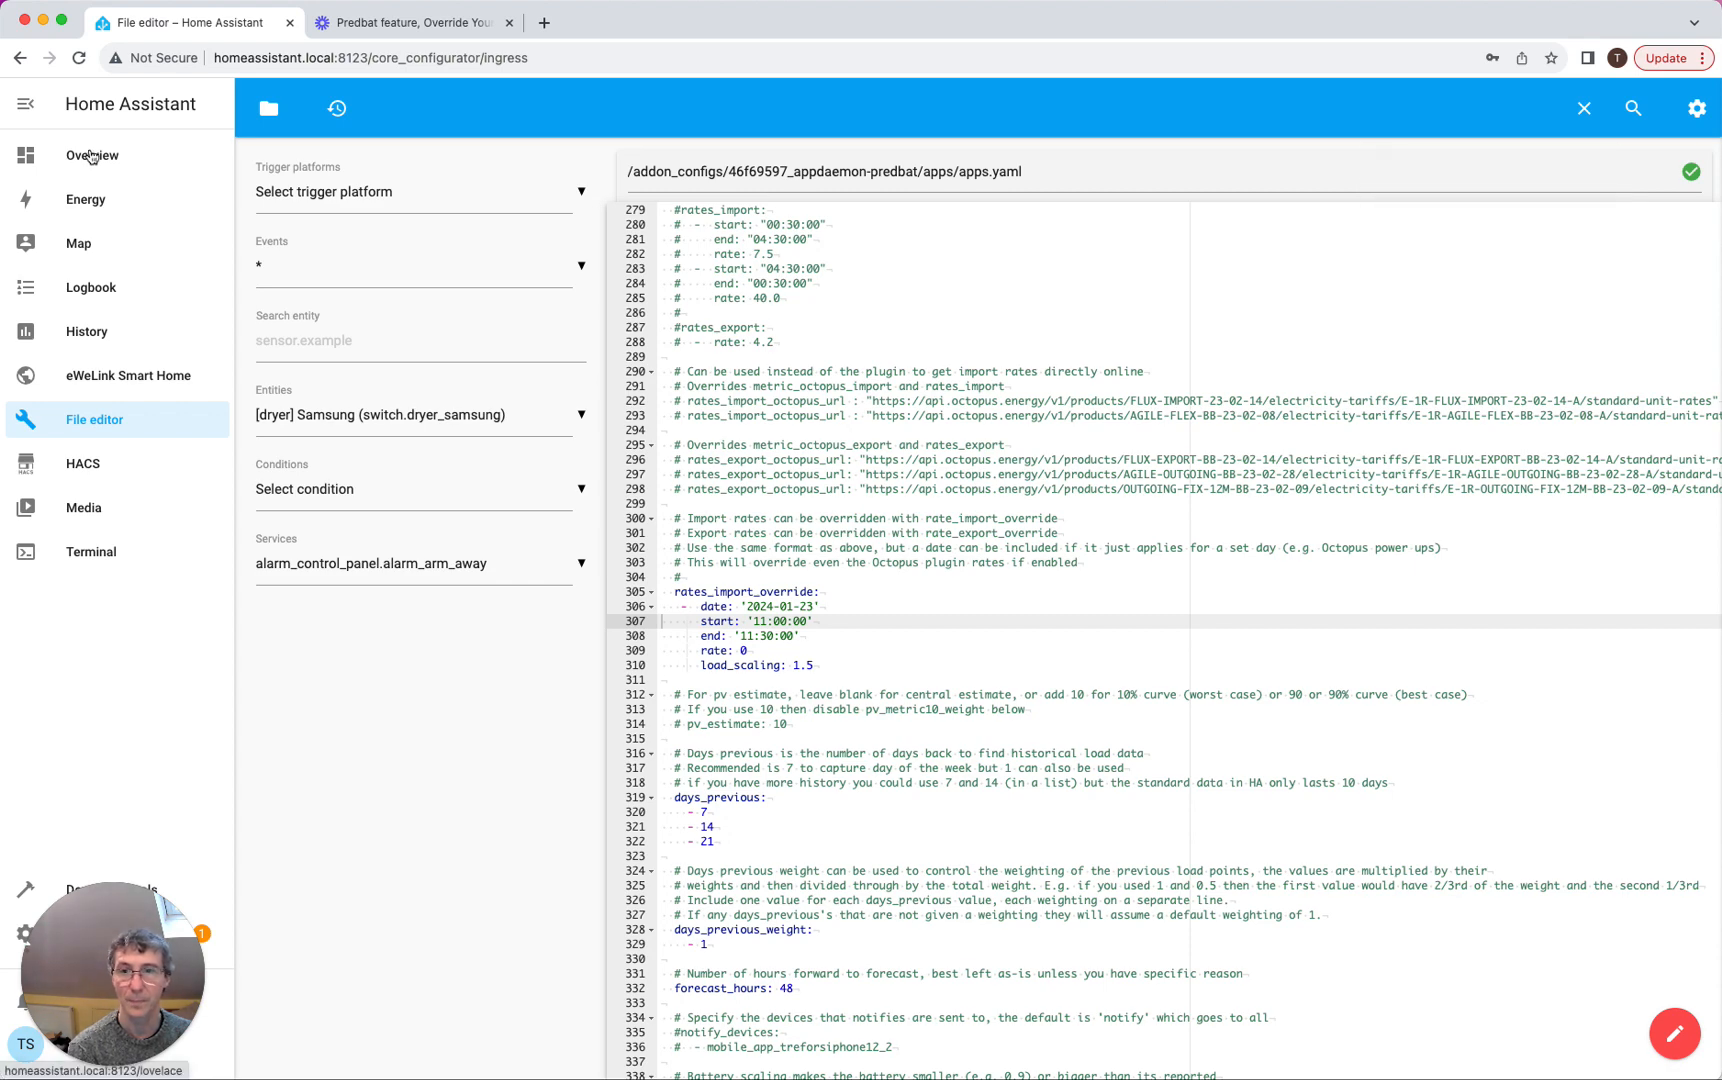
View the Predbat plan showing Tue 11:00 at import rate 0.00 with a Charge slot
left_click(92, 154)
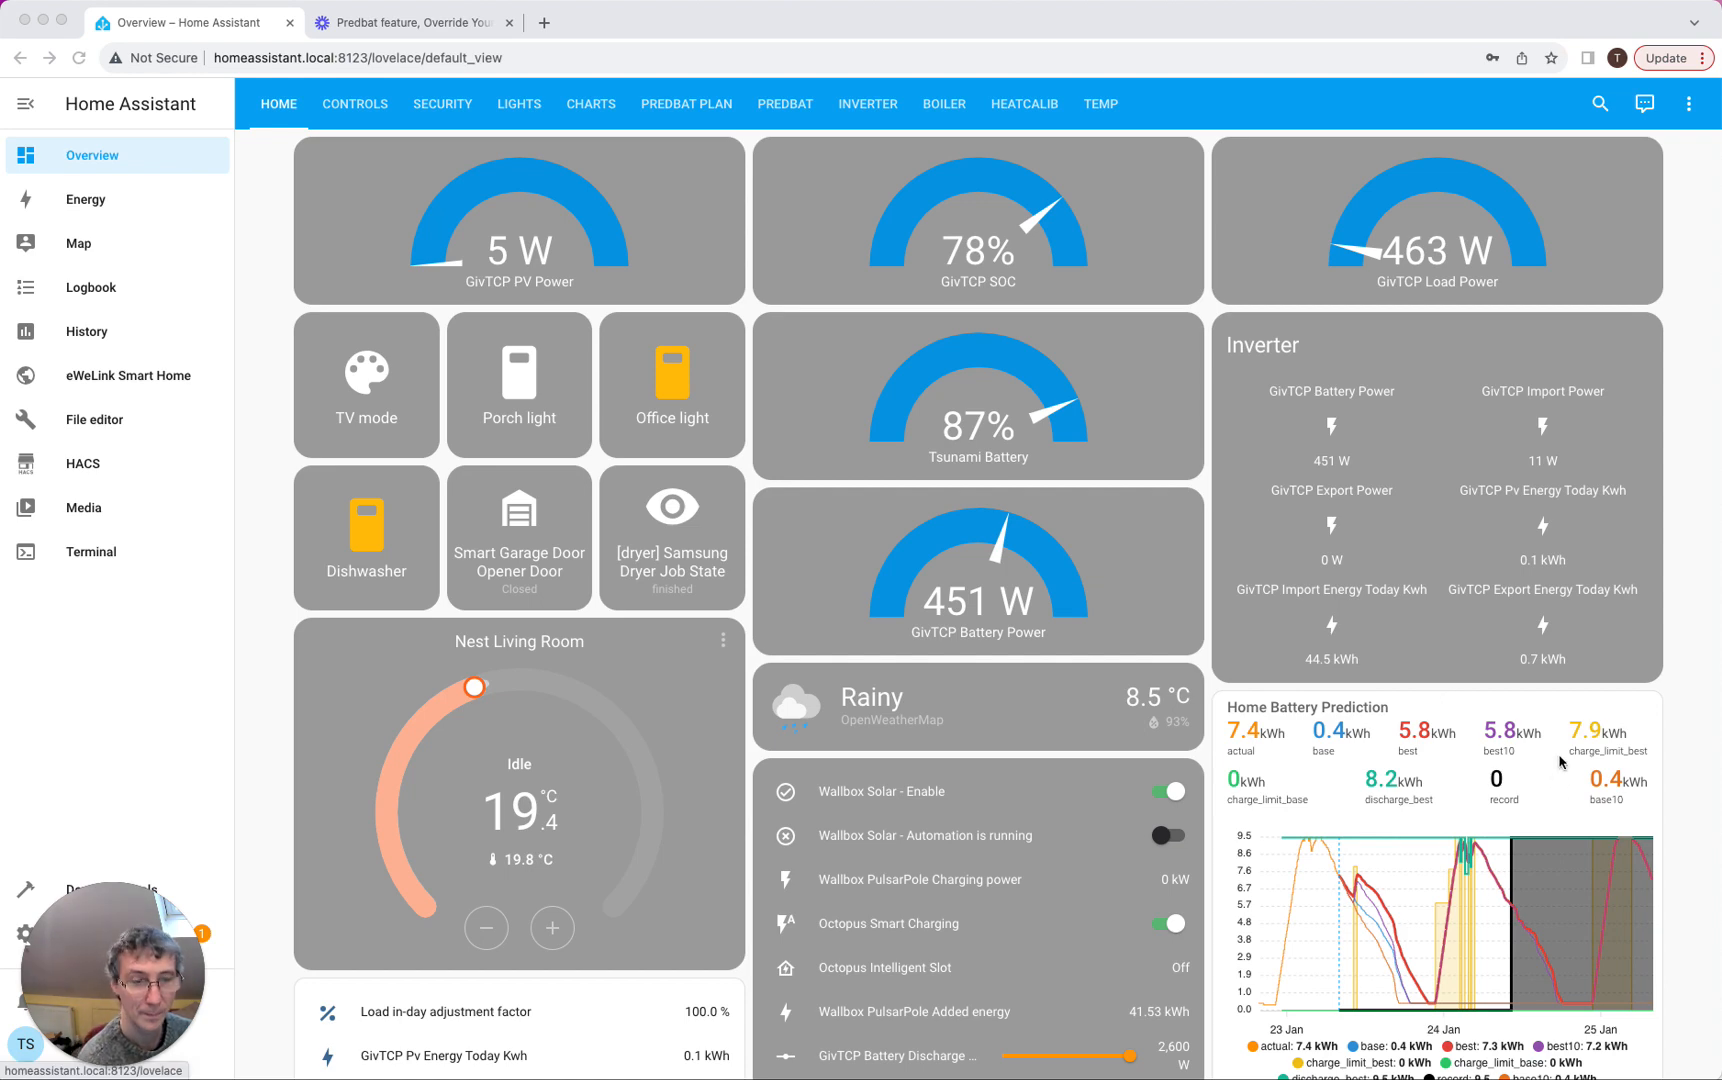
mouse_move(900, 90)
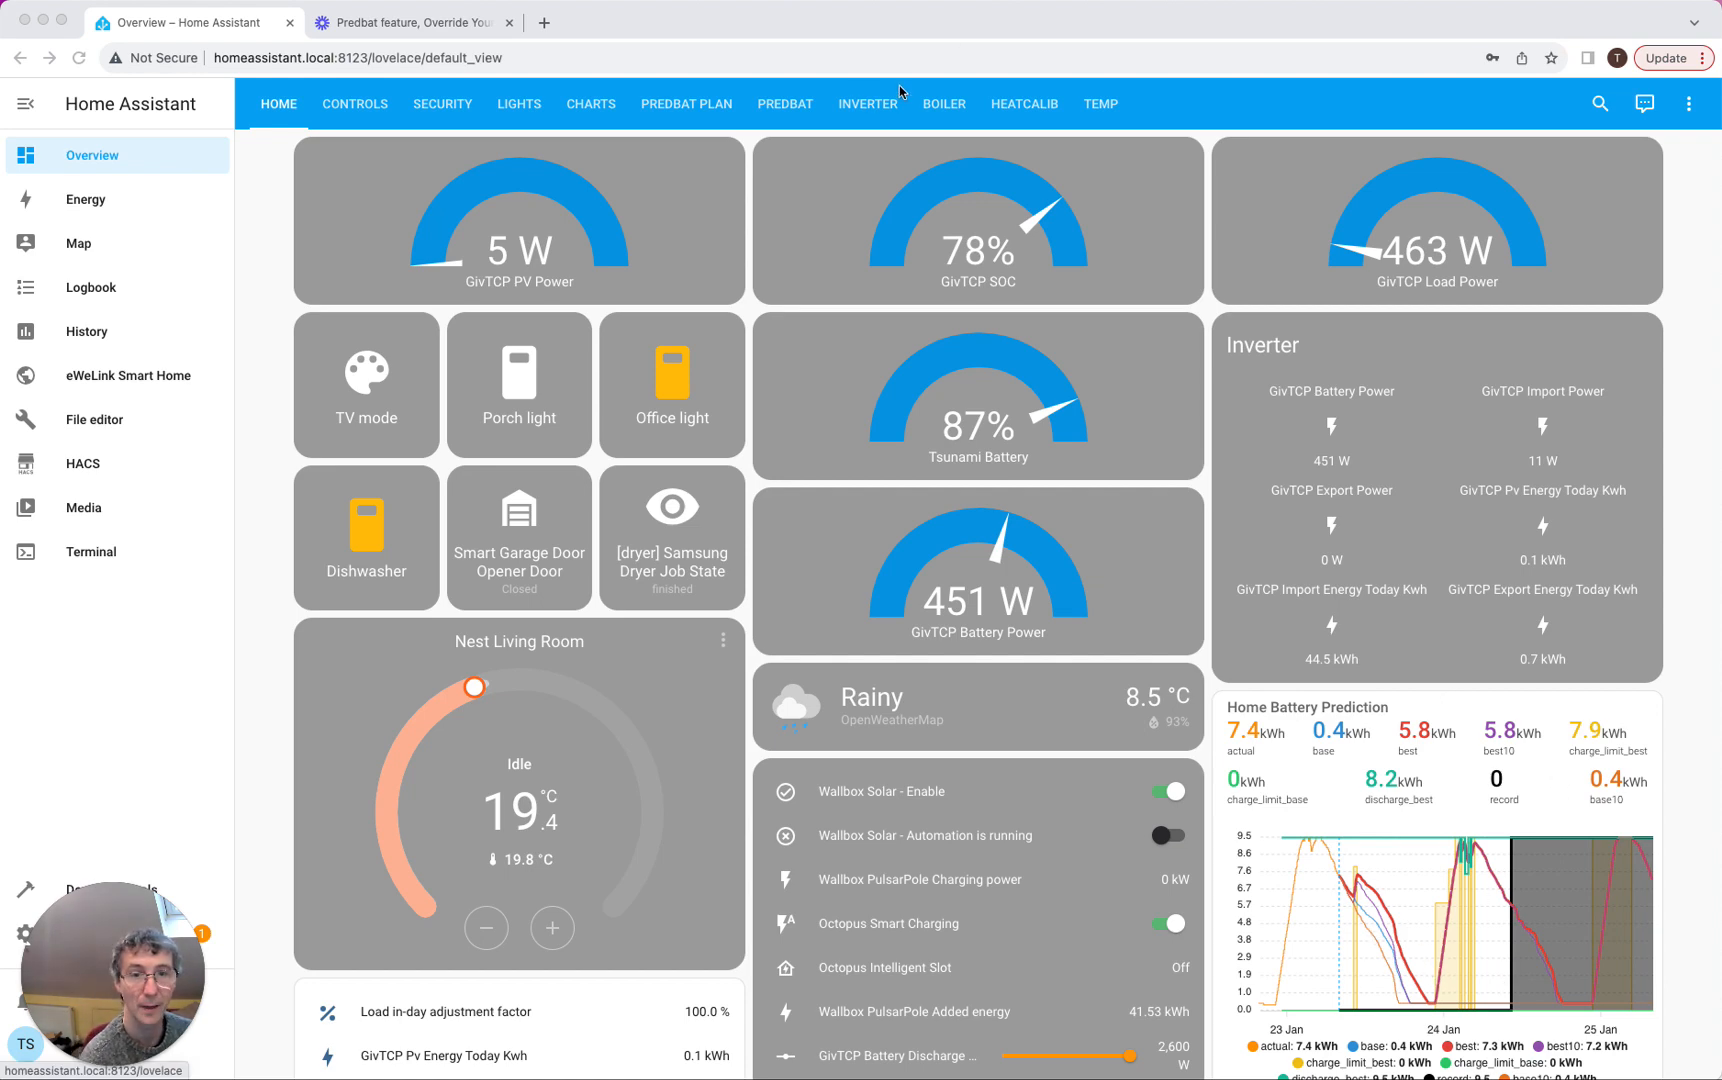
left_click(686, 104)
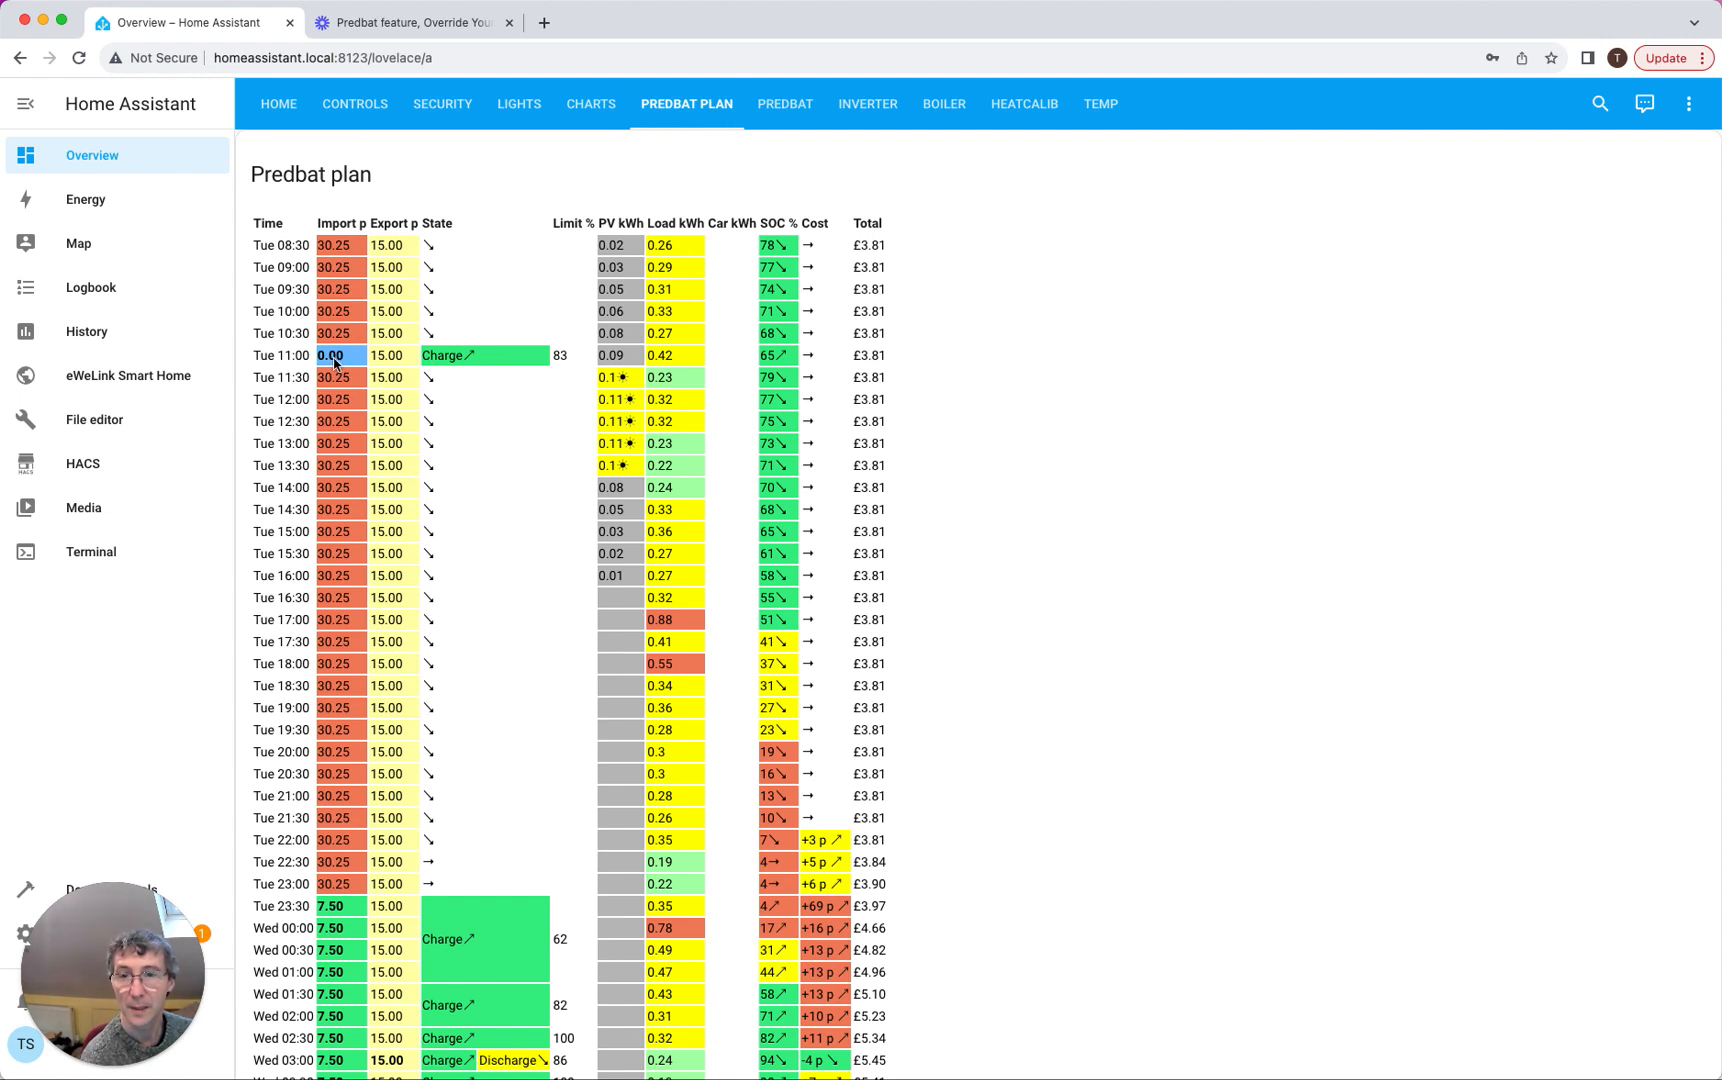
mouse_move(512, 366)
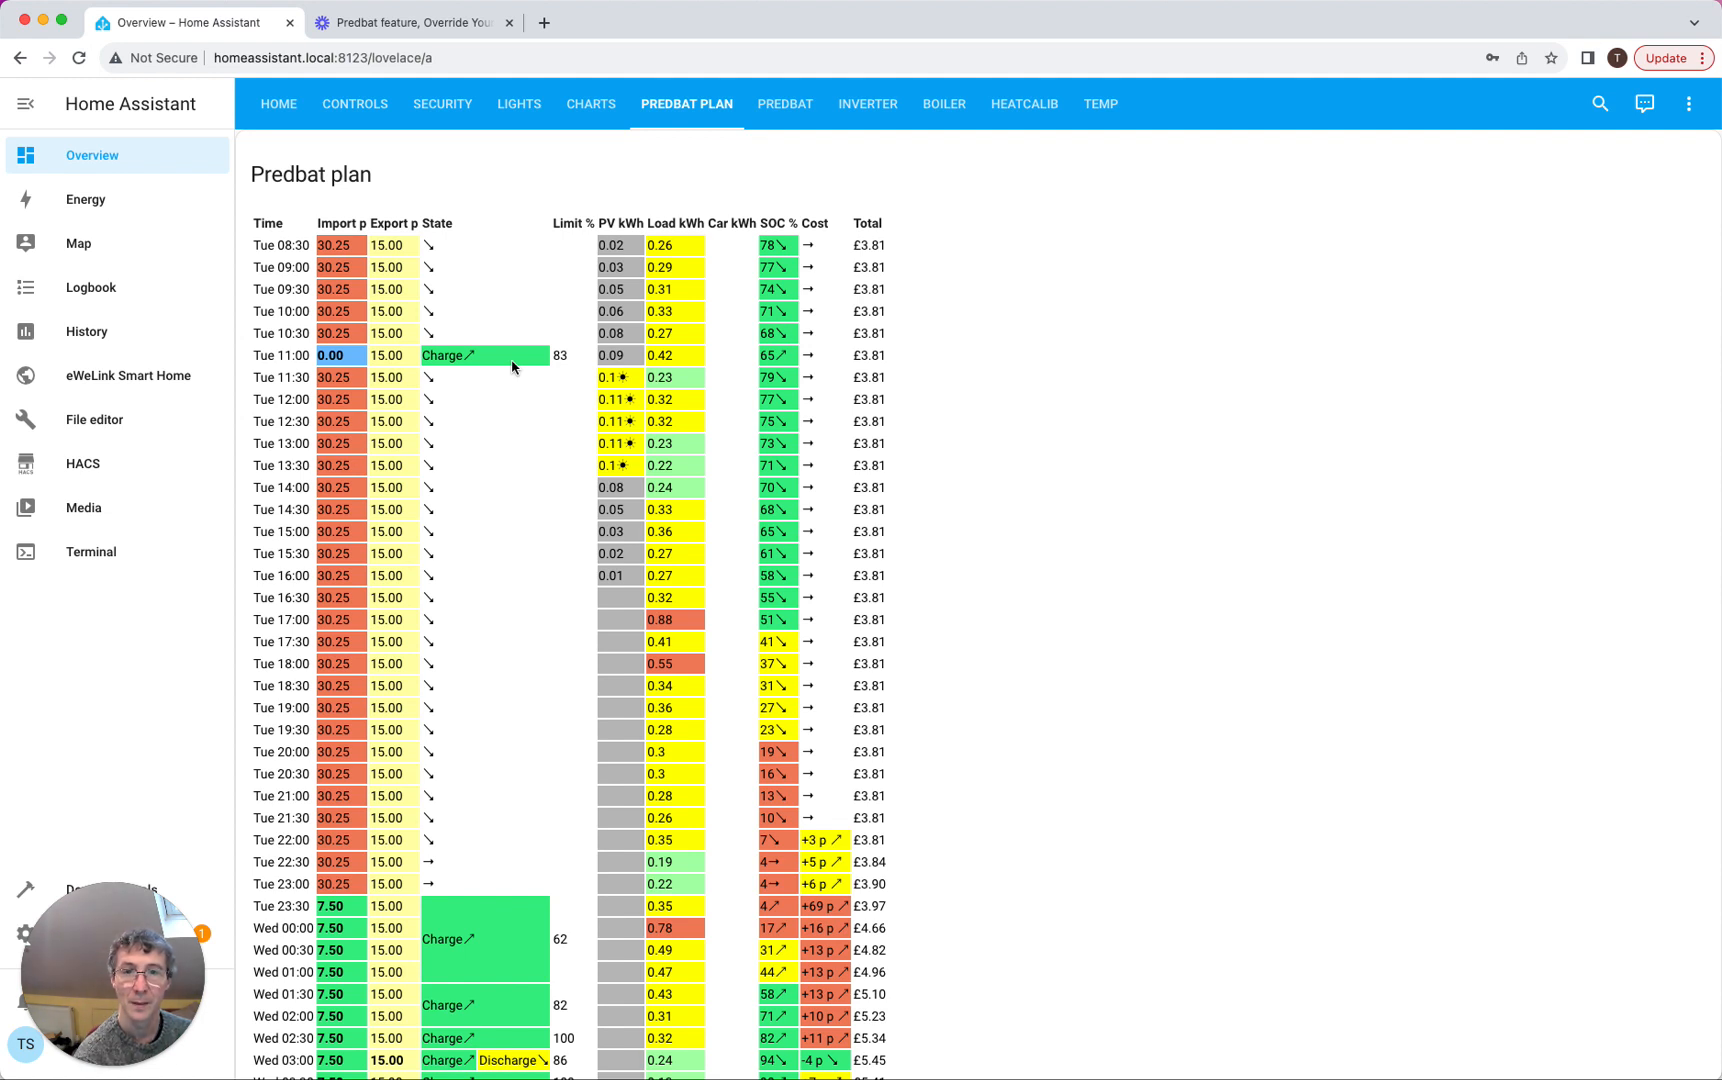
mouse_move(668, 362)
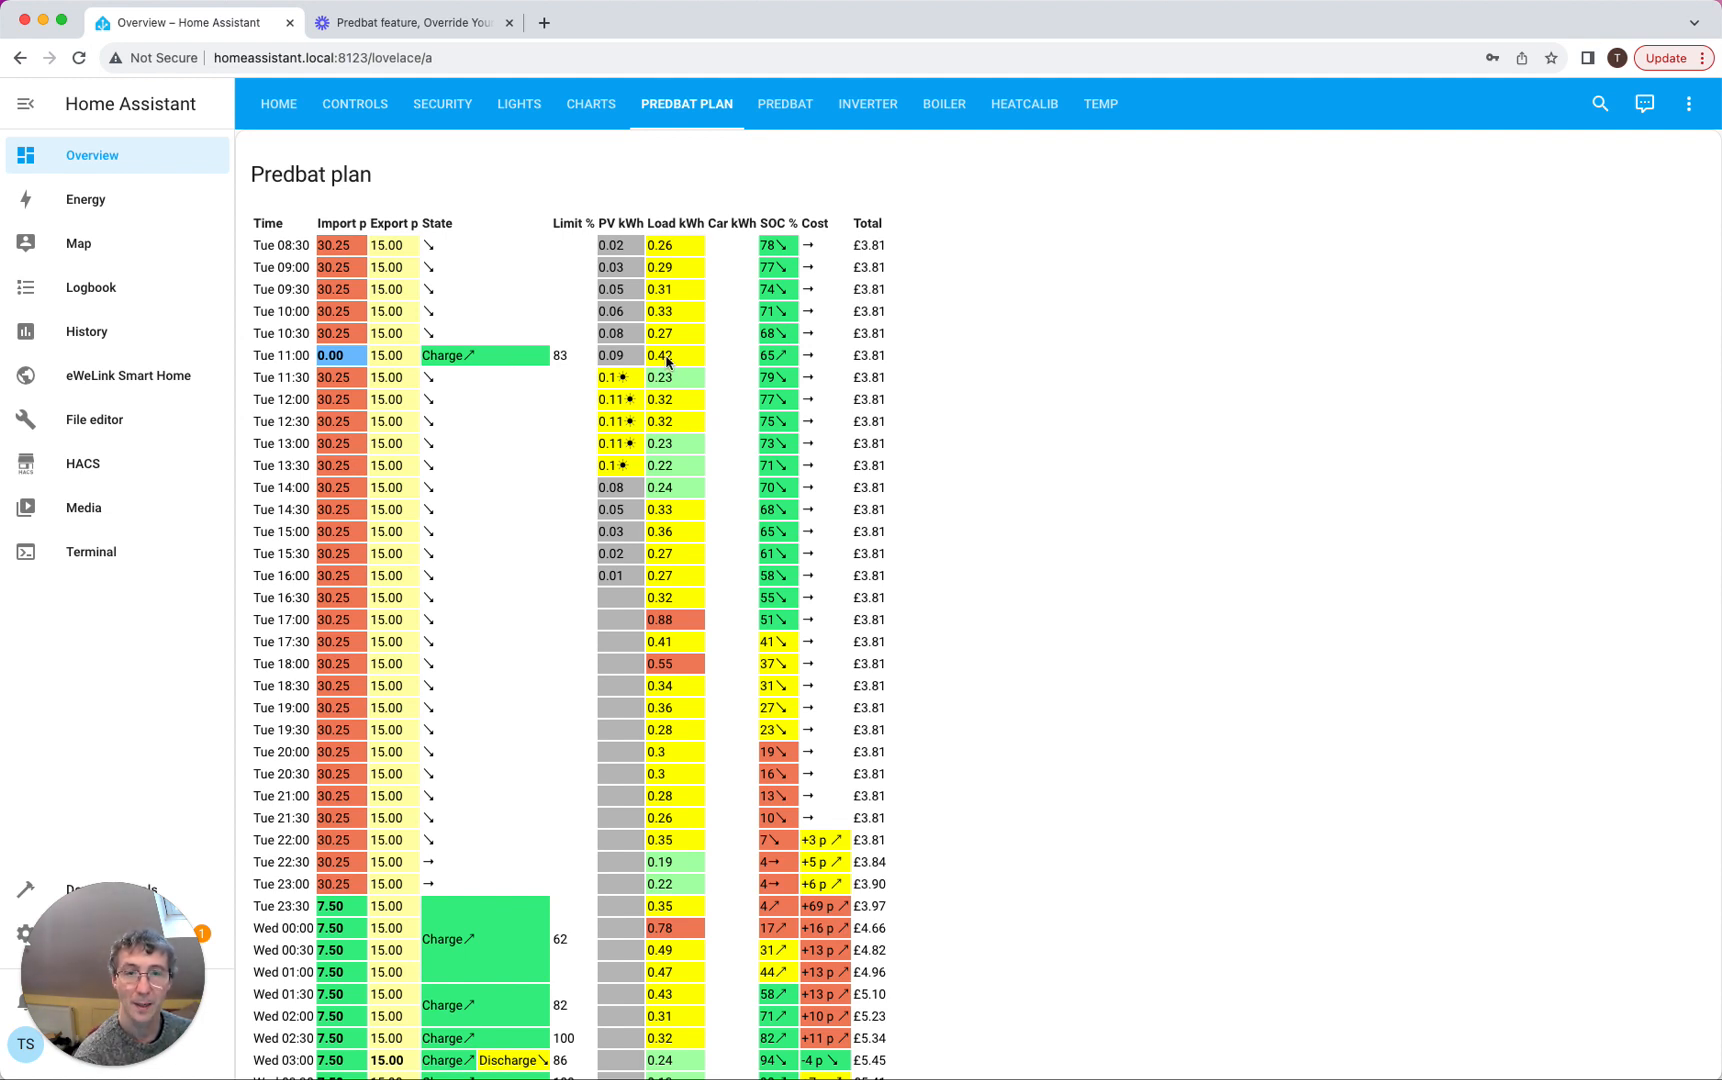
mouse_move(674, 390)
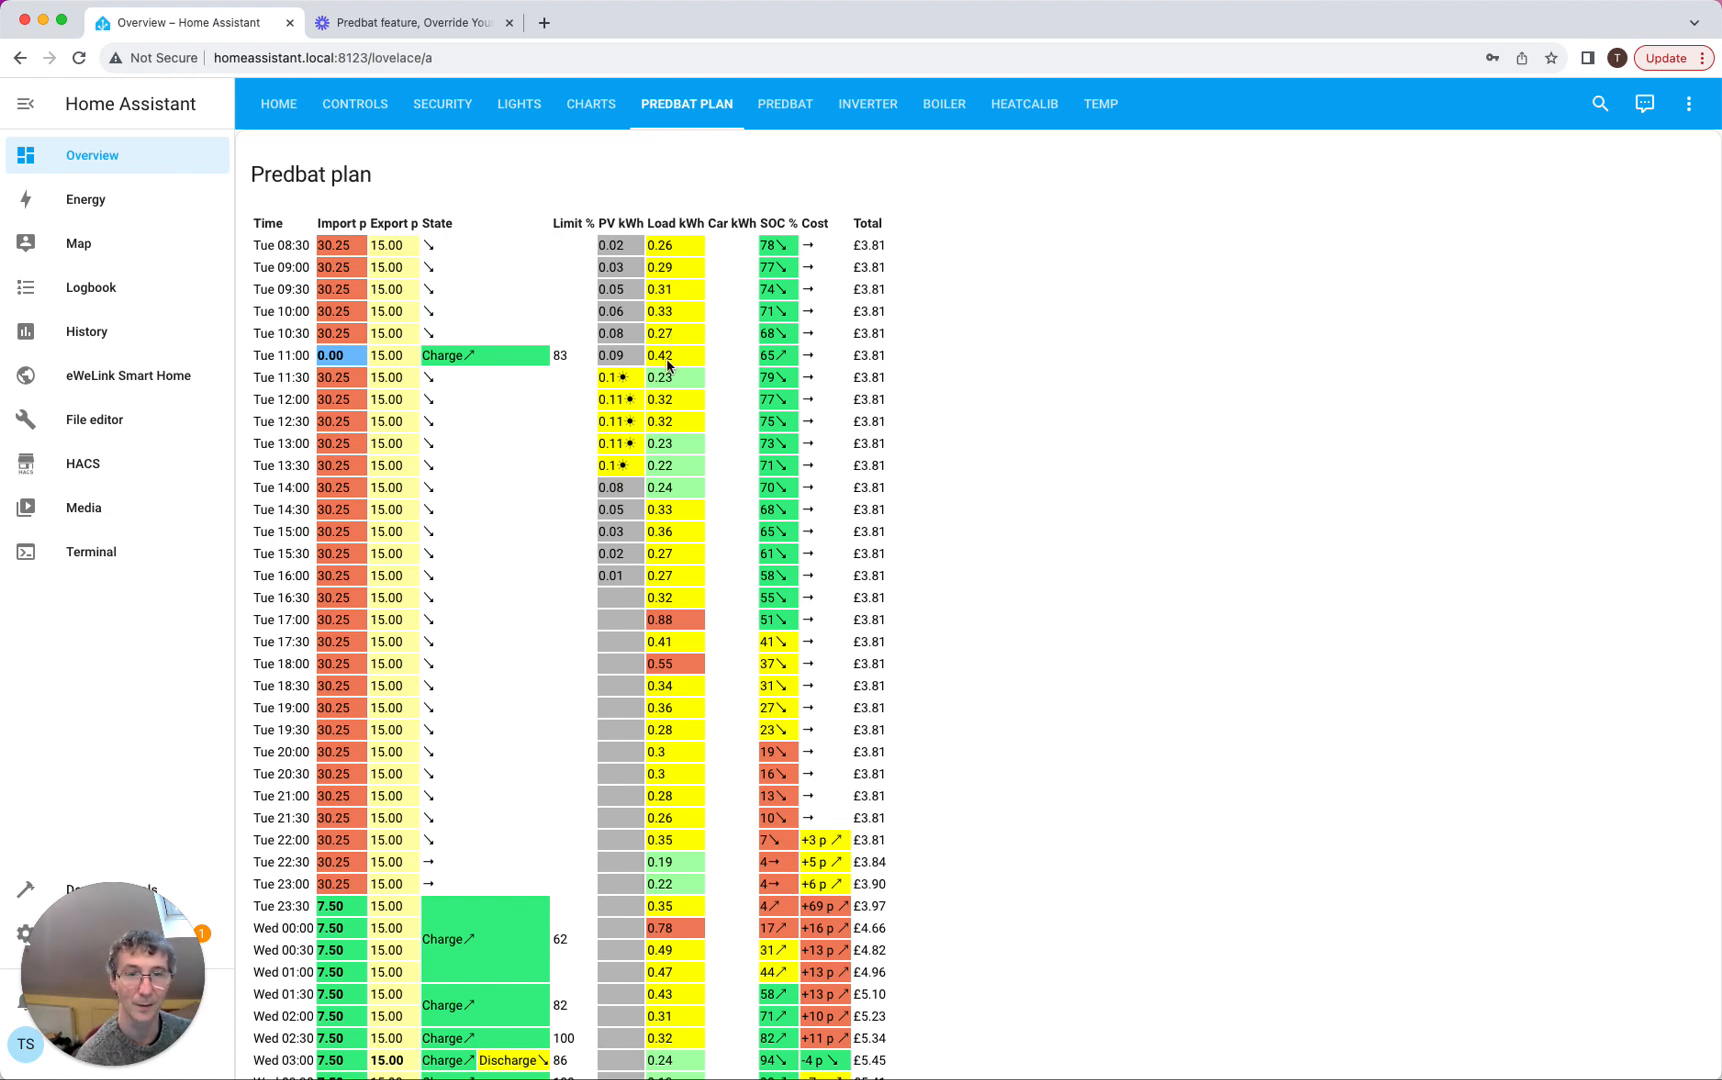
mouse_move(538, 262)
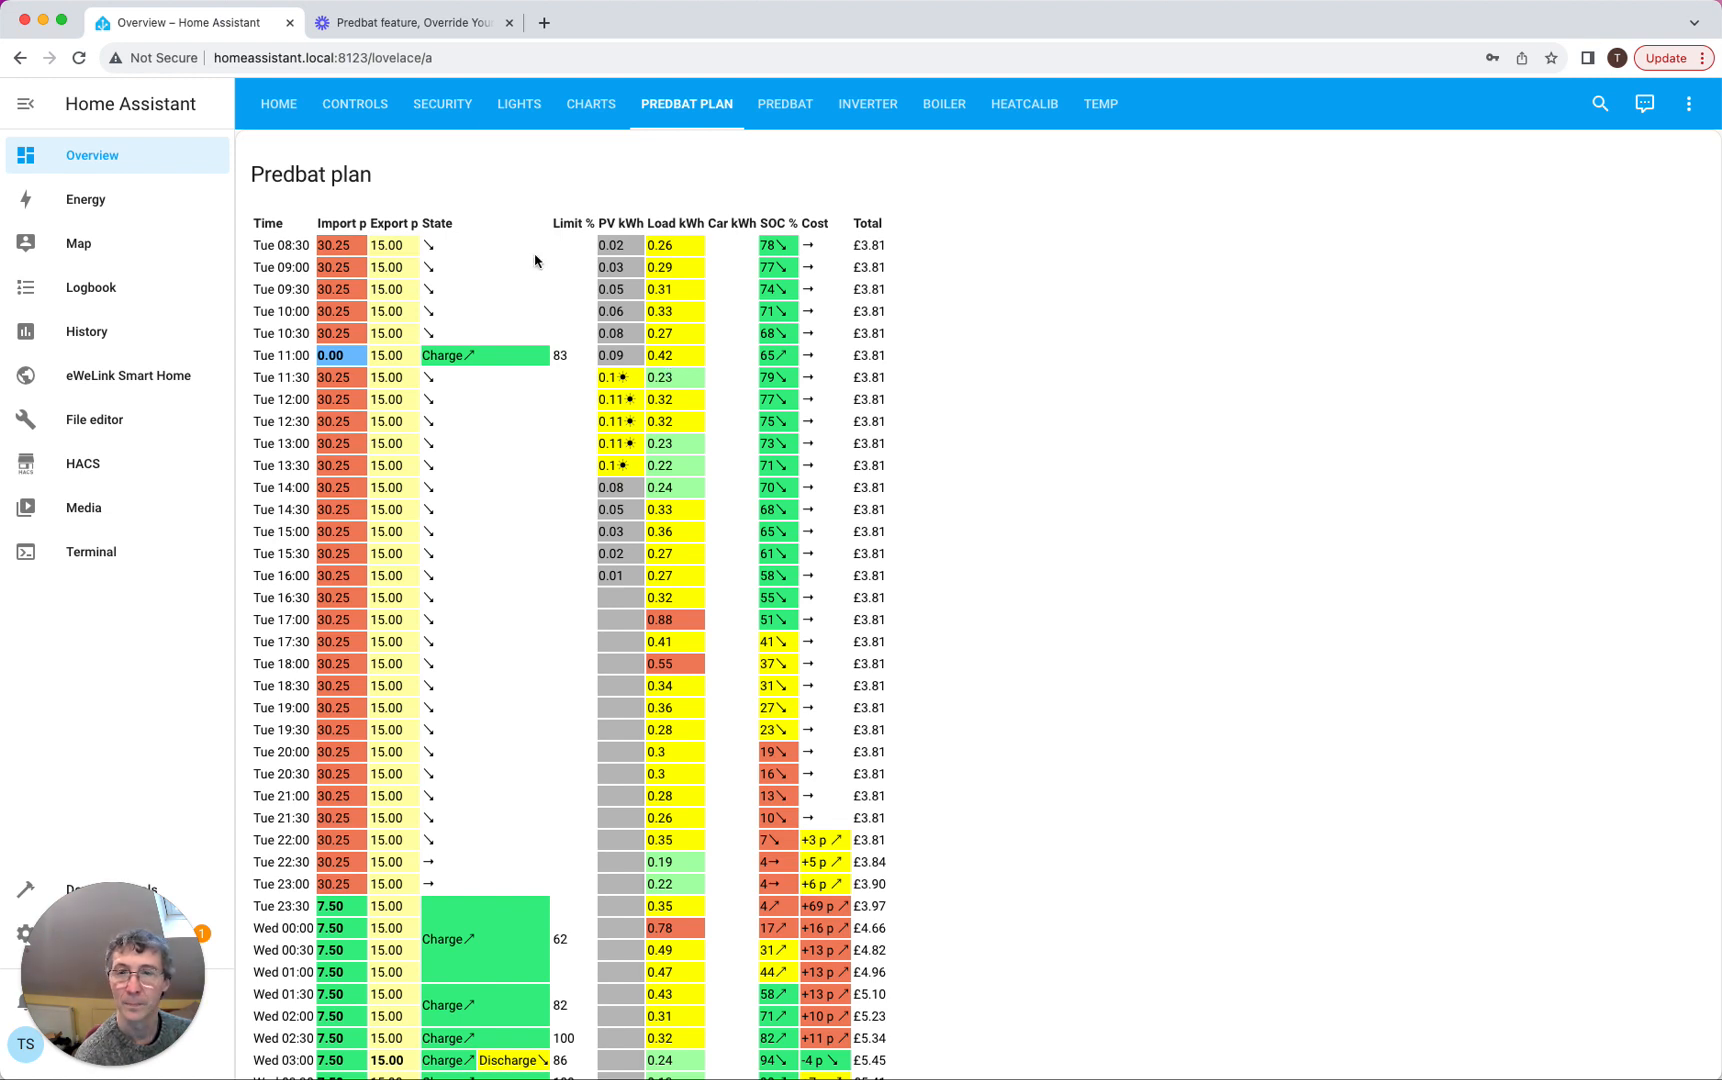
mouse_move(454, 360)
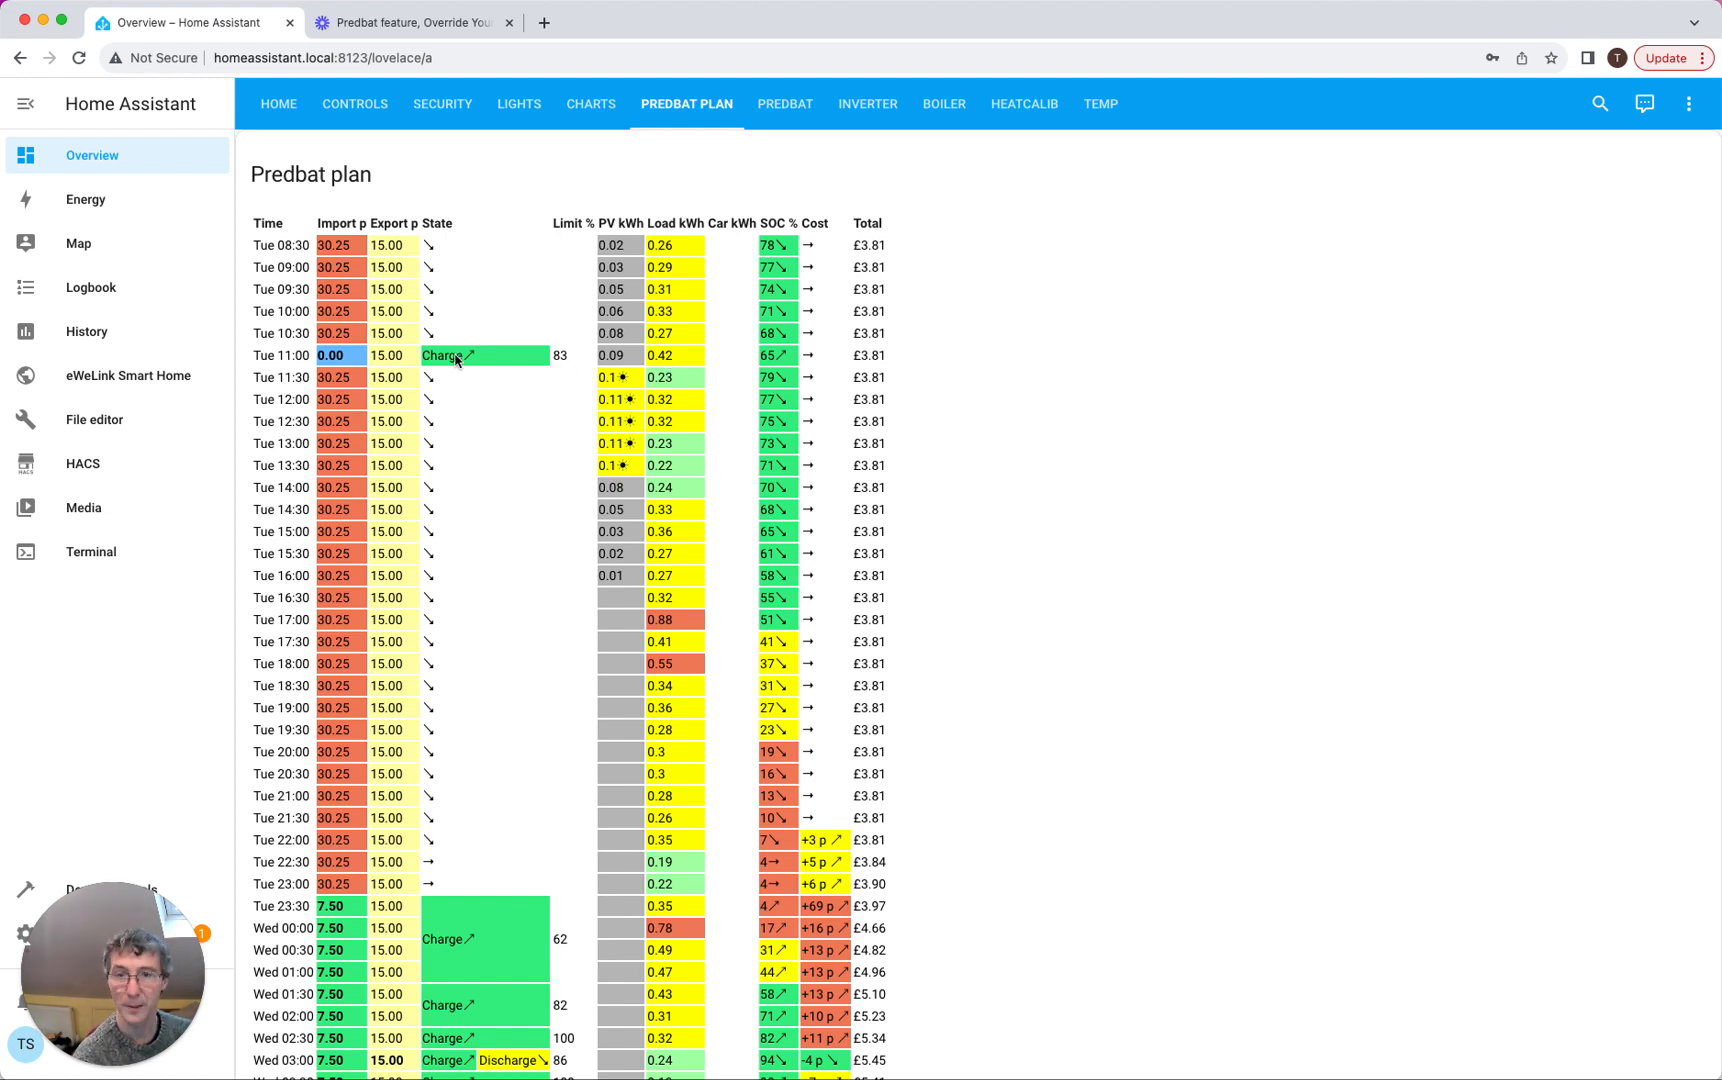
mouse_move(330, 362)
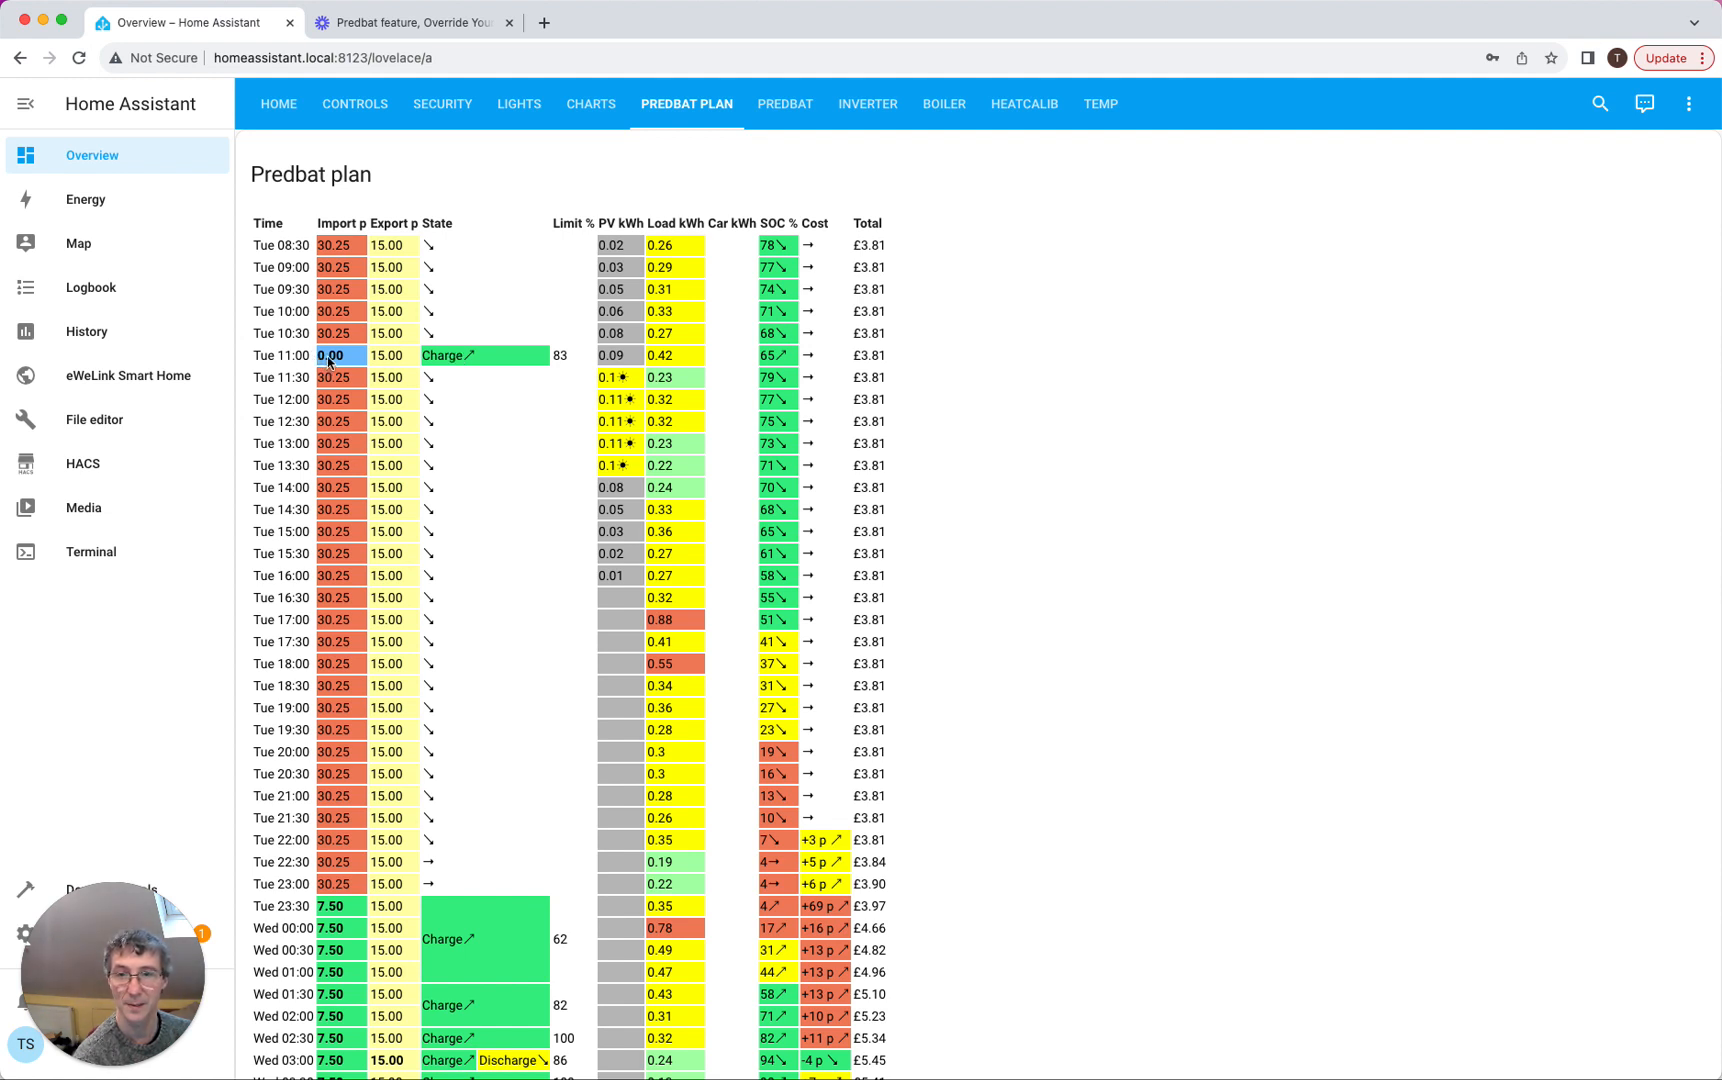
mouse_move(110, 338)
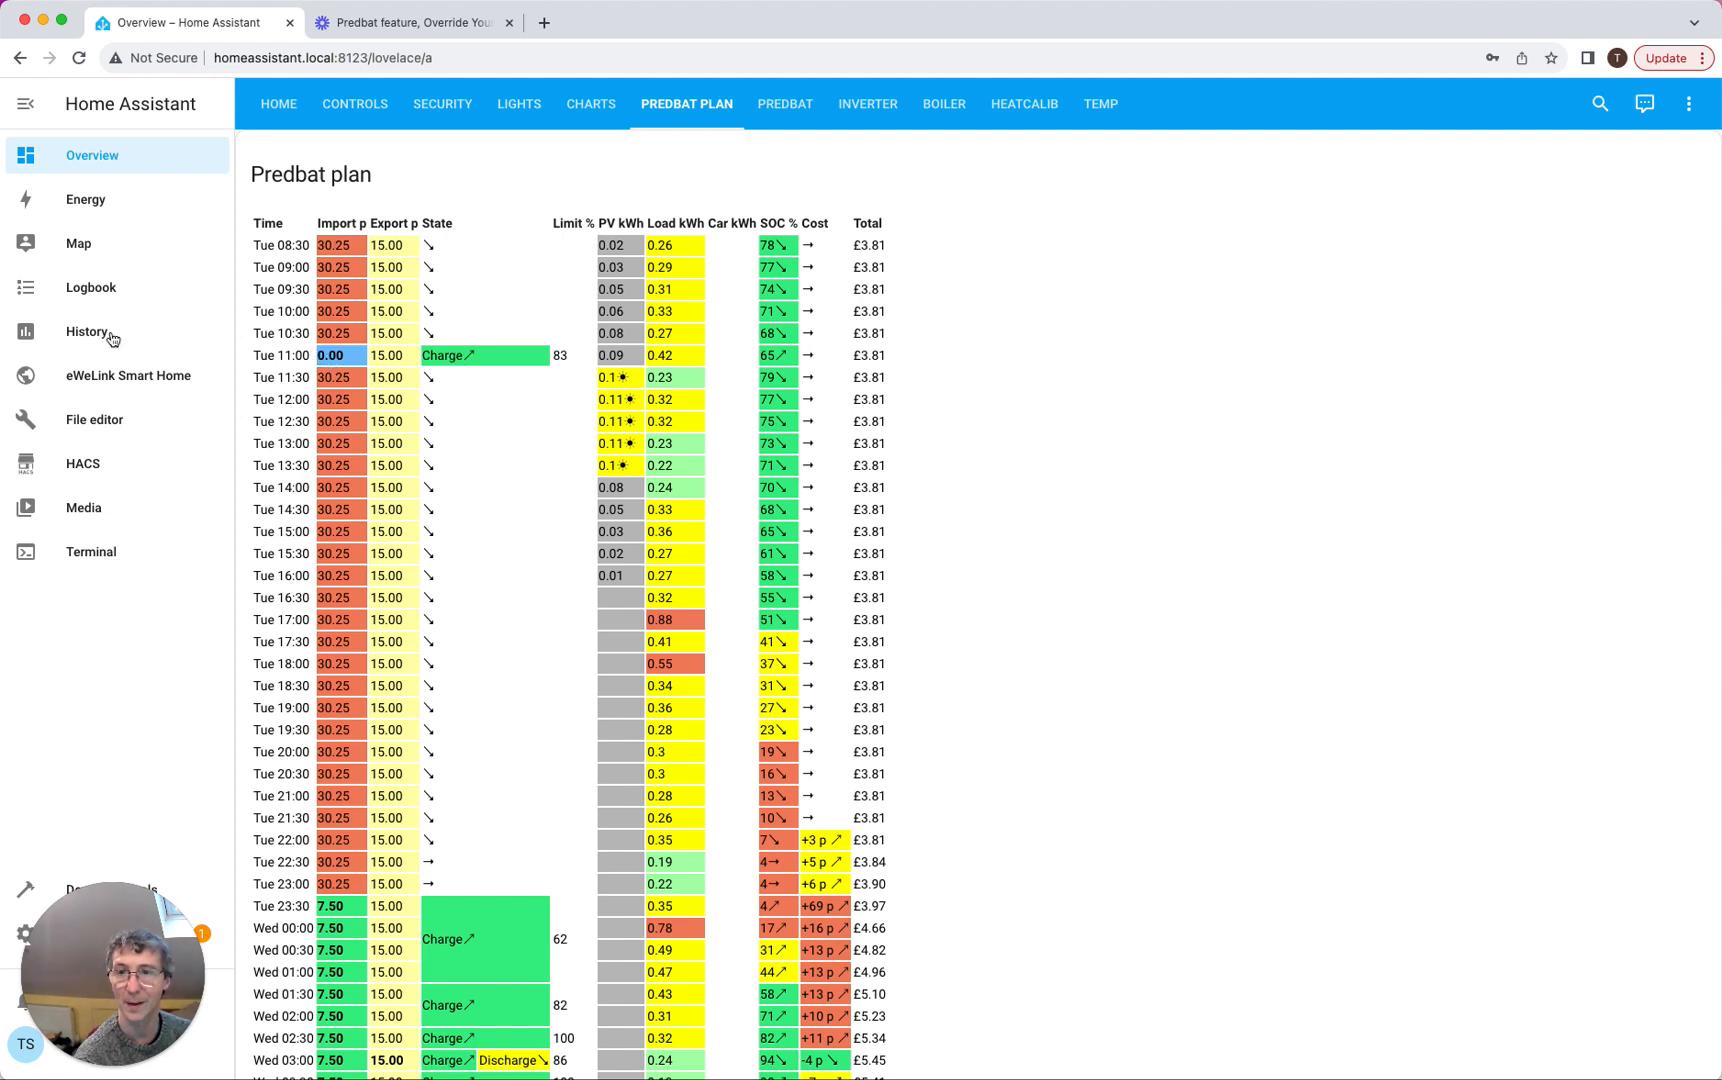
Reopen apps.yaml and bring the rates_import_override entry for 2024-01-23 into view
left_click(94, 418)
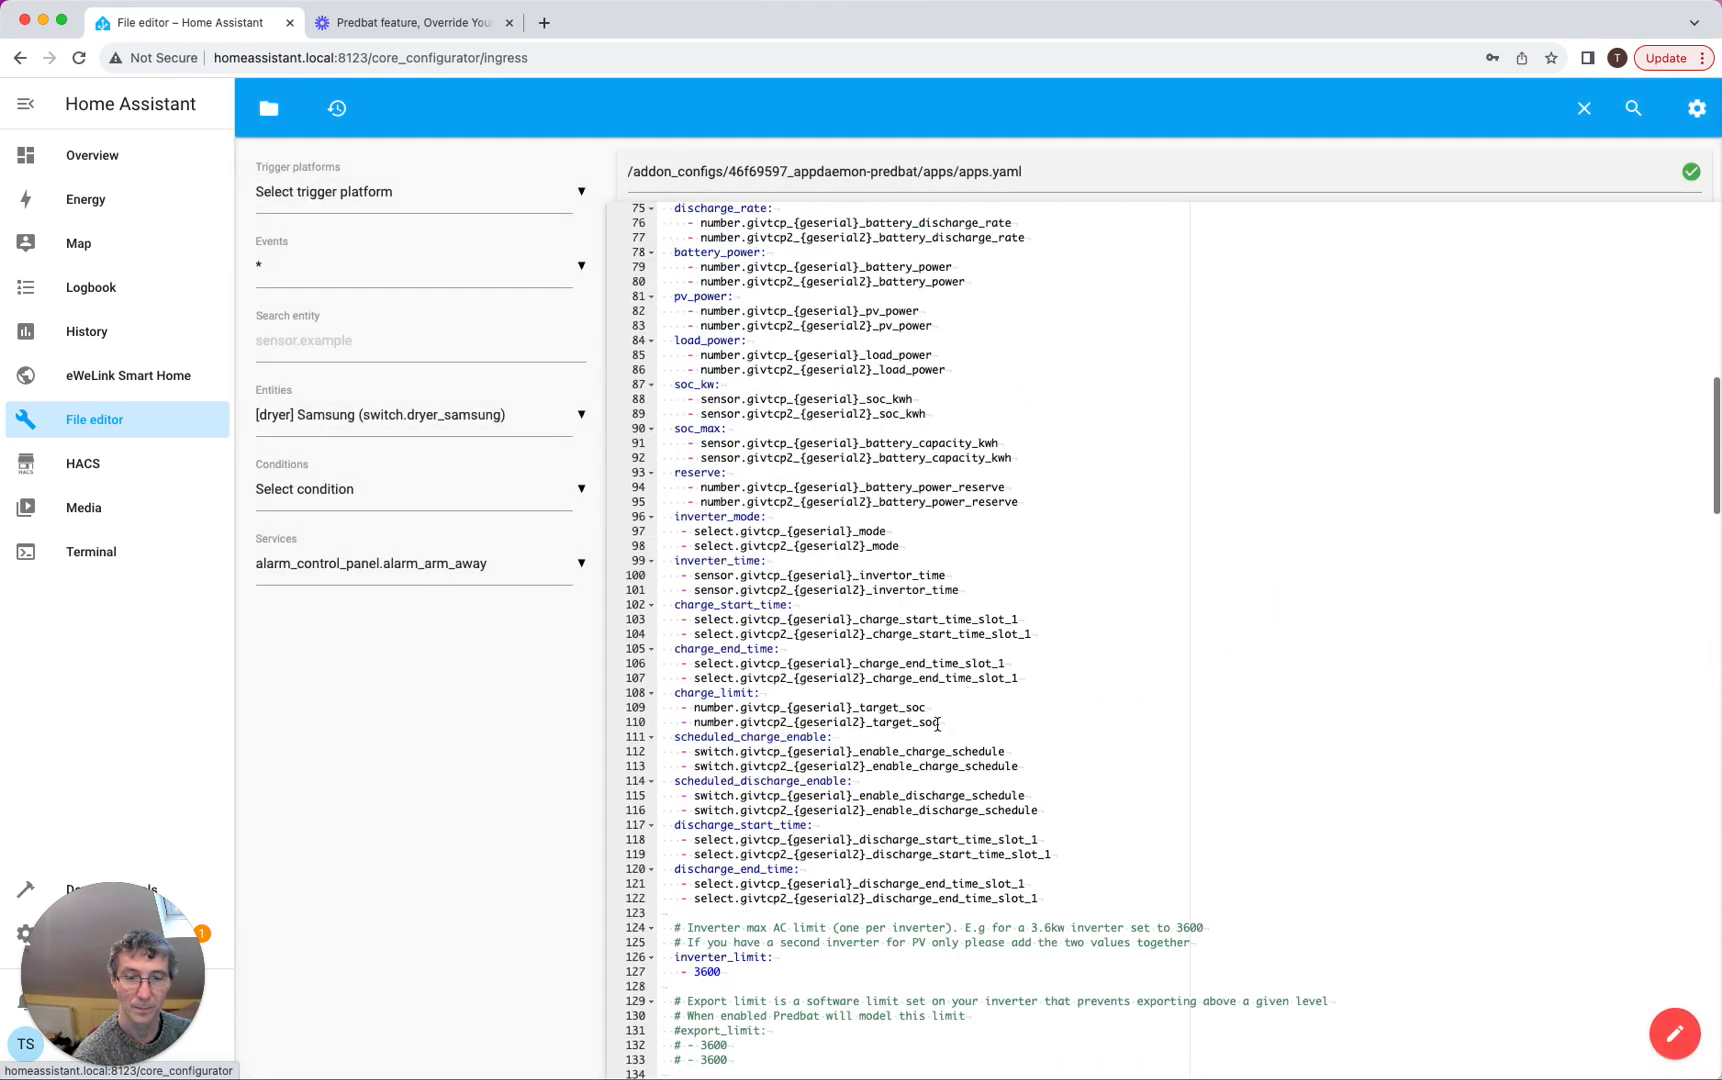
scroll("down", 3)
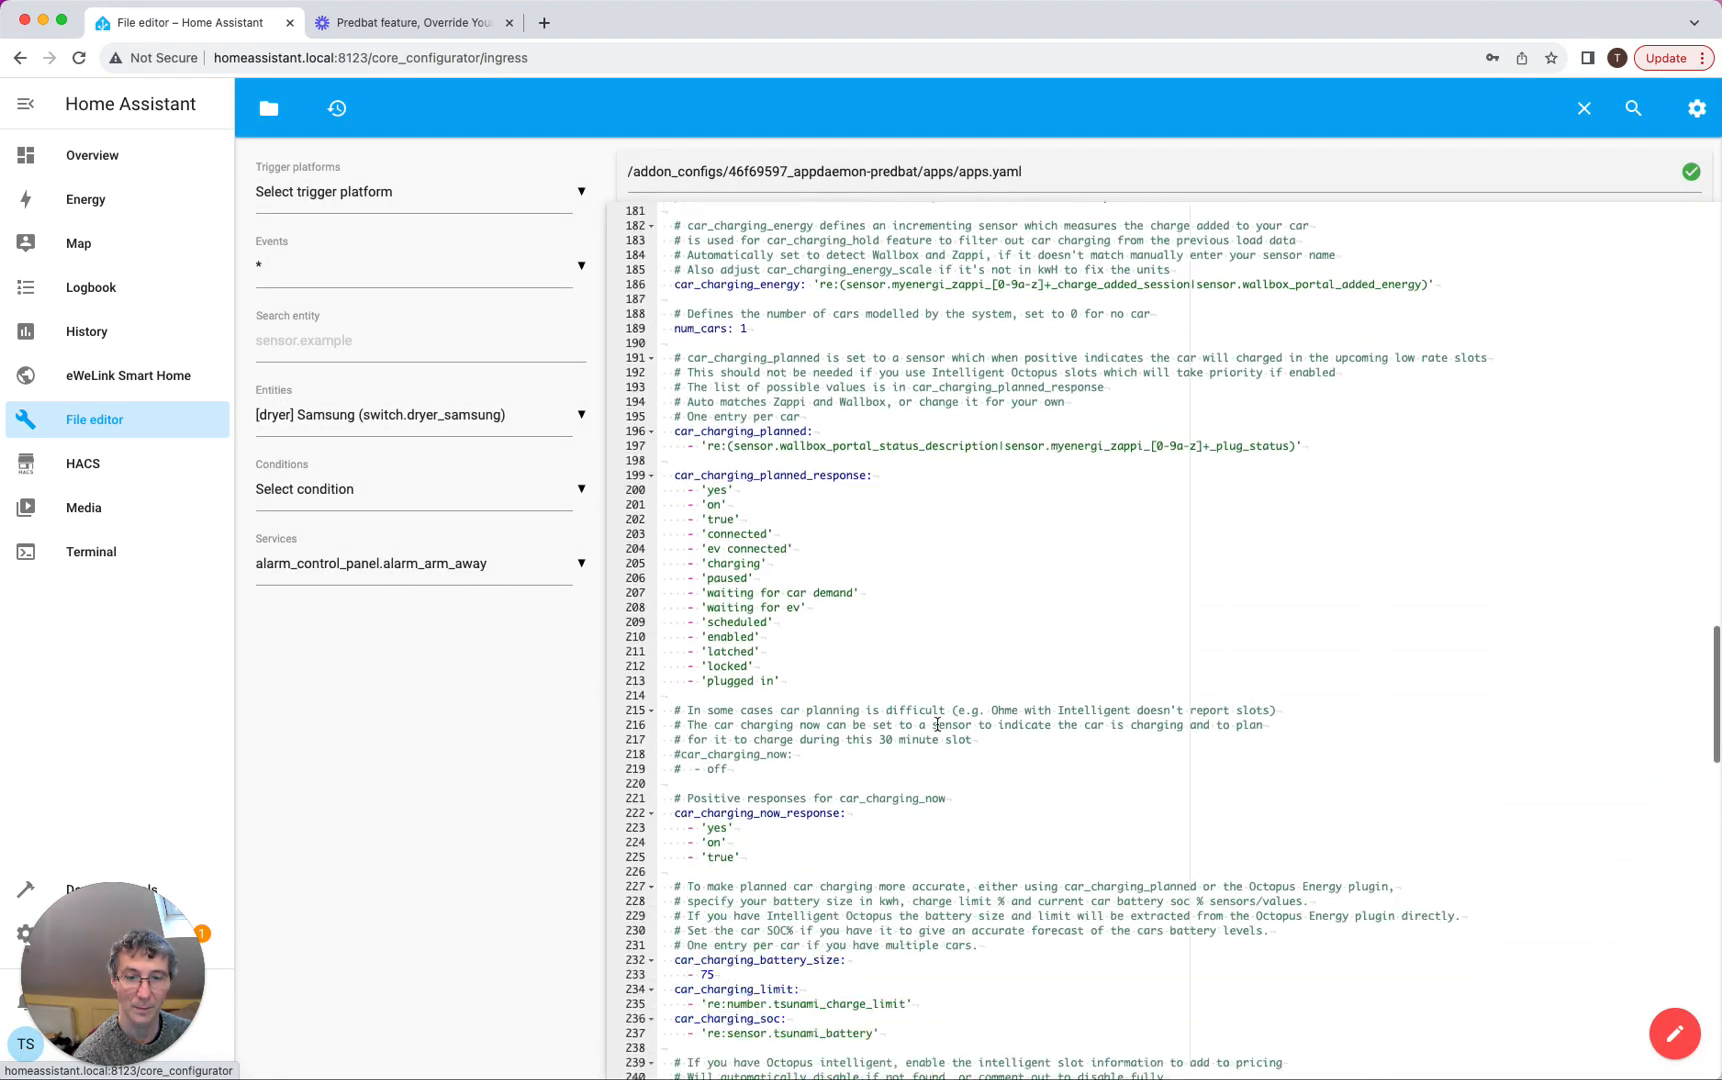
scroll("down", 3)
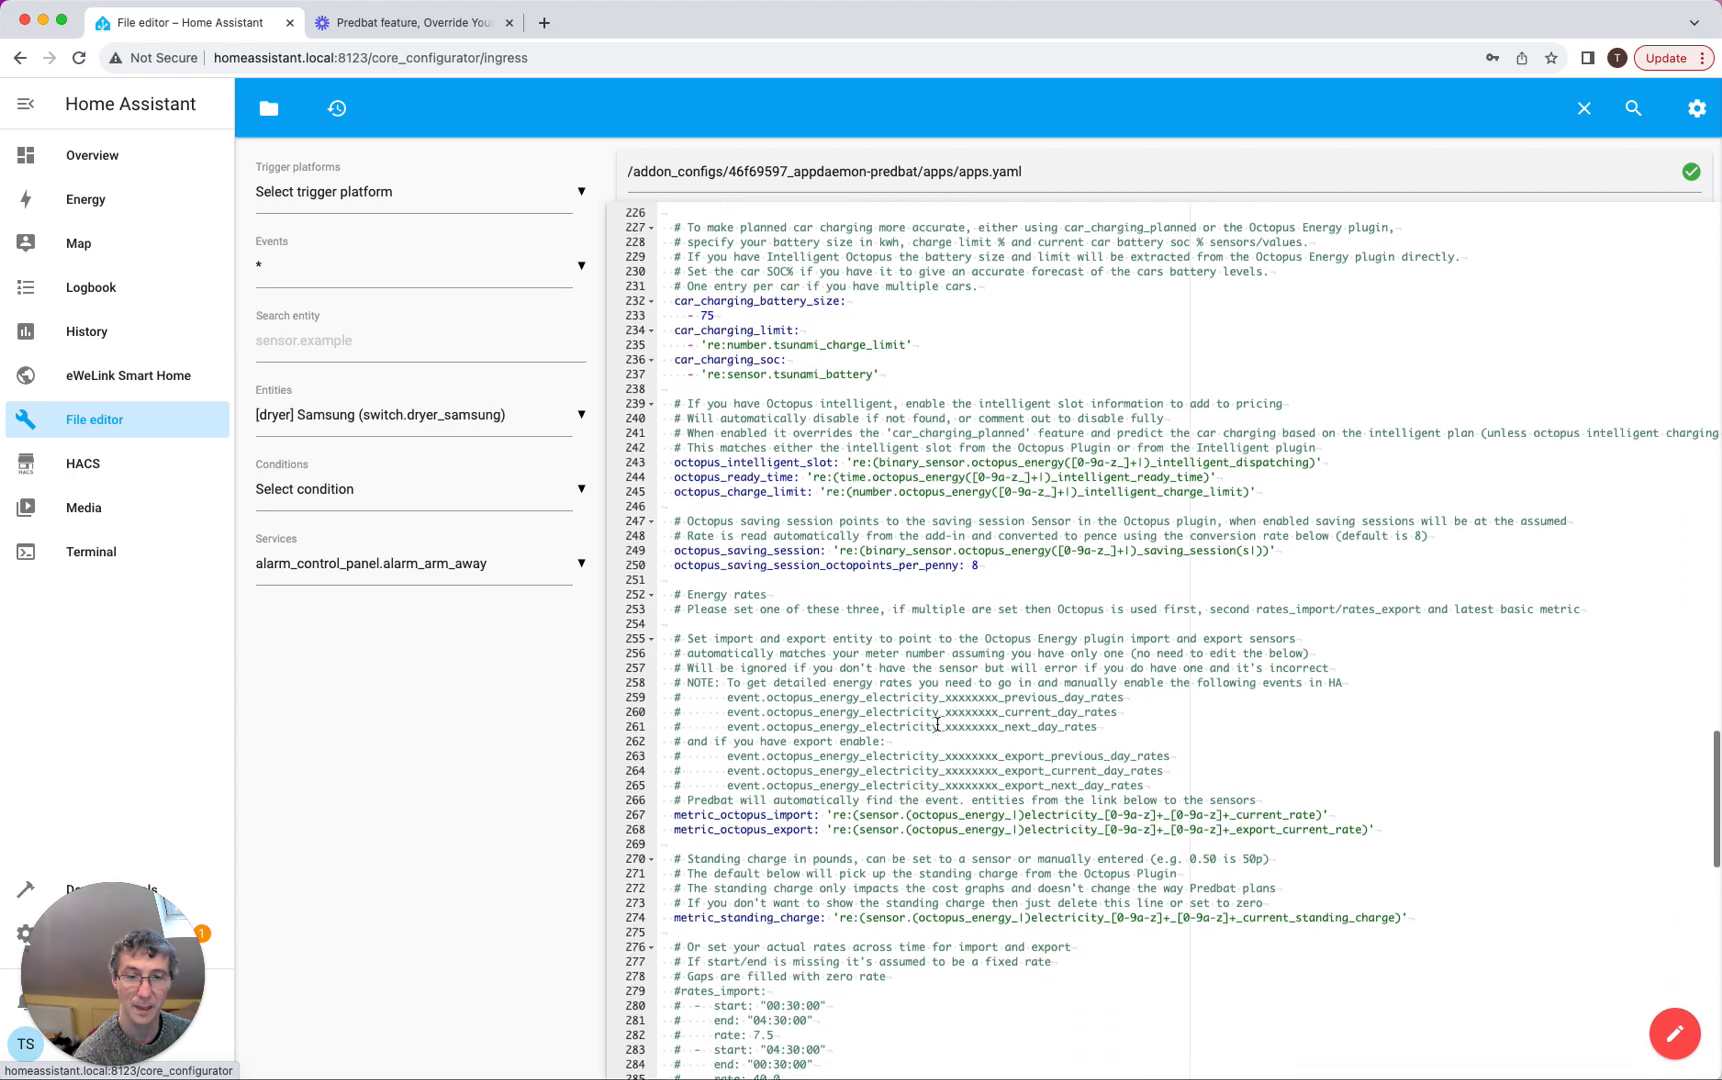
scroll("down", 3)
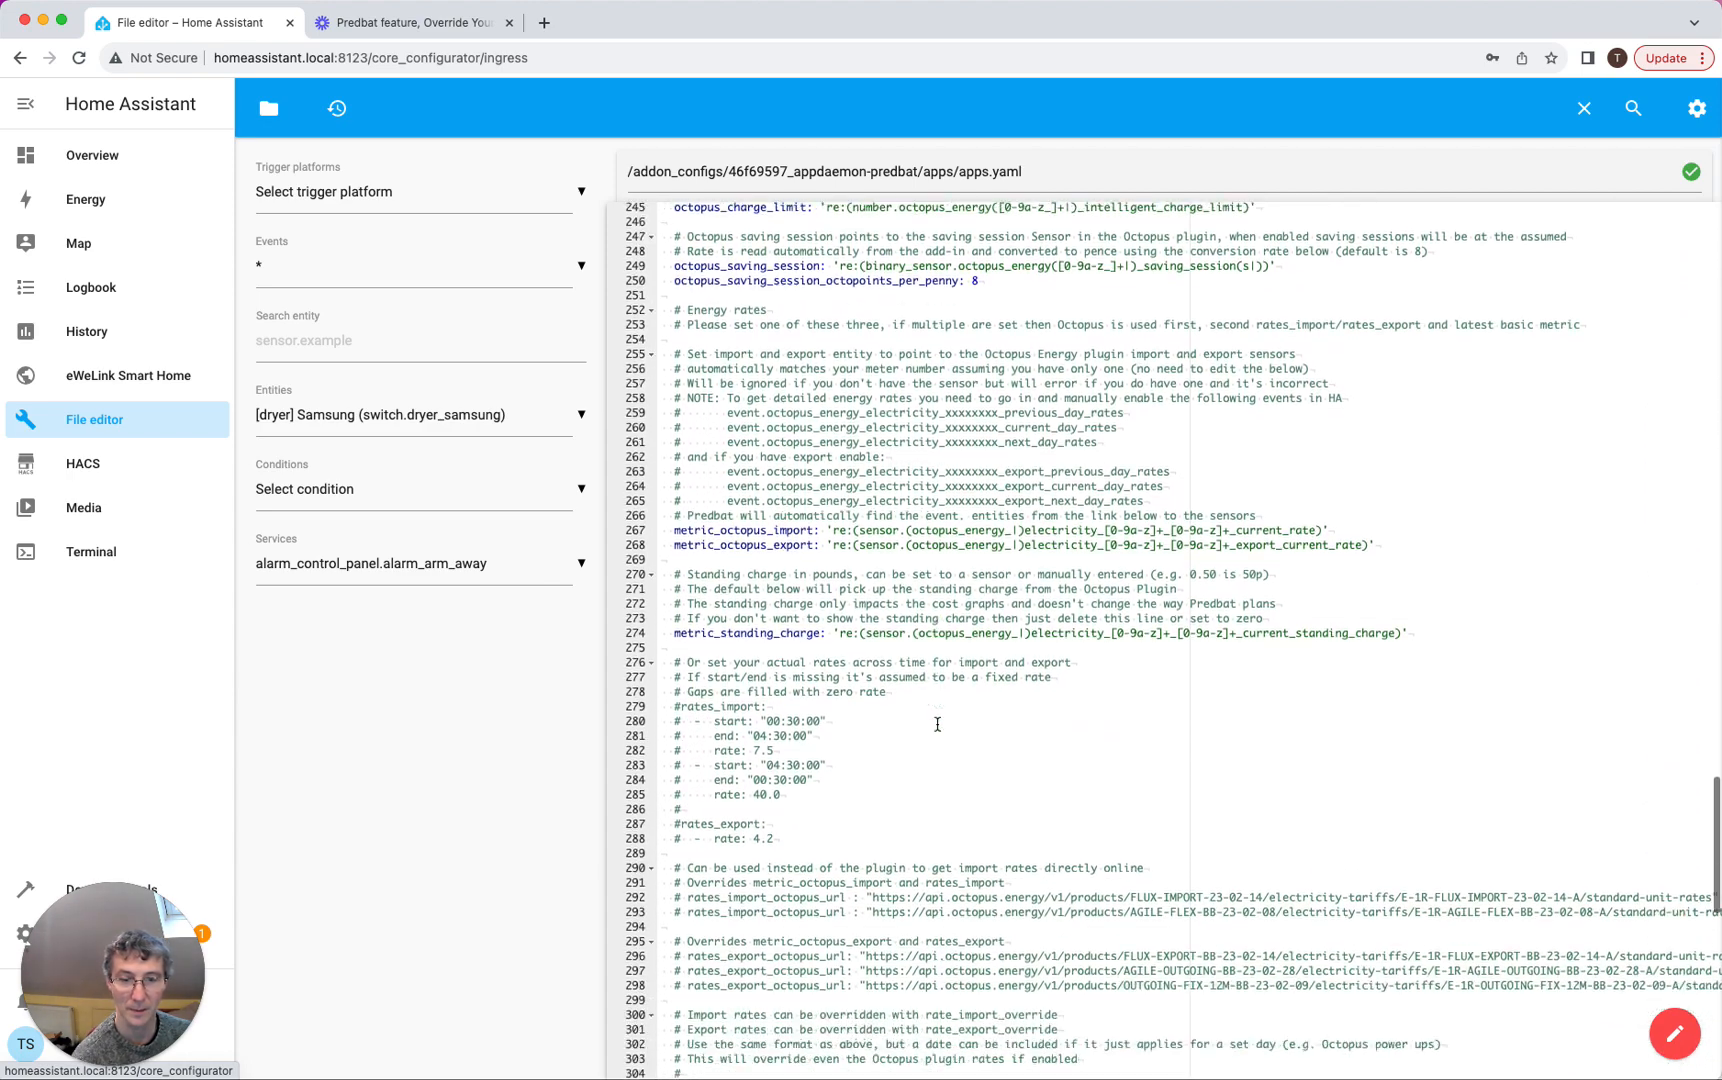
scroll("down", 3)
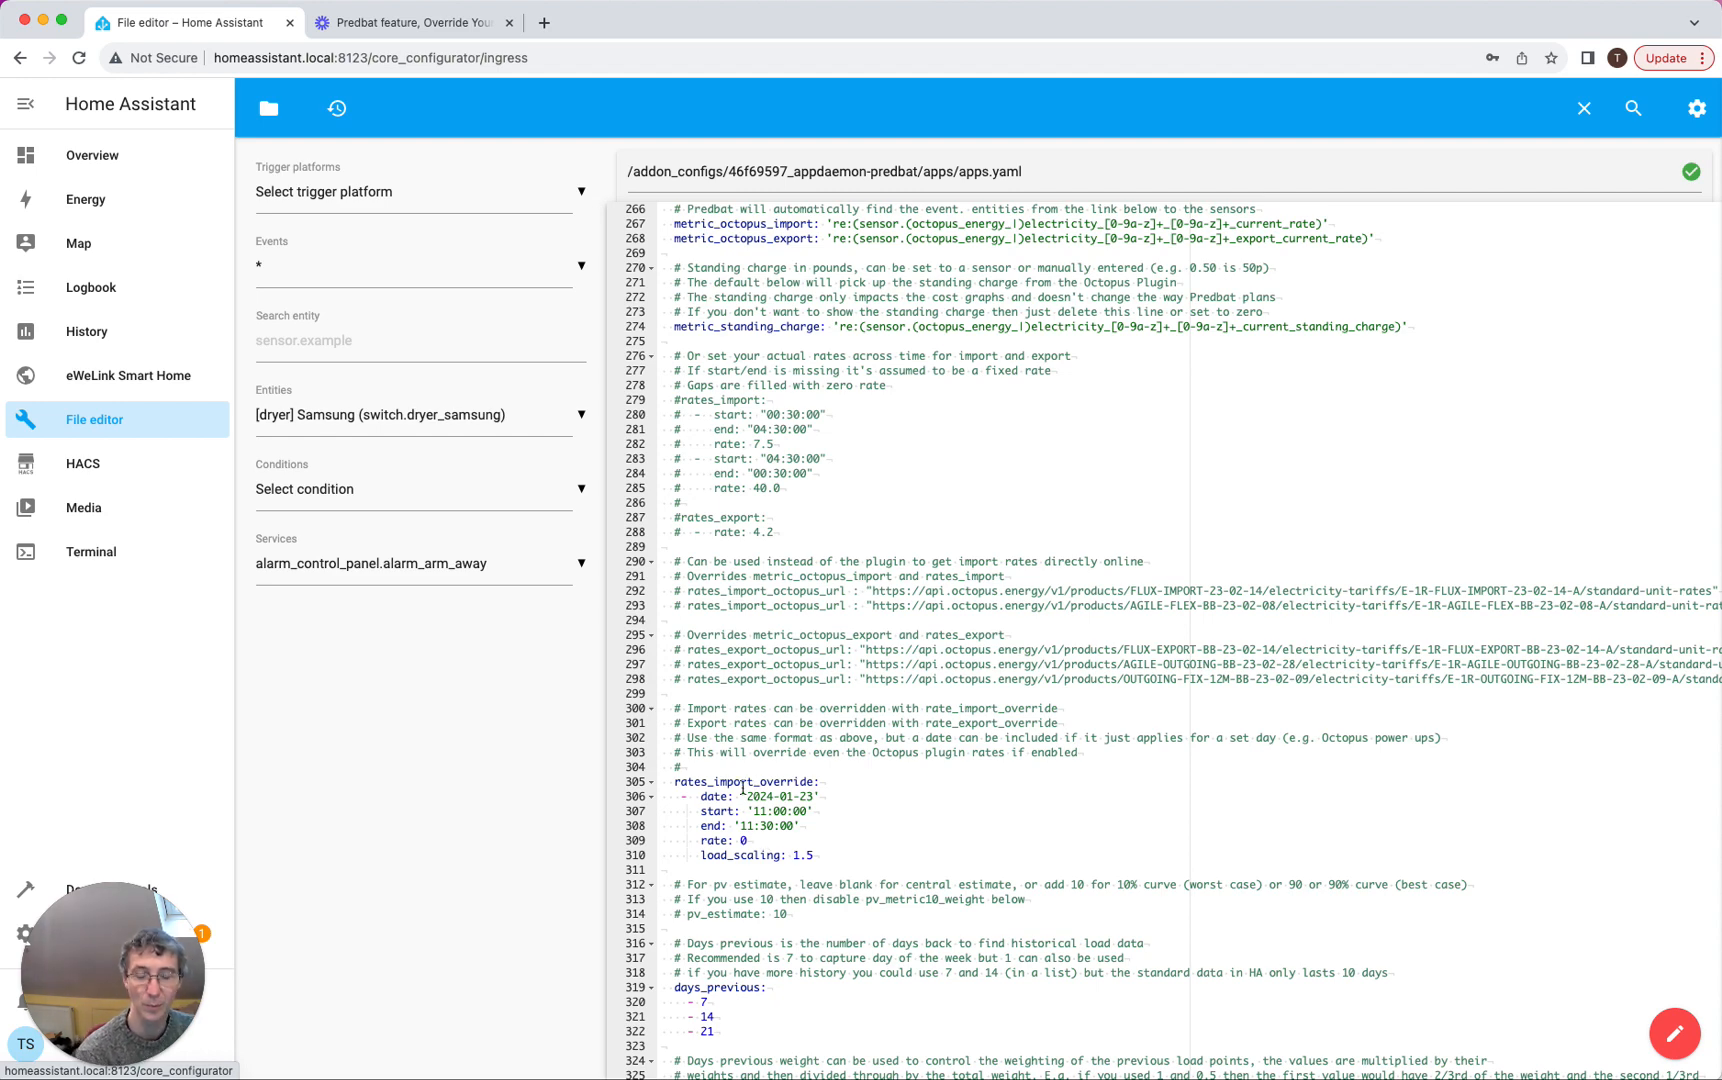
mouse_move(896, 684)
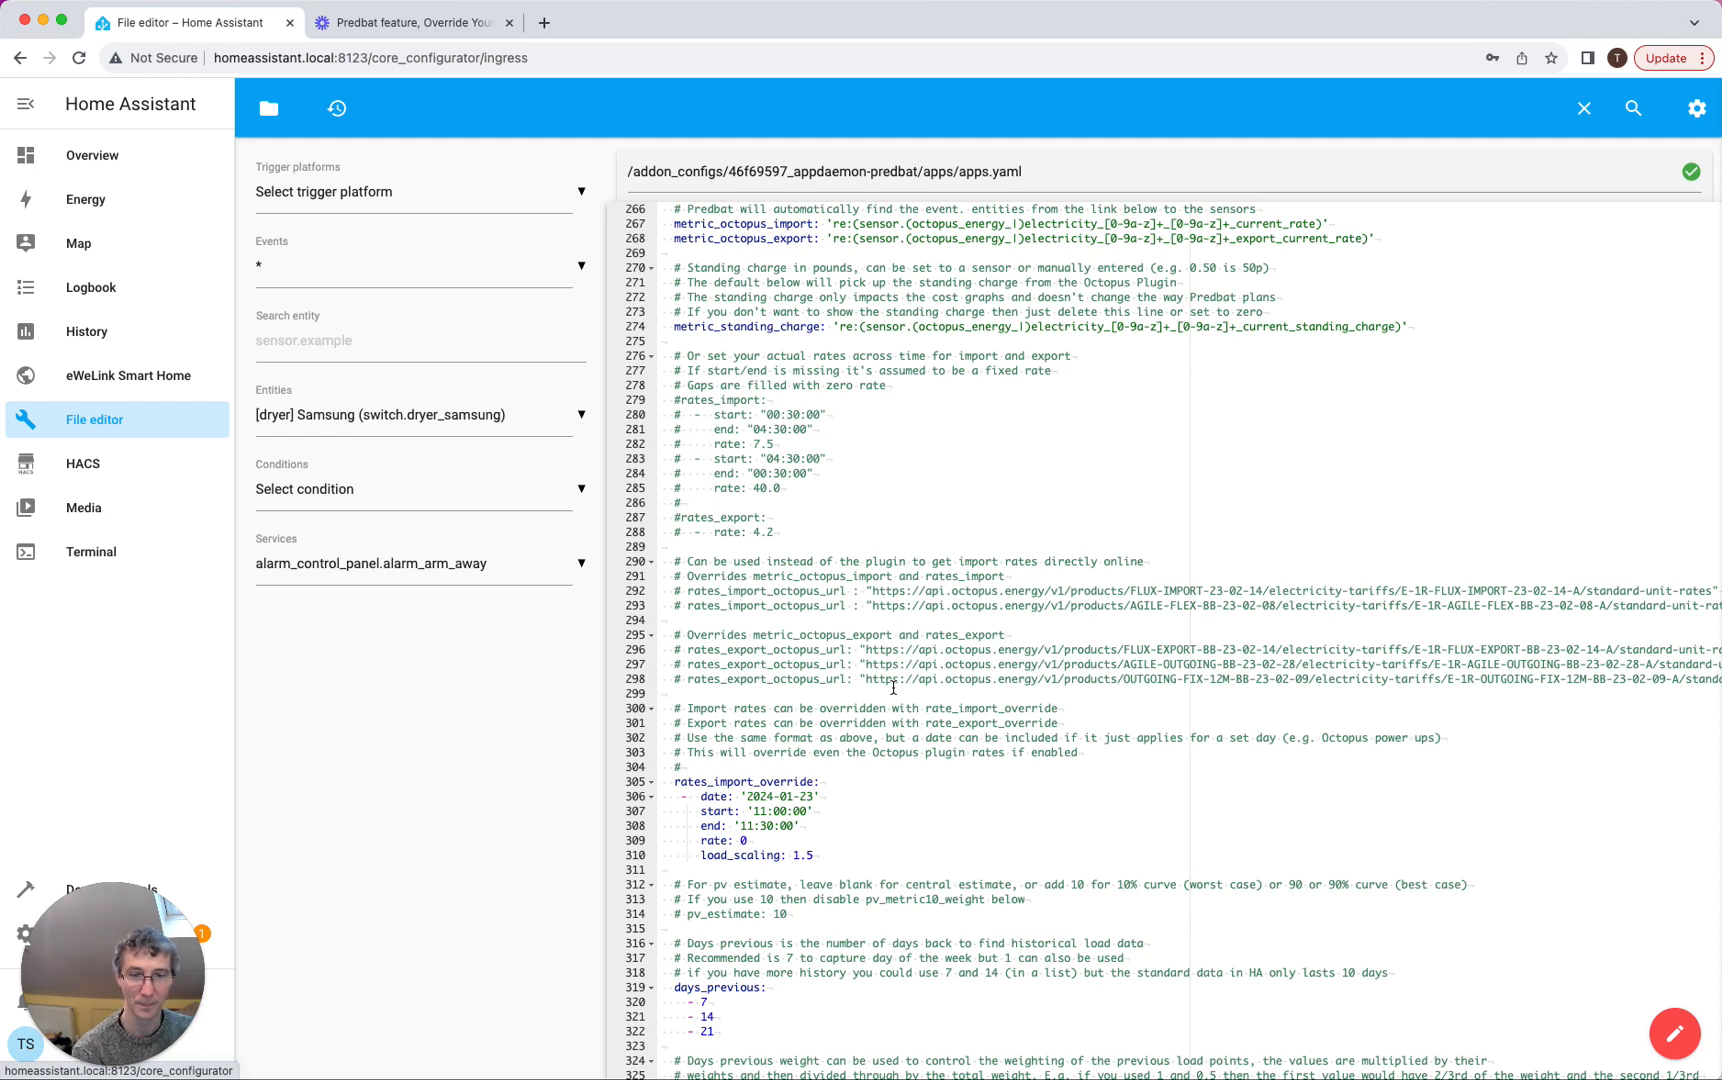
mouse_move(720, 770)
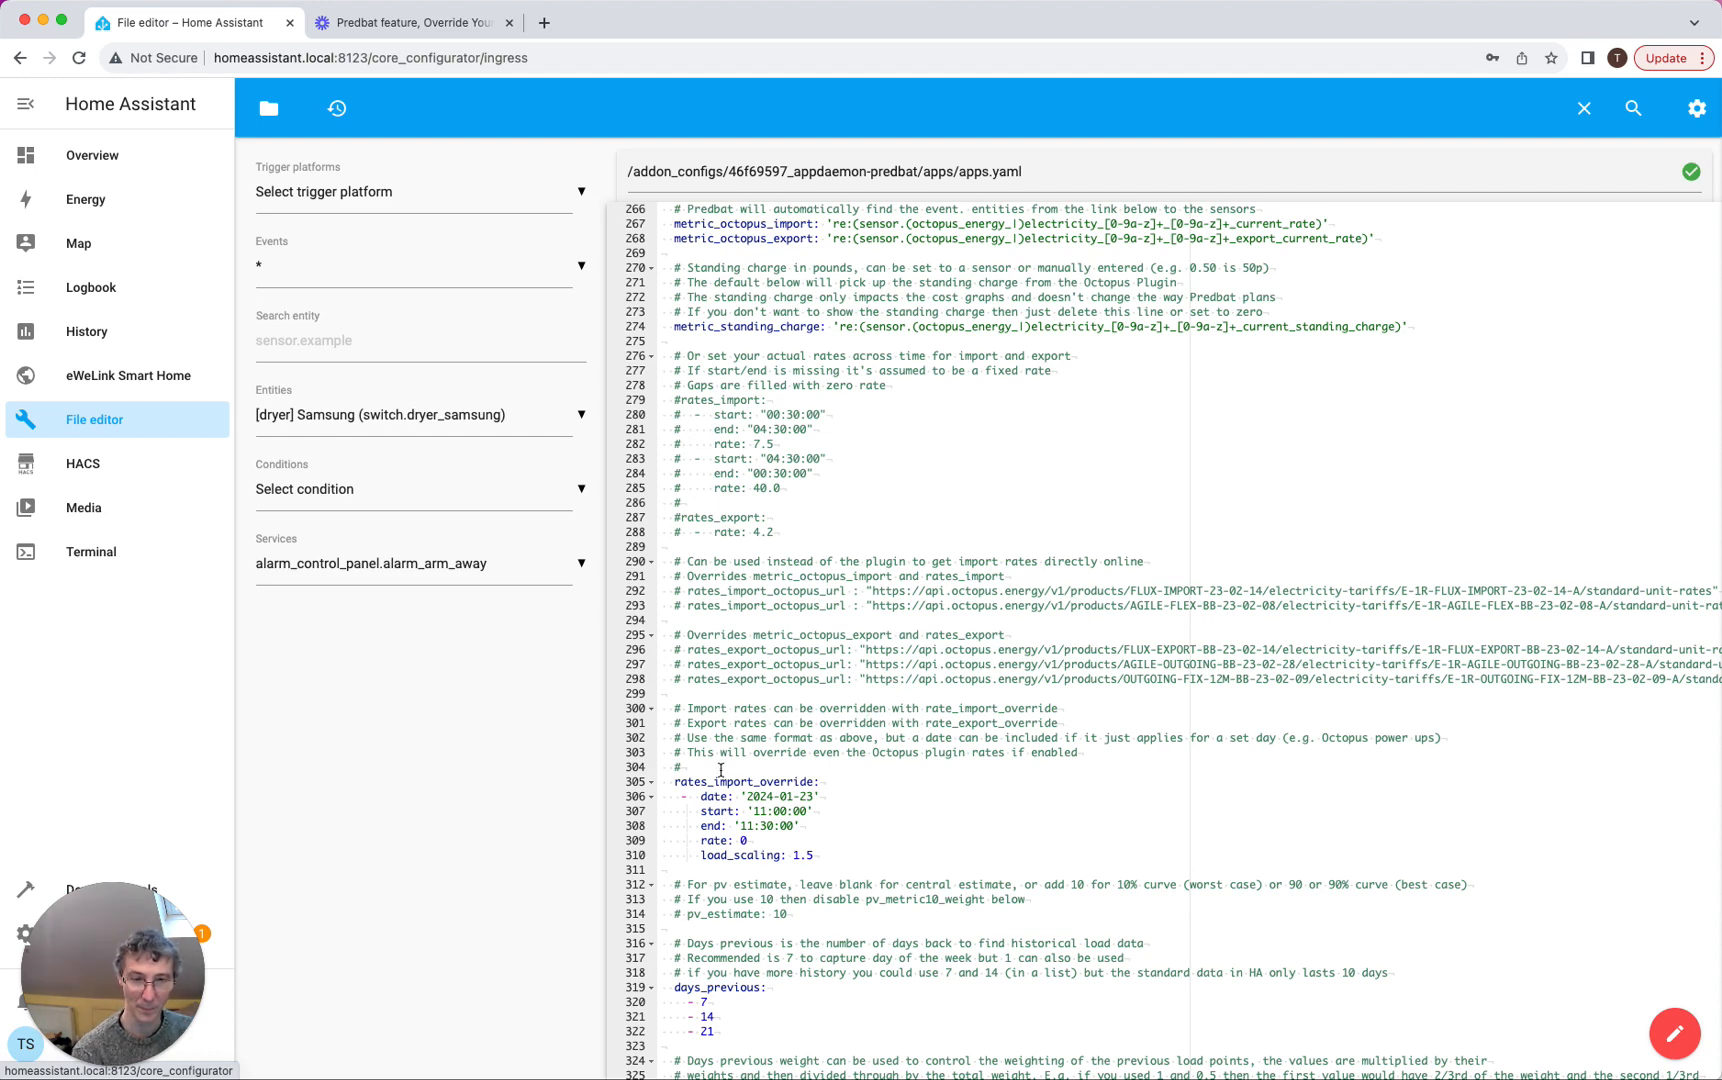